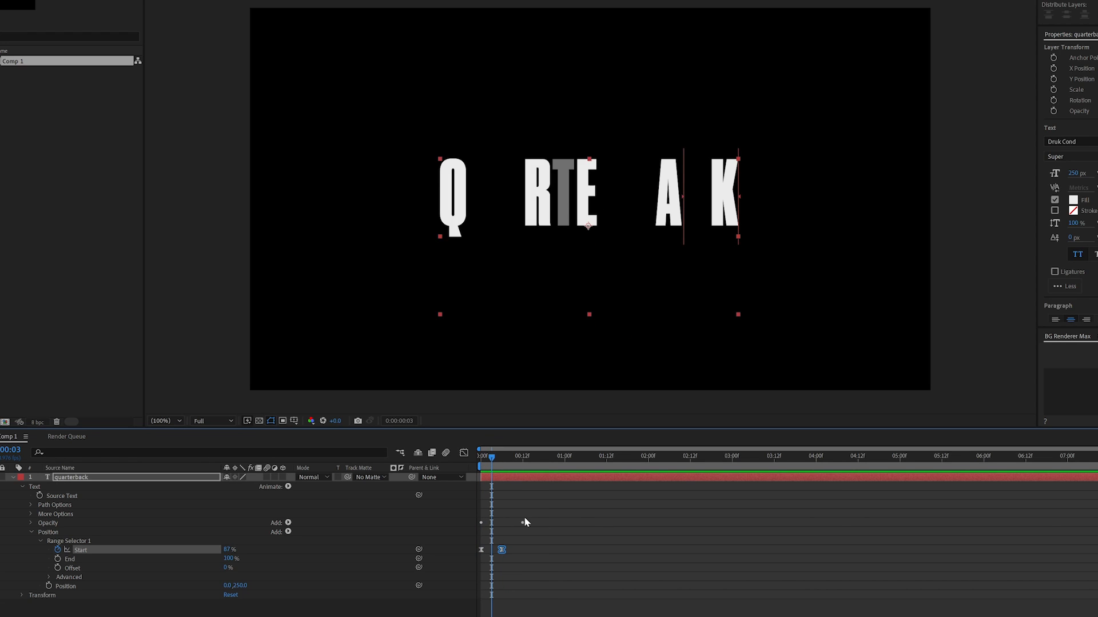
Step: Scrub the finished animation to preview letters sliding and fading on, then rewind
{"action": "left_click_drag", "start_coordinate": [492, 457], "coordinate": [502, 456]}
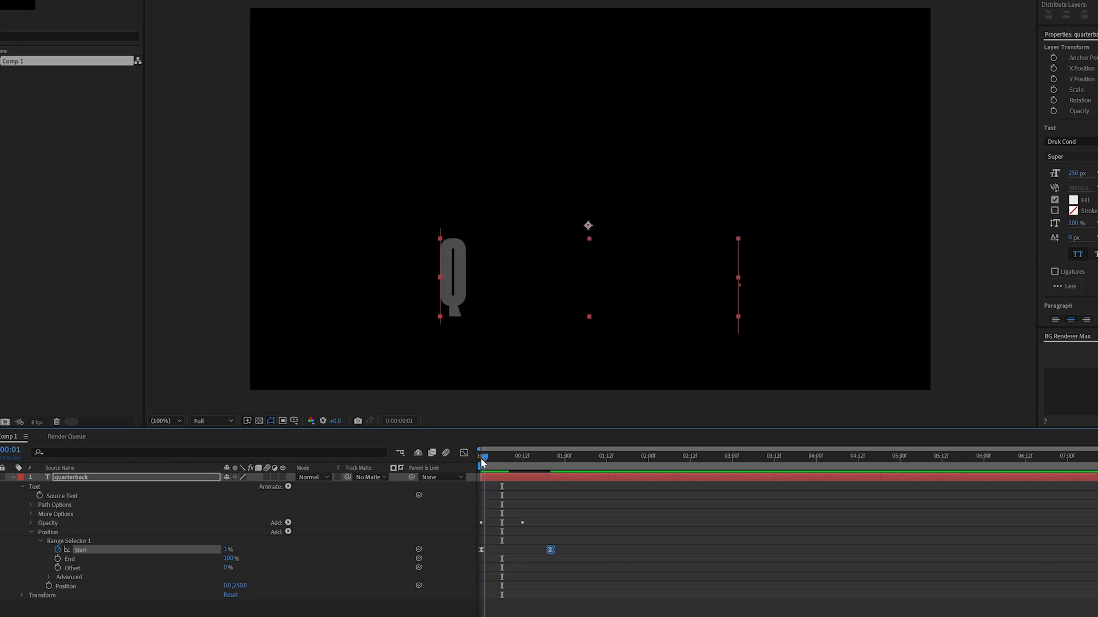
{"action": "left_click_drag", "start_coordinate": [483, 456], "coordinate": [555, 456]}
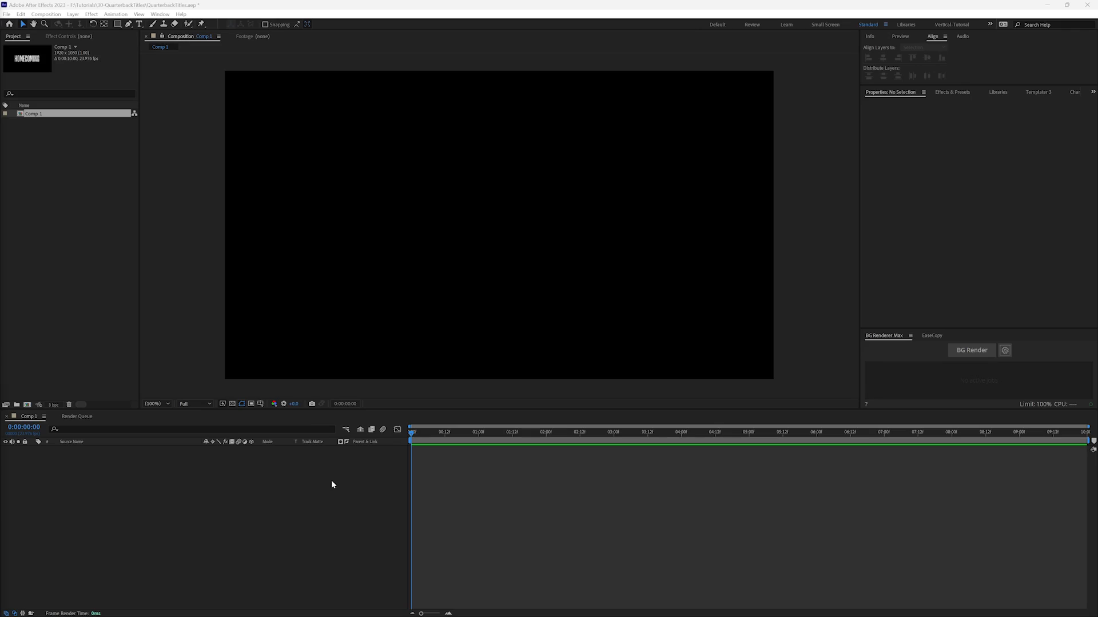
{"action": "mouse_move", "coordinate": [239, 305]}
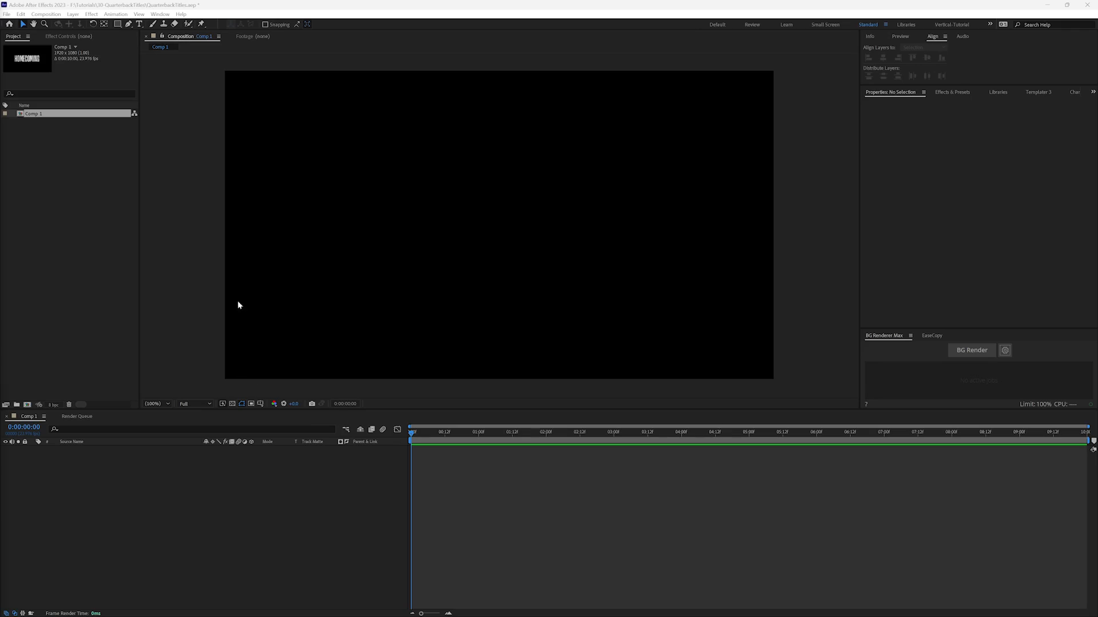
{"action": "mouse_move", "coordinate": [114, 204]}
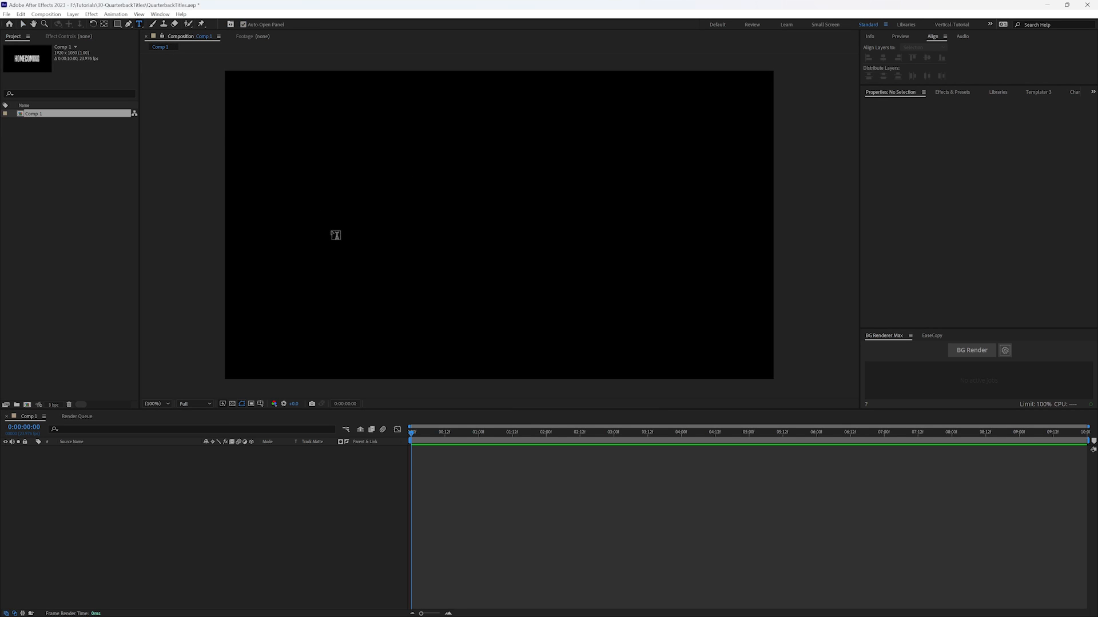
Step: Create the QUARTERBACK text layer in Druk Cond 250 px and centre it in the composition
{"action": "left_click", "coordinate": [332, 224]}
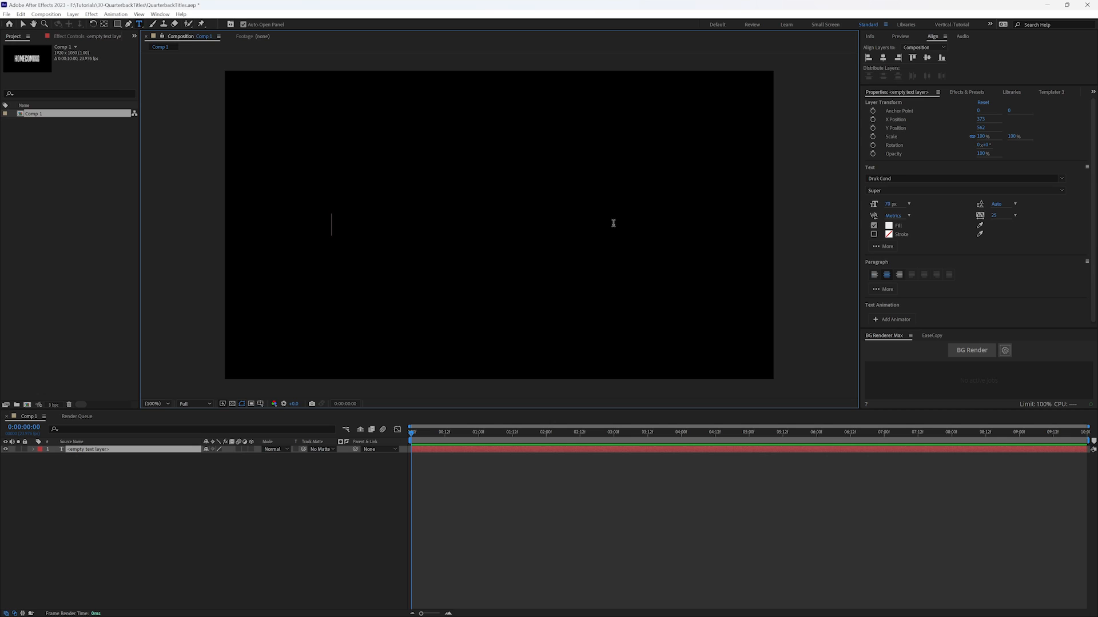
{"action": "type", "text": "quart"}
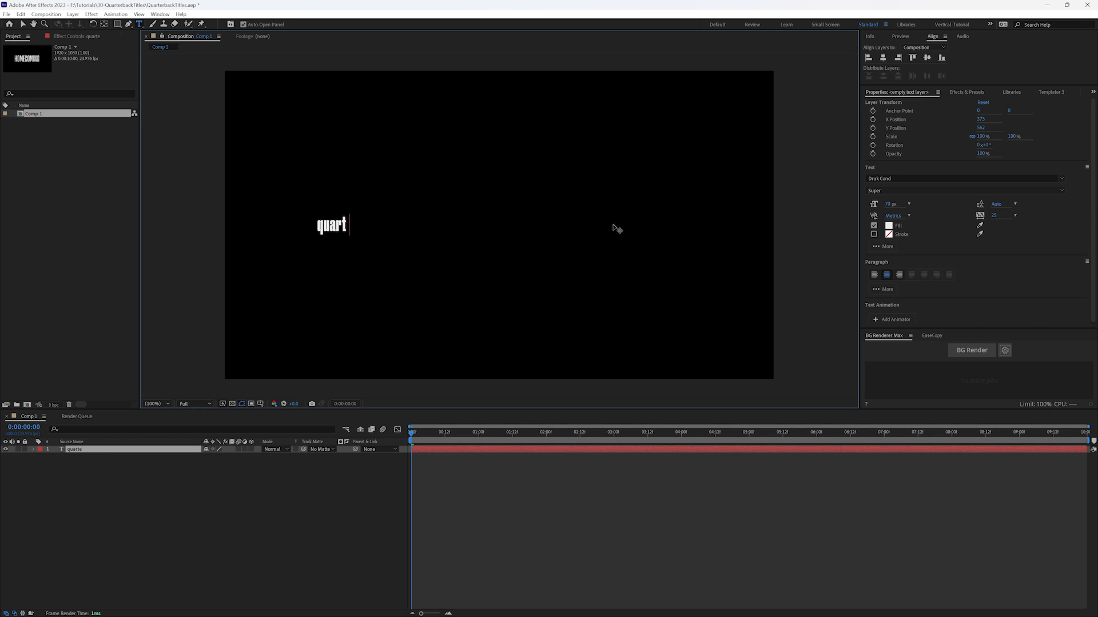
{"action": "type", "text": "erback"}
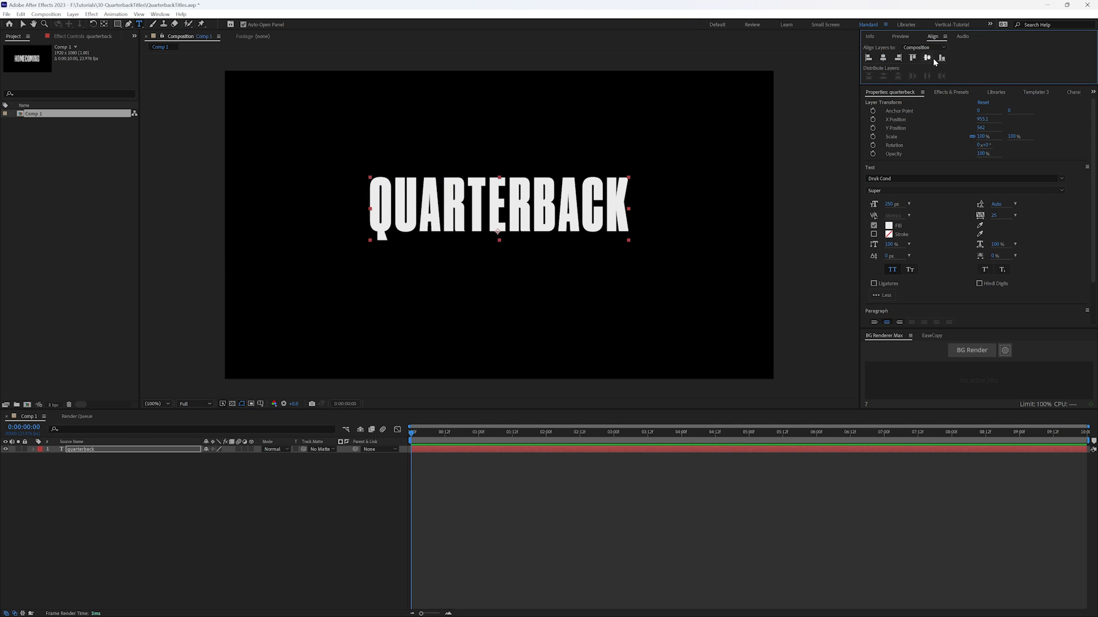
{"action": "left_click", "coordinate": [926, 57]}
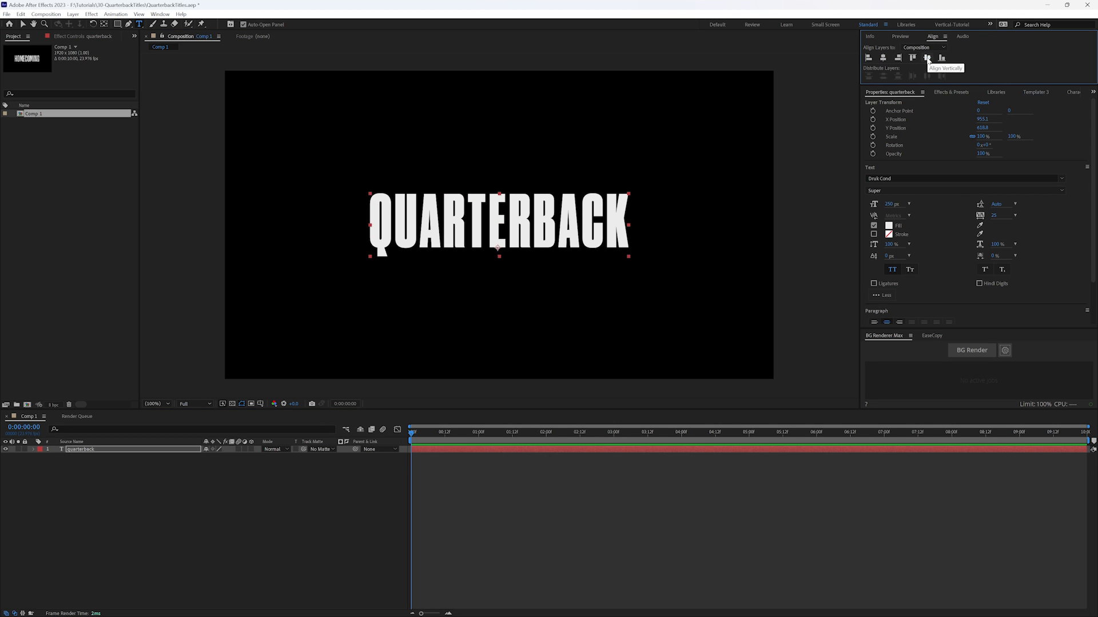
{"action": "mouse_move", "coordinate": [884, 57]}
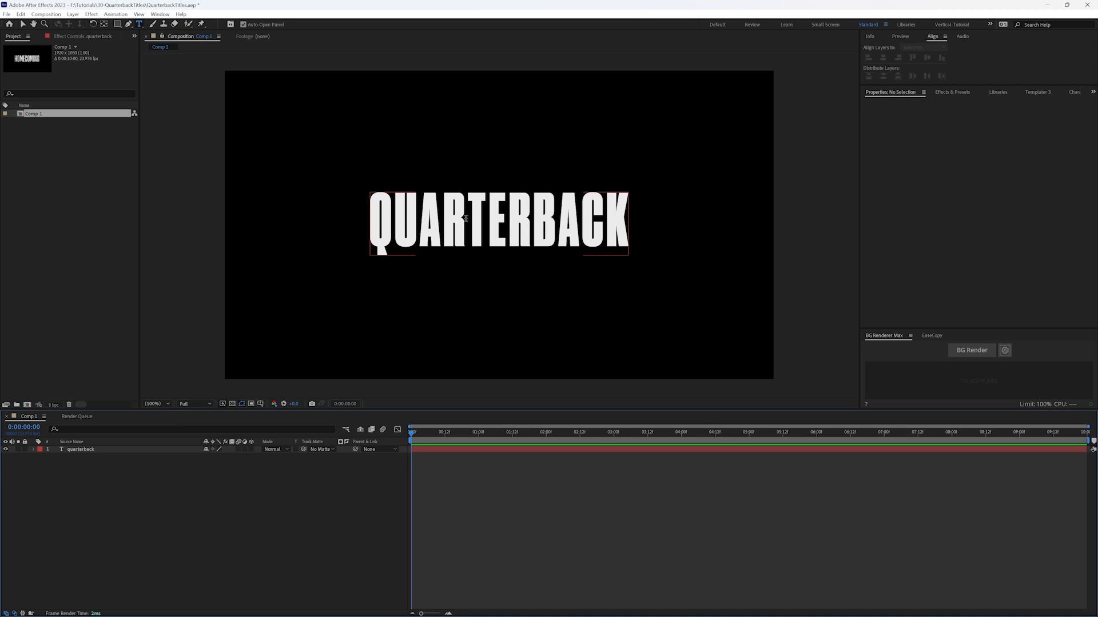
{"action": "mouse_move", "coordinate": [526, 236]}
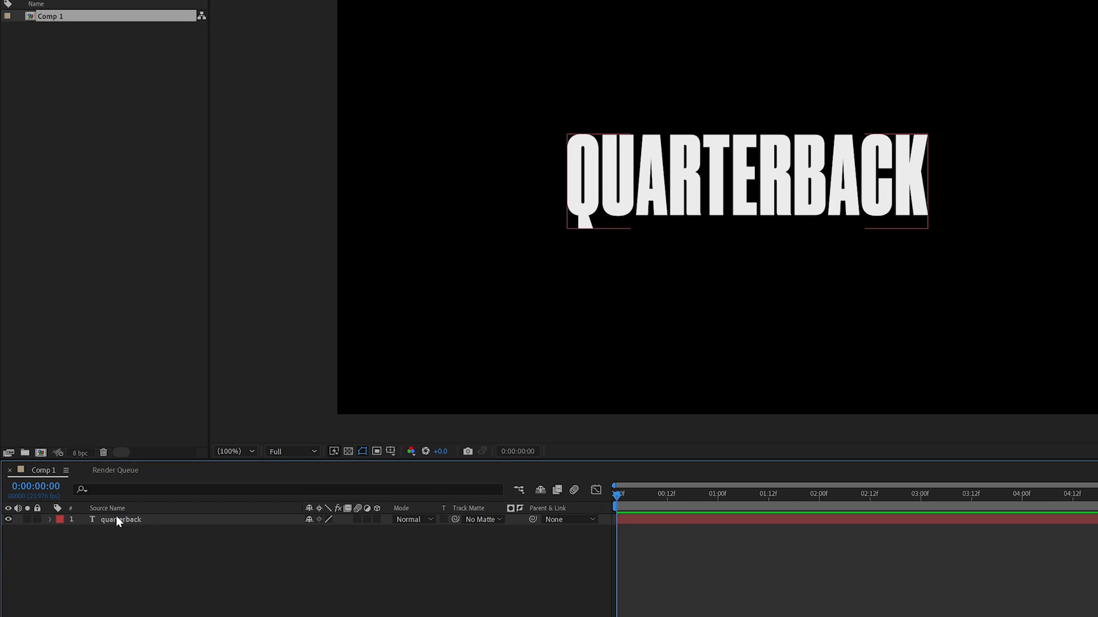
Step: Expand the quarterback layer's Text group and bring up the Animate property list
{"action": "left_click", "coordinate": [49, 519]}
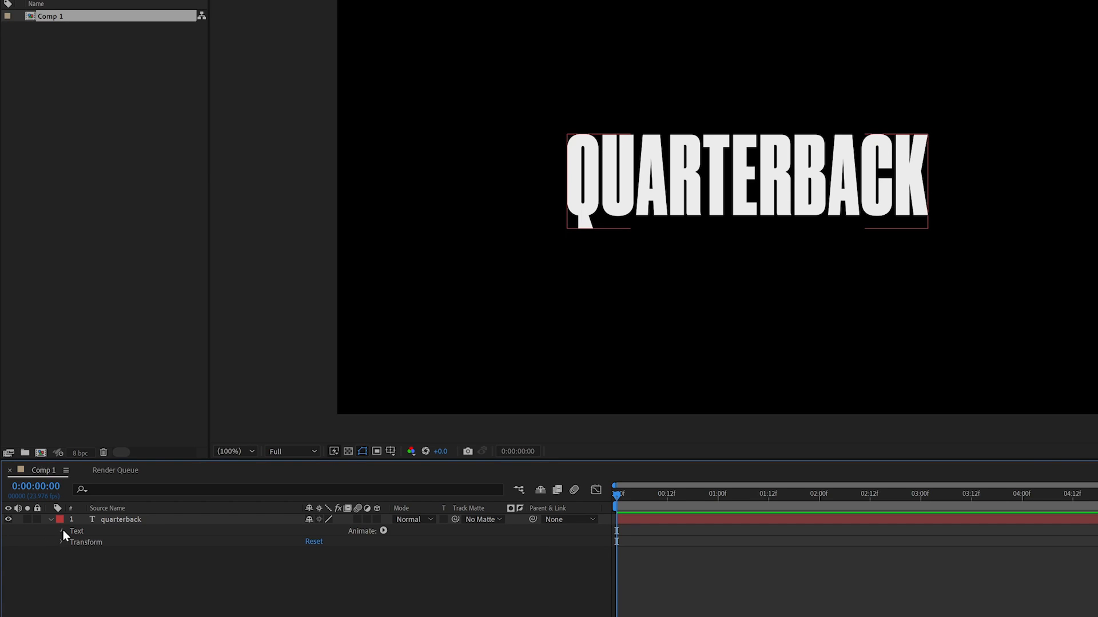
{"action": "left_click", "coordinate": [61, 531]}
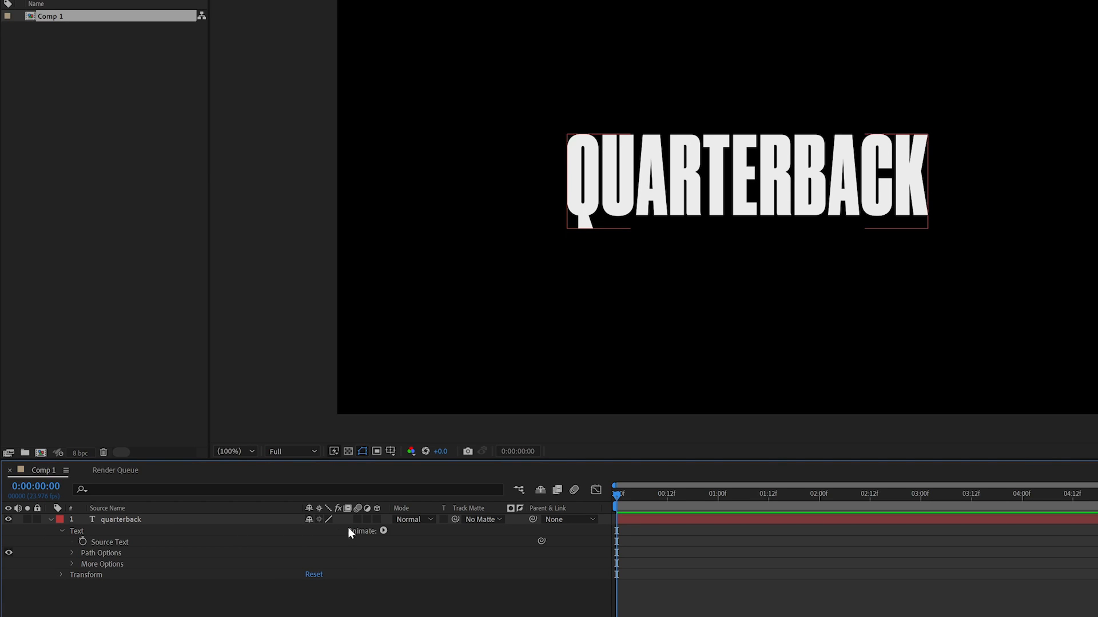
{"action": "mouse_move", "coordinate": [379, 533]}
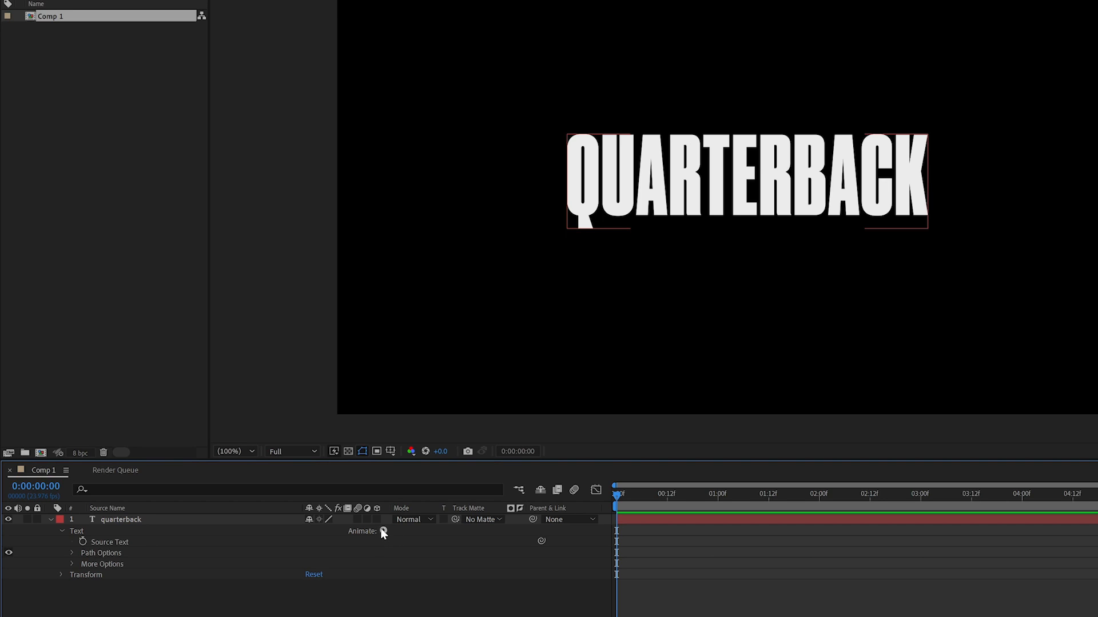
{"action": "left_click", "coordinate": [383, 532]}
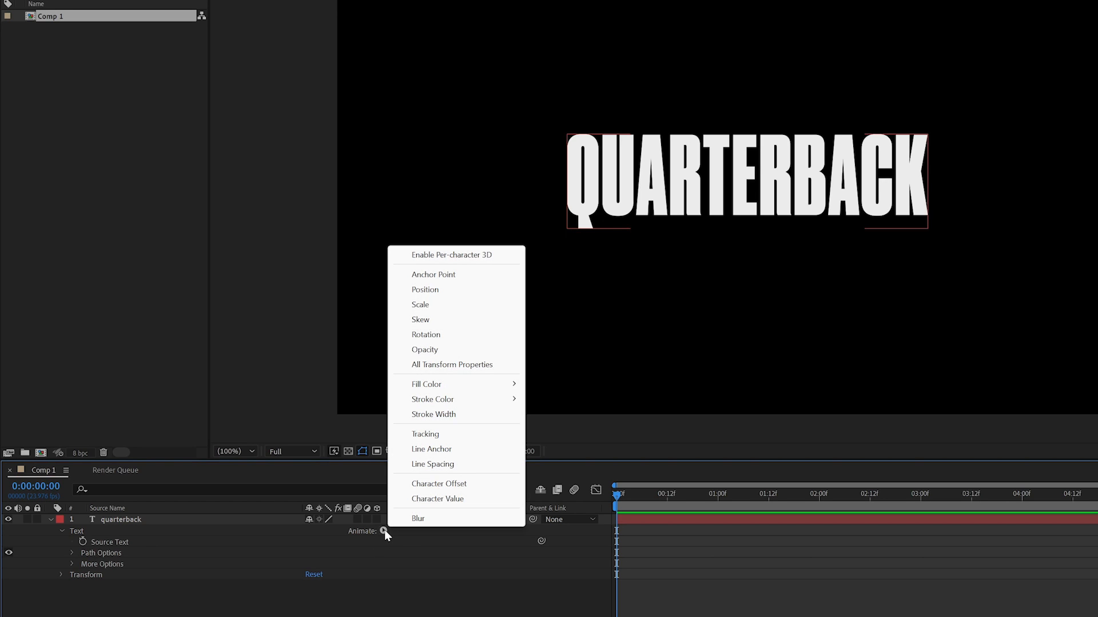
{"action": "mouse_move", "coordinate": [442, 335]}
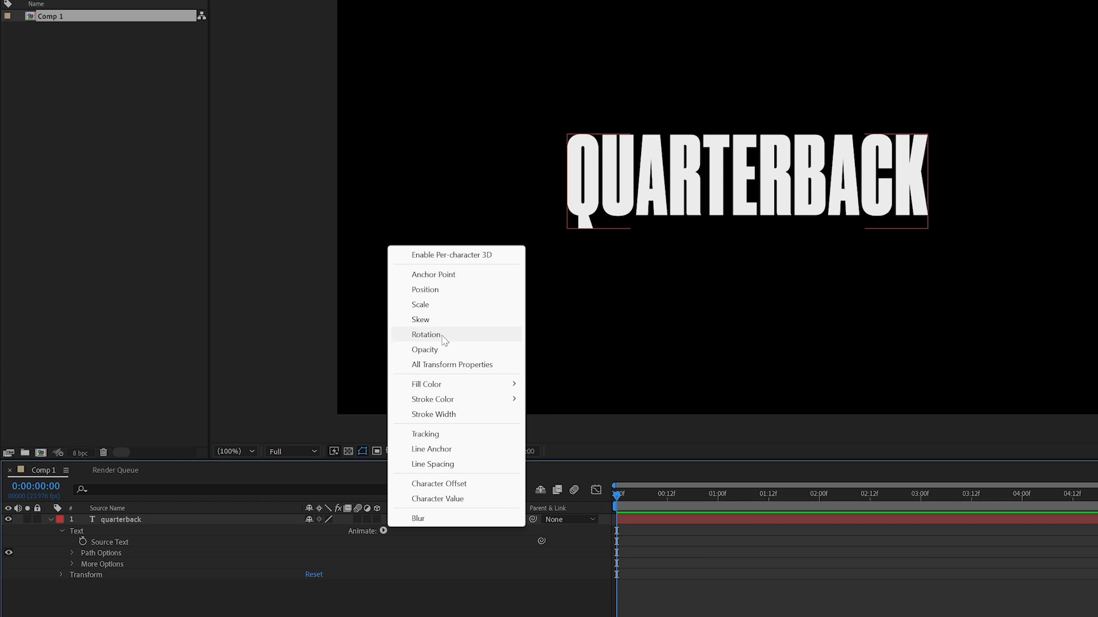
{"action": "mouse_move", "coordinate": [435, 335]}
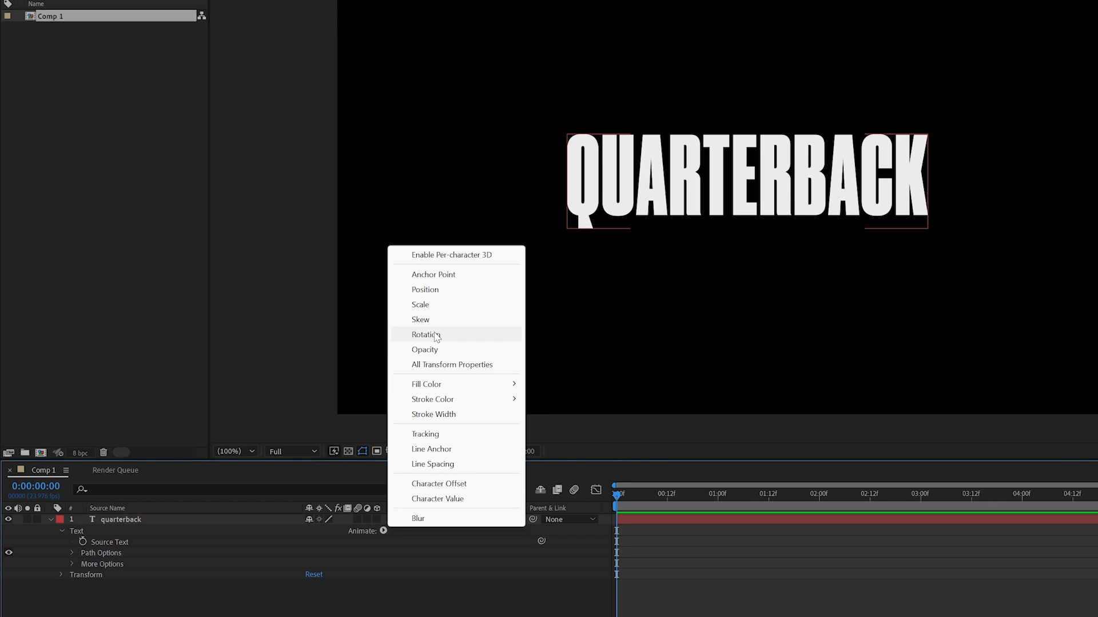
{"action": "mouse_move", "coordinate": [443, 384]}
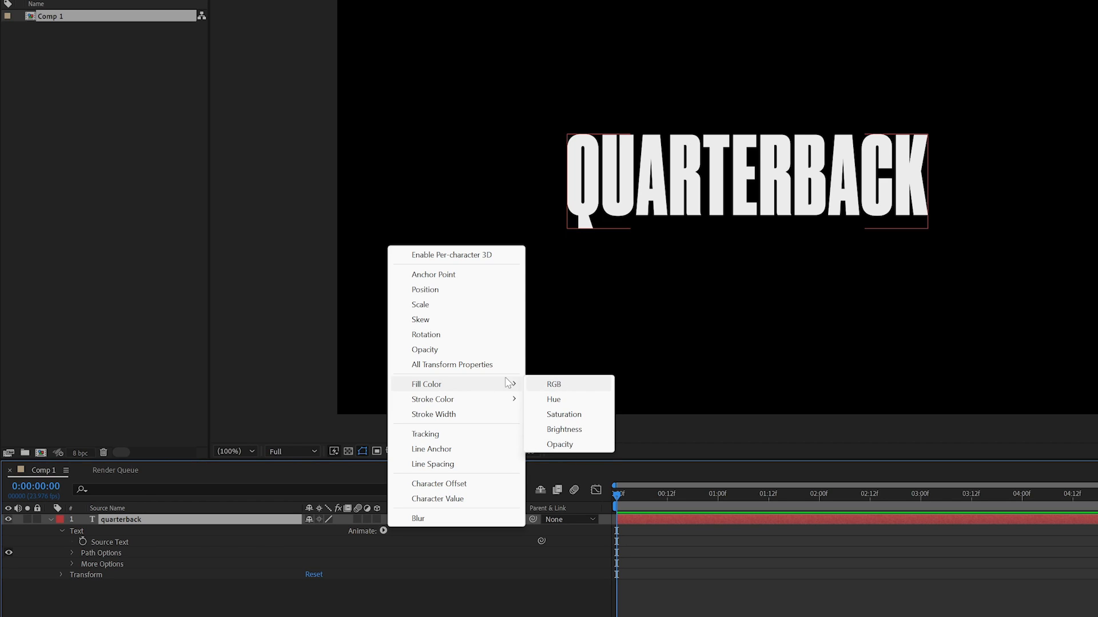
{"action": "mouse_move", "coordinate": [434, 414]}
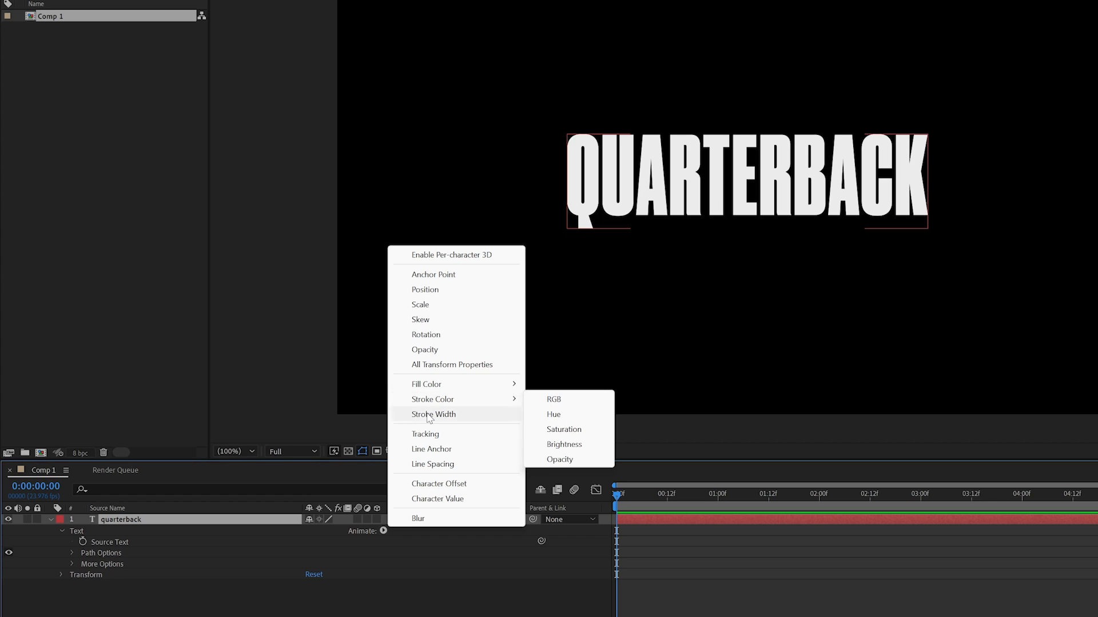
{"action": "mouse_move", "coordinate": [433, 448]}
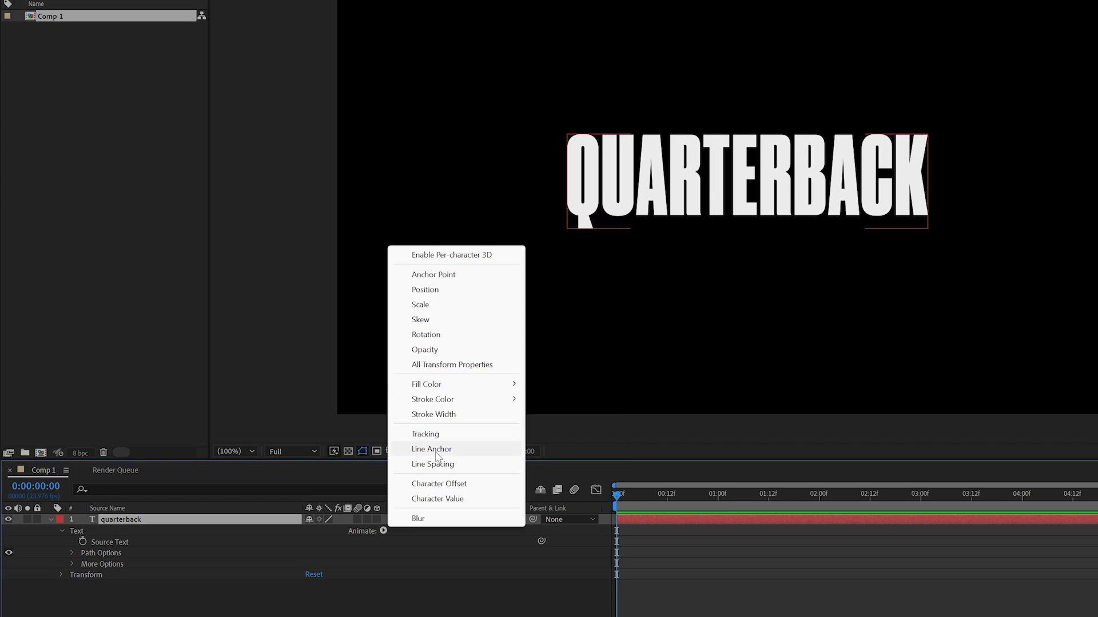
{"action": "mouse_move", "coordinate": [426, 527]}
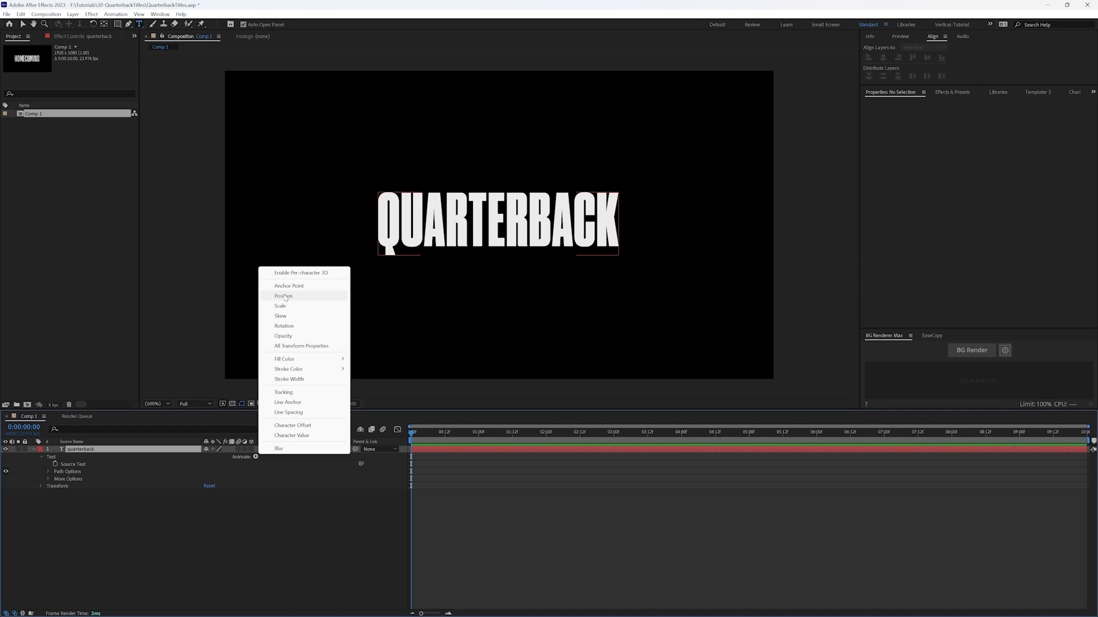
{"action": "mouse_move", "coordinate": [283, 336]}
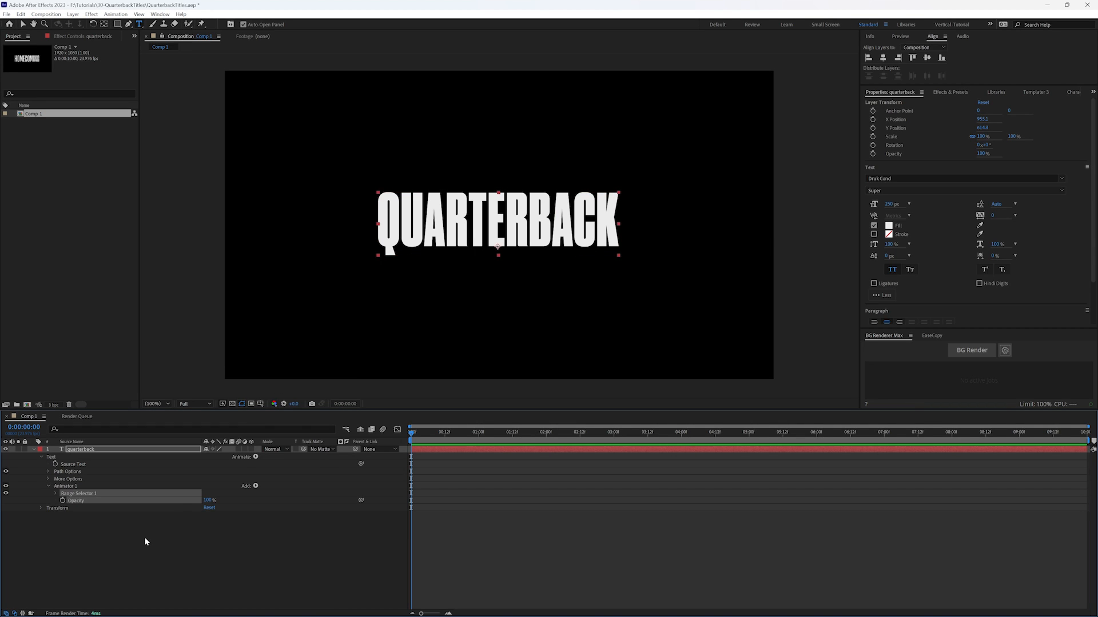
Step: Expand Range Selector 1 and Advanced, leaving the title hidden at 0% opacity
{"action": "left_click", "coordinate": [55, 494]}
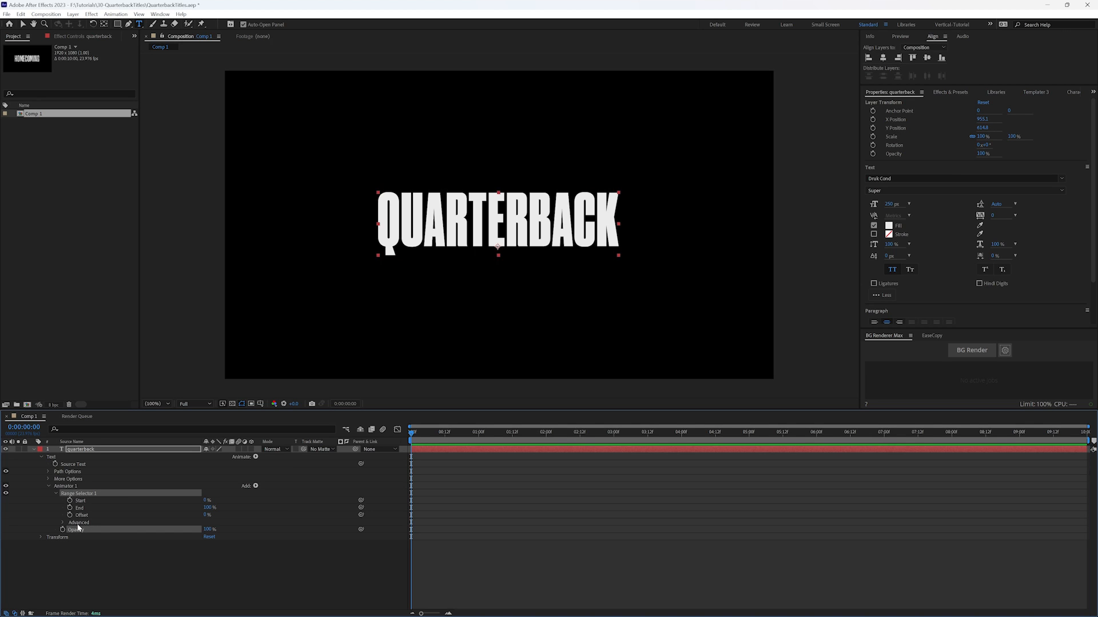
{"action": "left_click", "coordinate": [59, 523]}
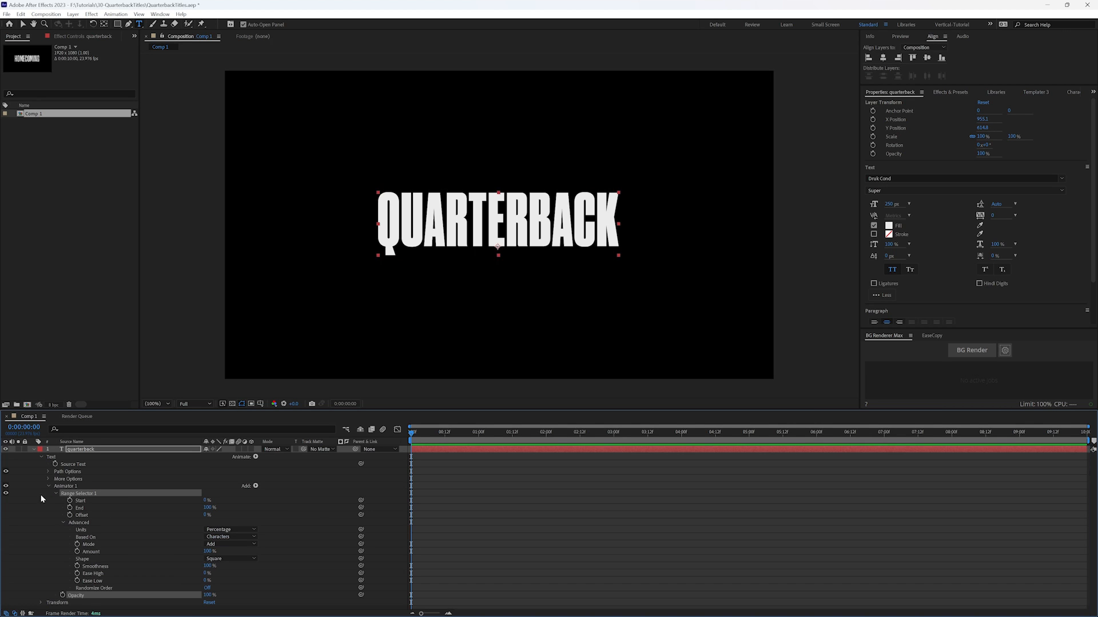
{"action": "mouse_move", "coordinate": [142, 554]}
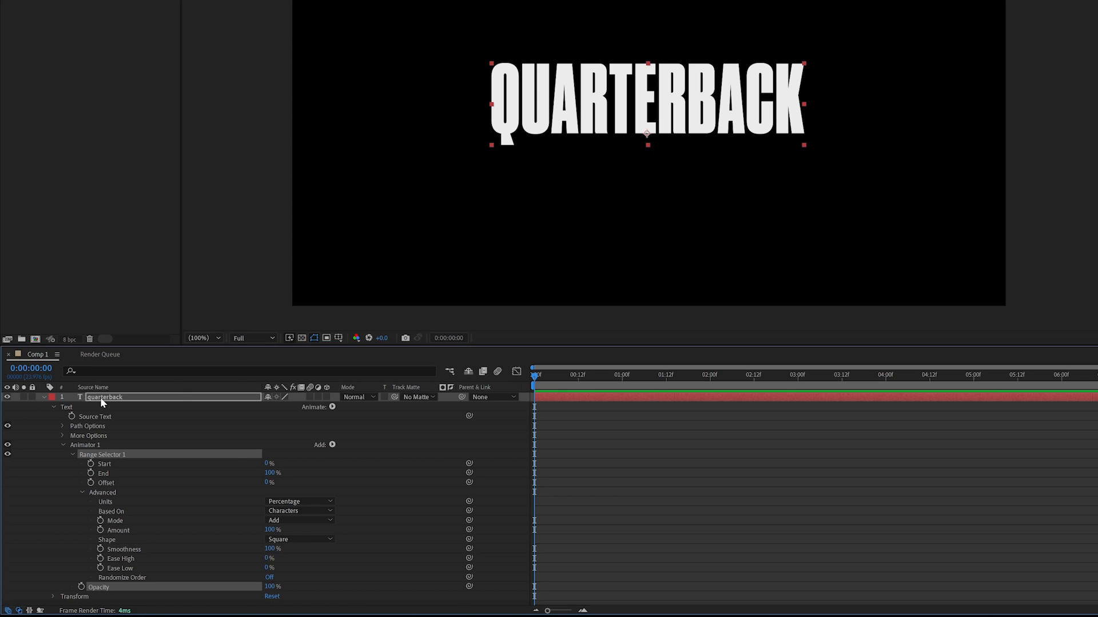
{"action": "mouse_move", "coordinate": [422, 560]}
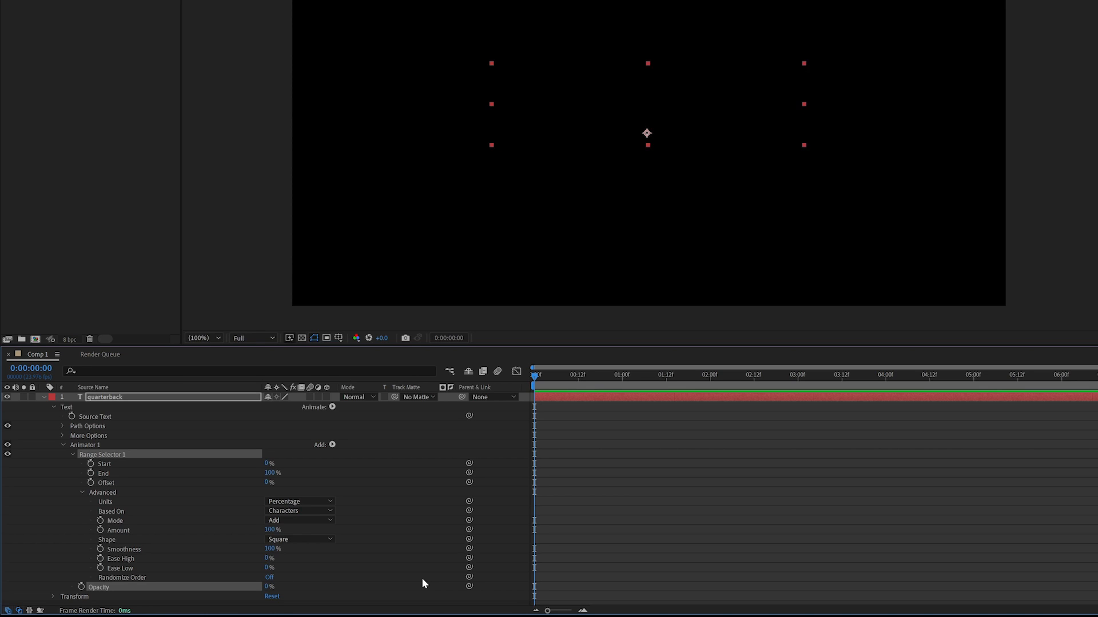
{"action": "mouse_move", "coordinate": [323, 465]}
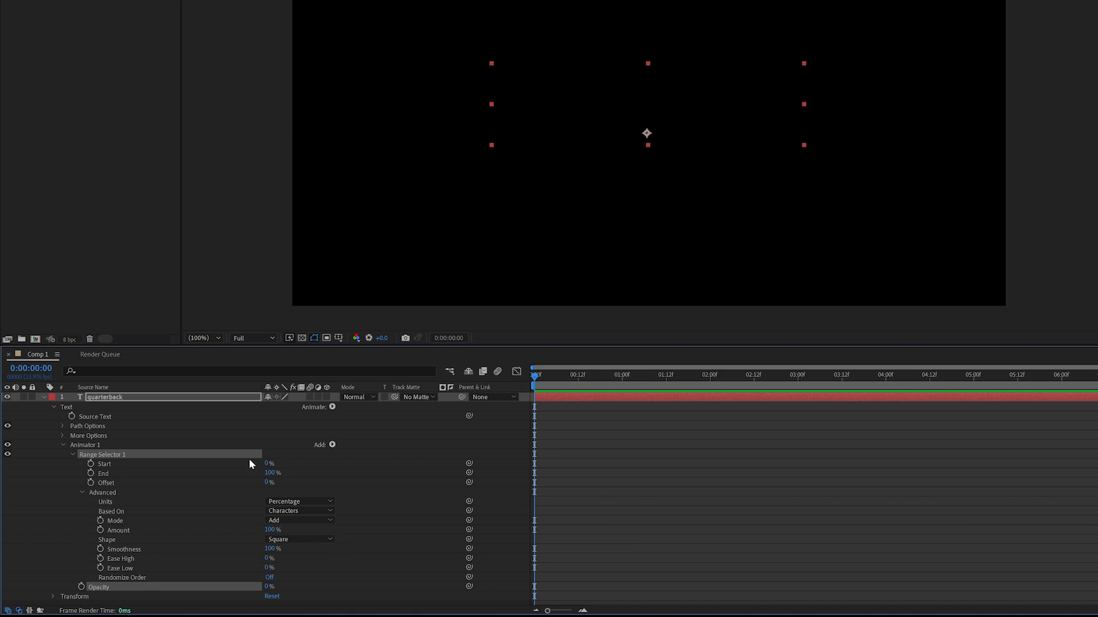
{"action": "mouse_move", "coordinate": [119, 487]}
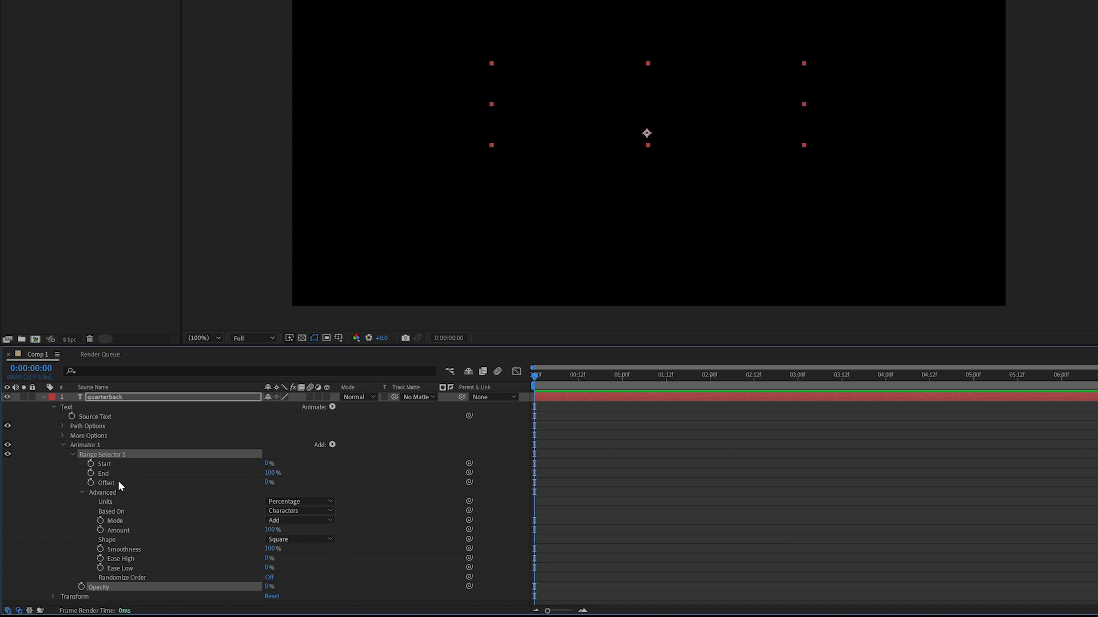
{"action": "left_click_drag", "start_coordinate": [270, 463], "coordinate": [277, 463]}
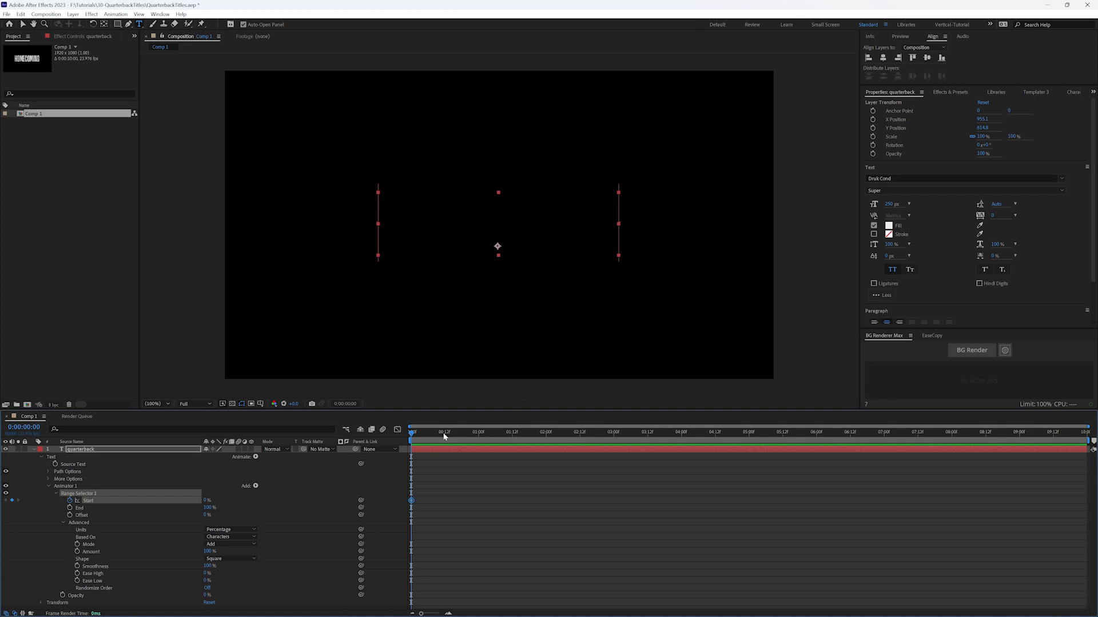
Step: Keyframe Start to 100% around 0:14, preview the fade-on, and switch Randomize Order on
{"action": "left_click", "coordinate": [446, 433]}
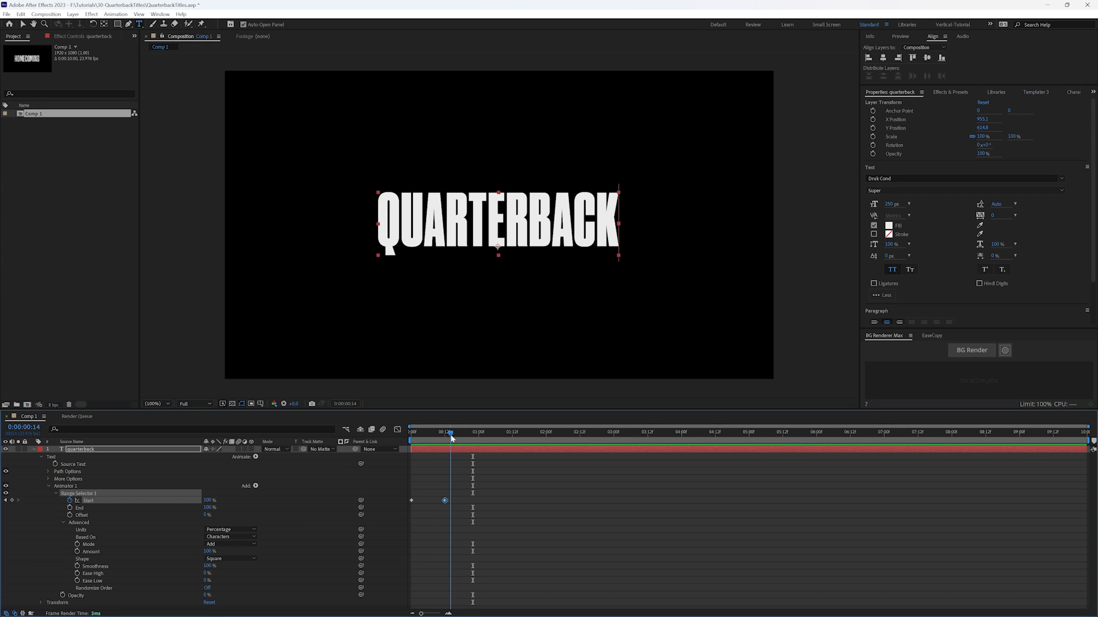
{"action": "left_click_drag", "start_coordinate": [450, 432], "coordinate": [436, 432]}
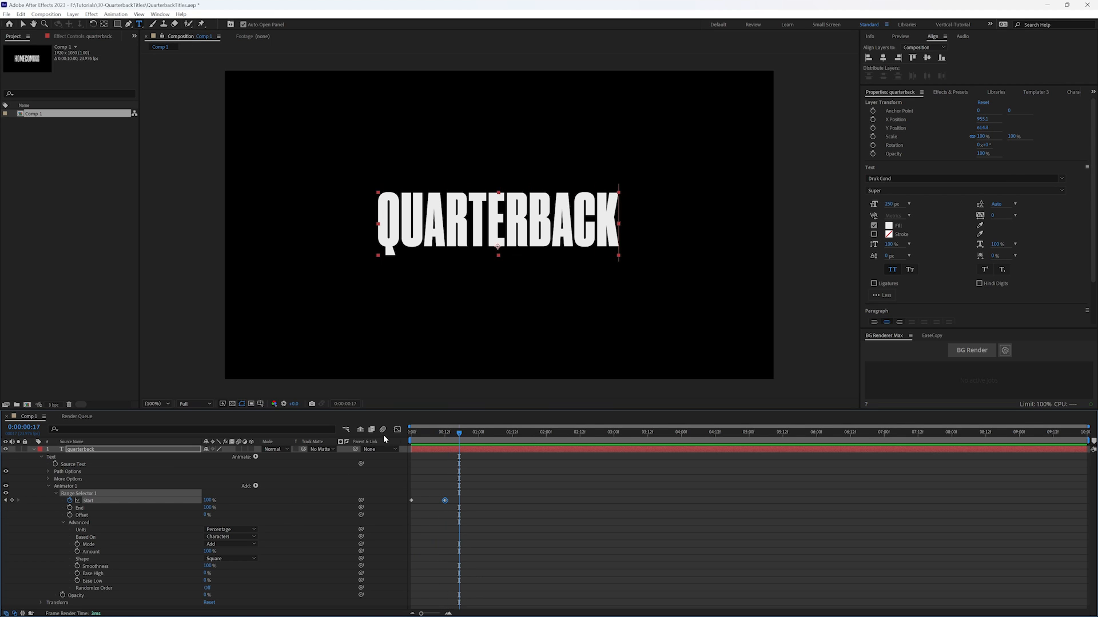
{"action": "left_click_drag", "start_coordinate": [459, 431], "coordinate": [435, 431]}
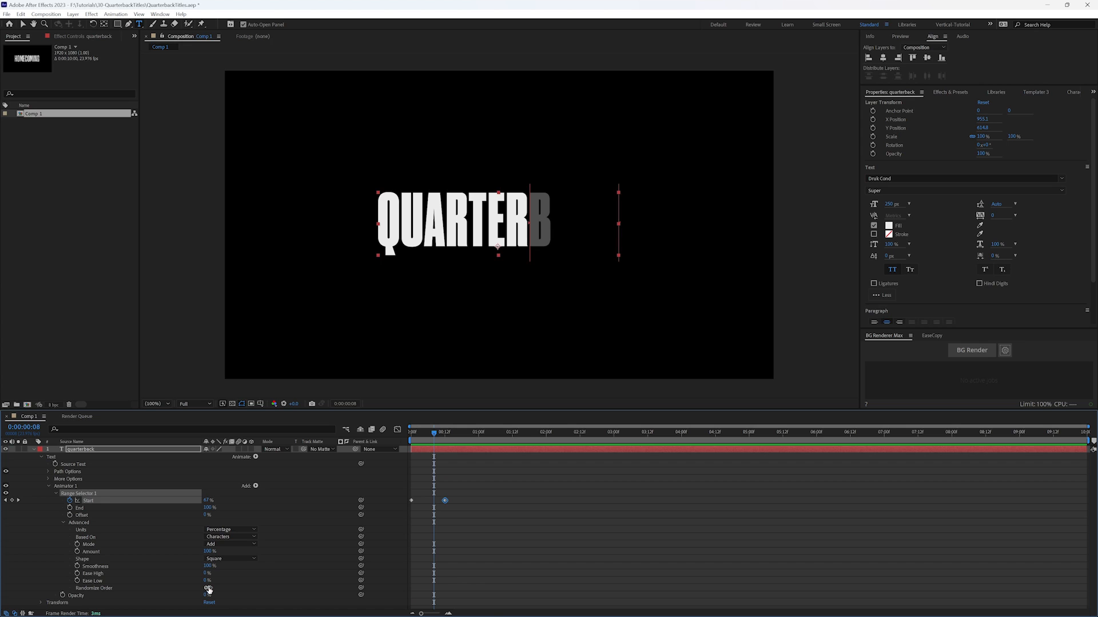
{"action": "left_click", "coordinate": [208, 587]}
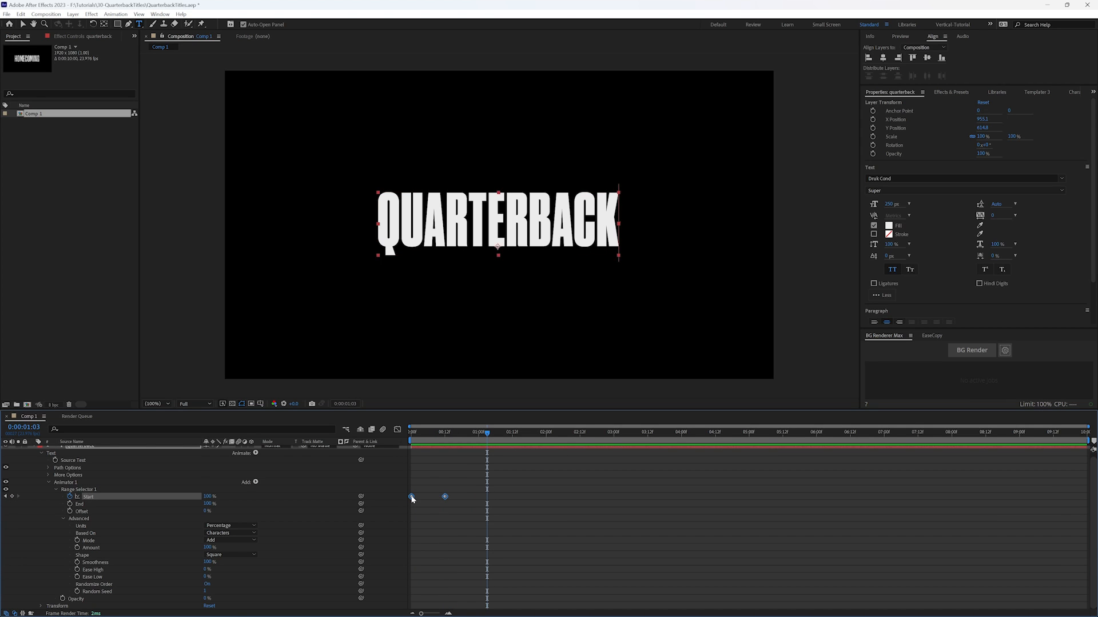
Step: Easy Ease both Start keyframes with F9 and check the curve in the Graph Editor
{"action": "key", "text": "f9"}
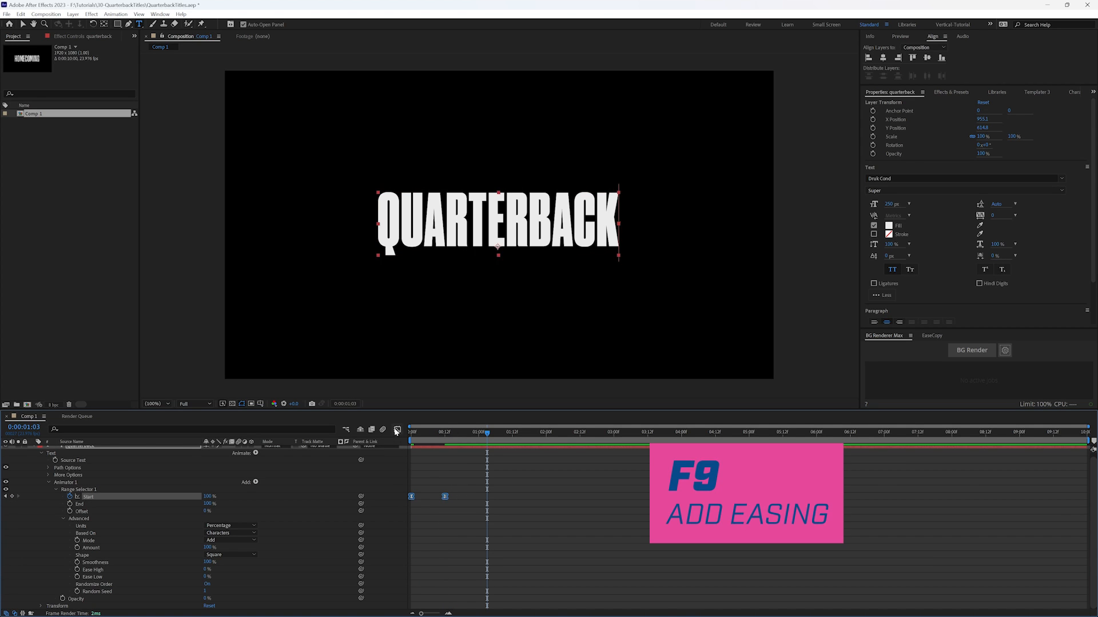
{"action": "left_click", "coordinate": [396, 430]}
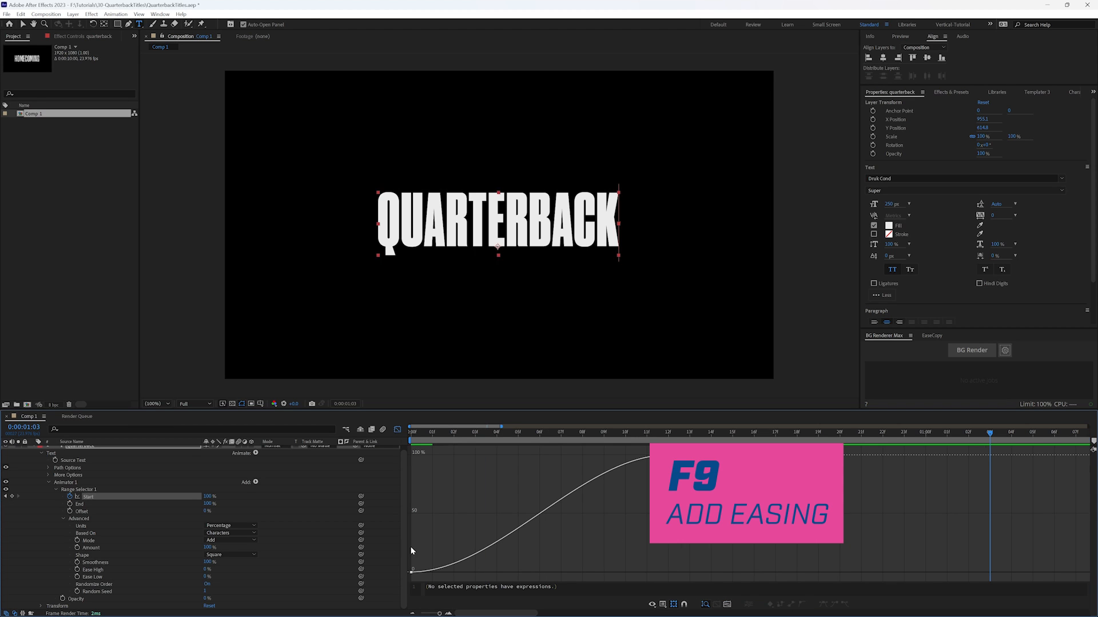
{"action": "key", "text": "f9"}
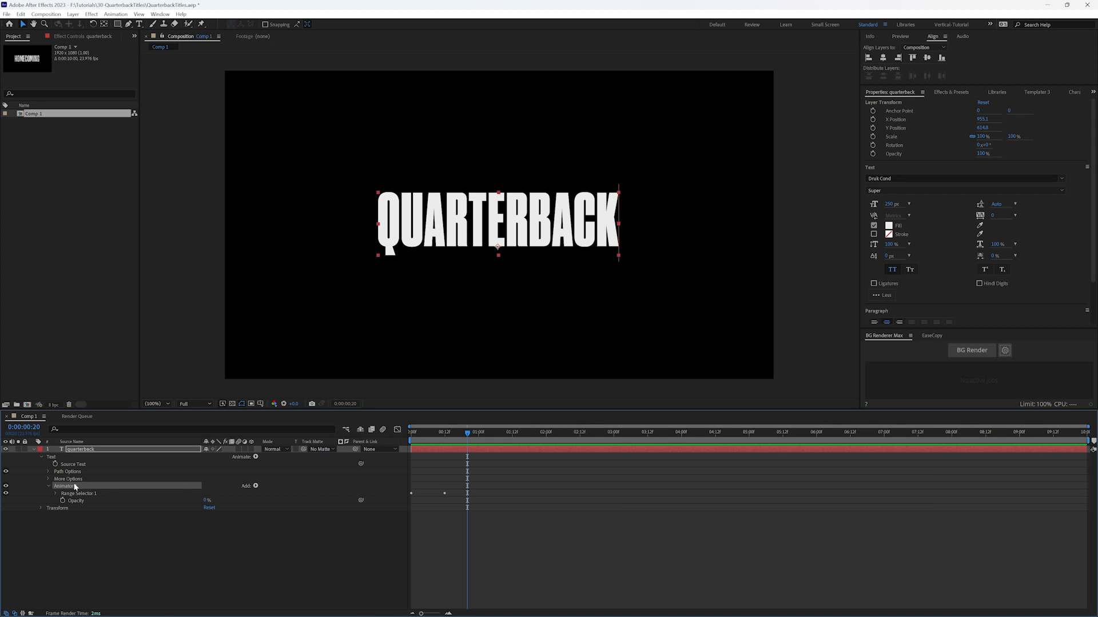
Step: Rename Animator 1 Opacity, add a Position animator copy offsetting letters 0, 250
{"action": "left_click", "coordinate": [42, 486]}
{"action": "type", "text": "Opacity"}
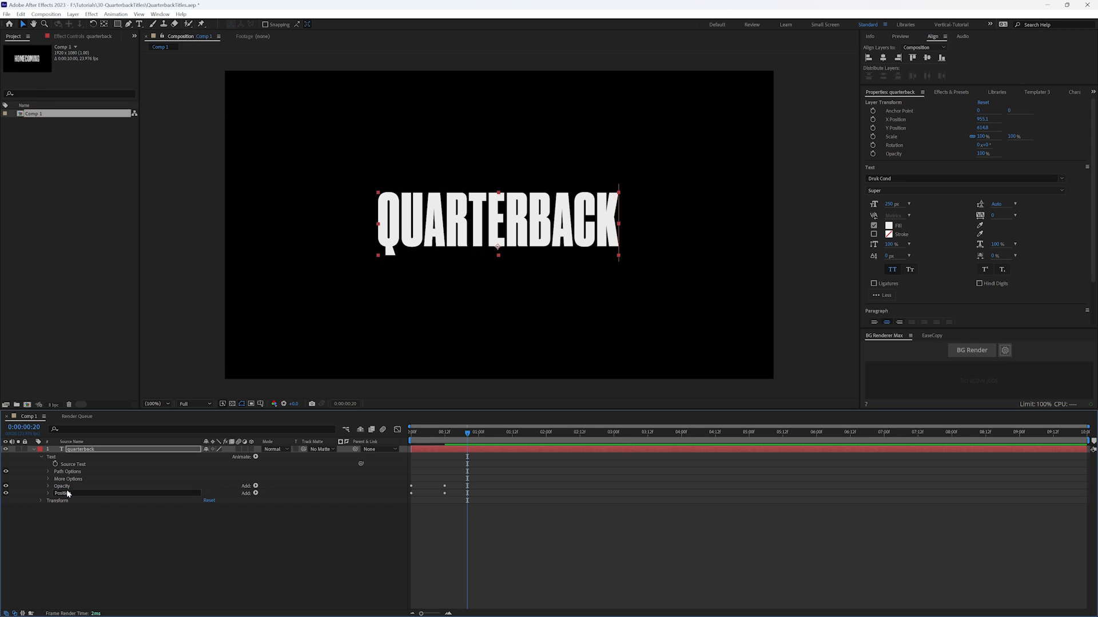
{"action": "left_click", "coordinate": [41, 494]}
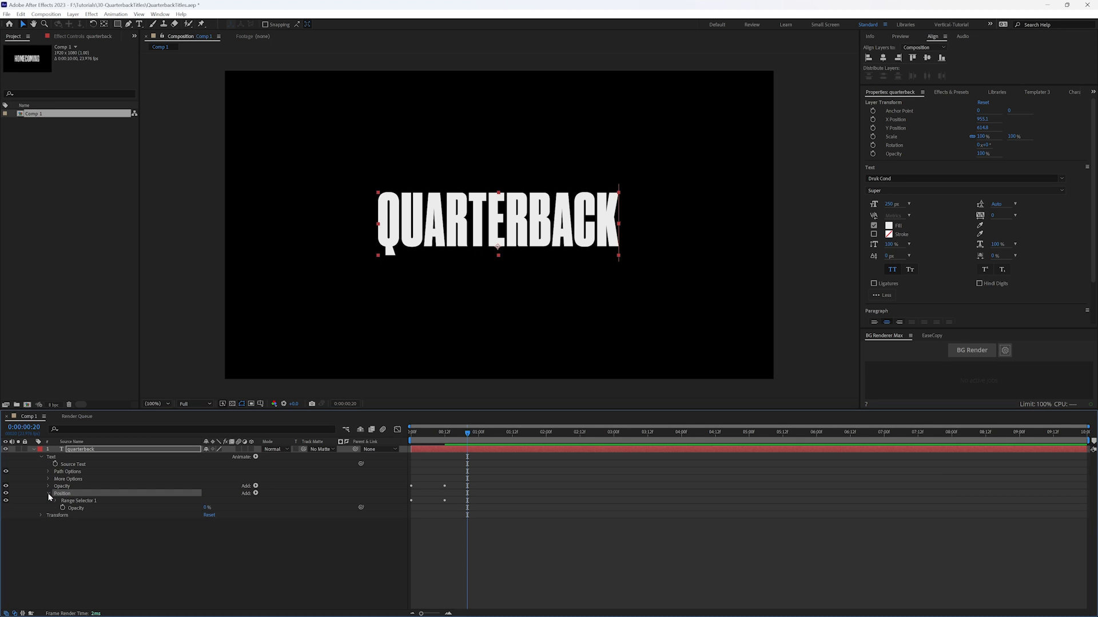
{"action": "left_click", "coordinate": [55, 500]}
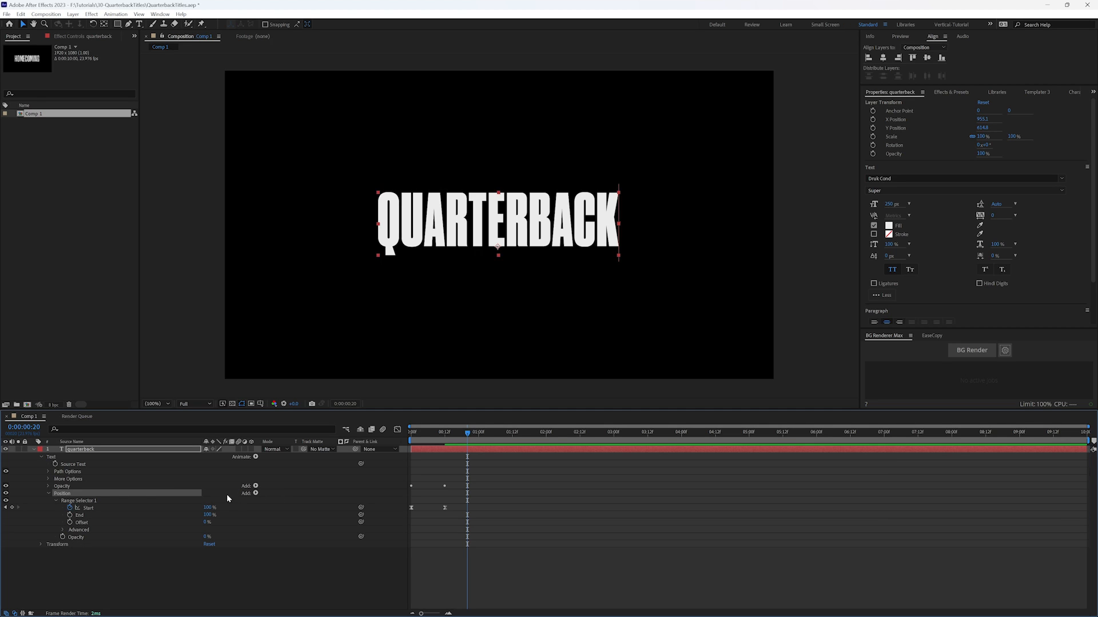
{"action": "left_click", "coordinate": [255, 494]}
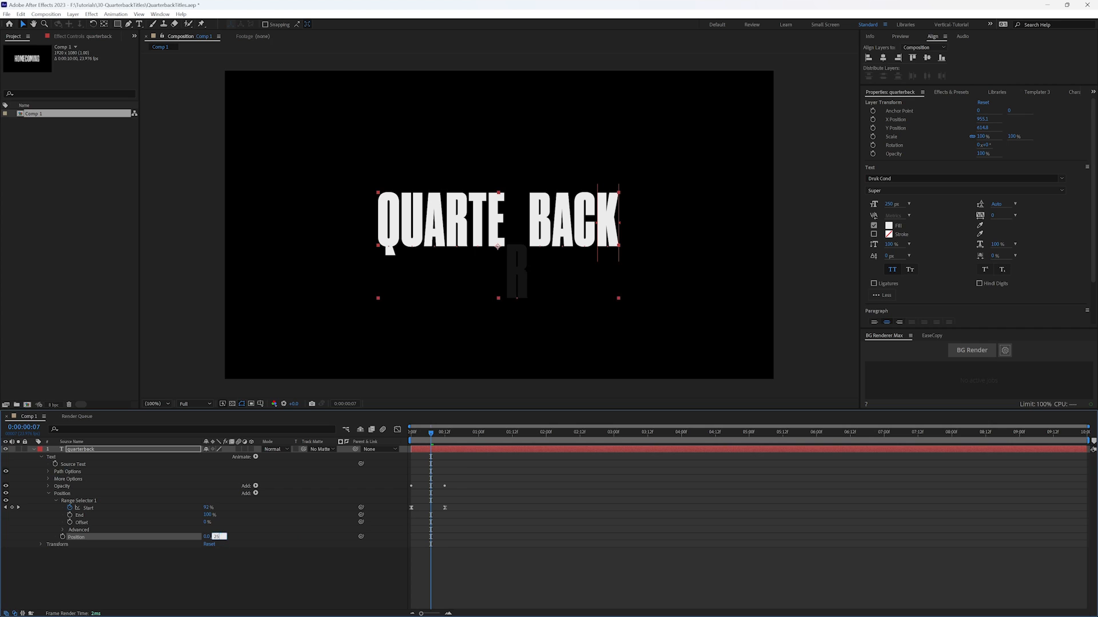
{"action": "type", "text": "250.0"}
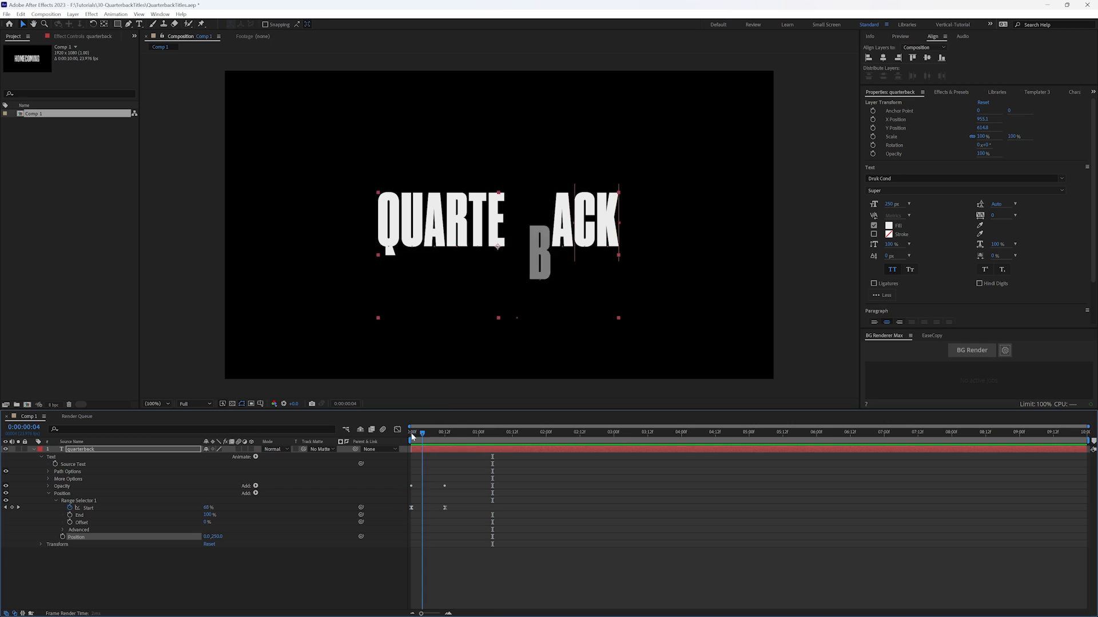
Step: Shift the Position animator's second Start keyframe just after the fade and preview the rise
{"action": "left_click", "coordinate": [458, 432]}
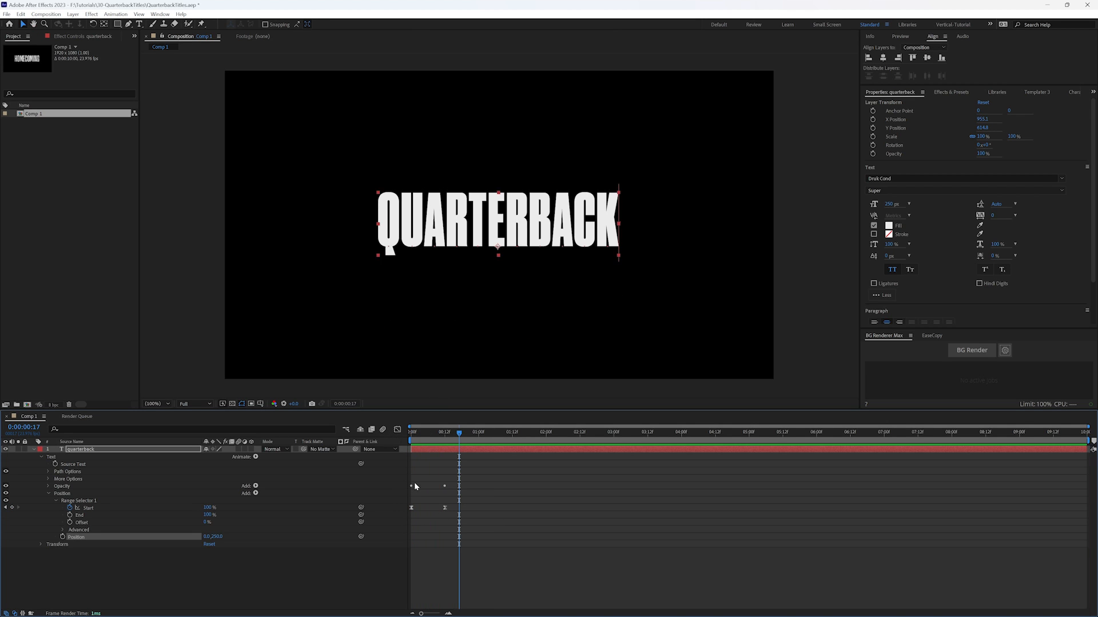
{"action": "mouse_move", "coordinate": [422, 509]}
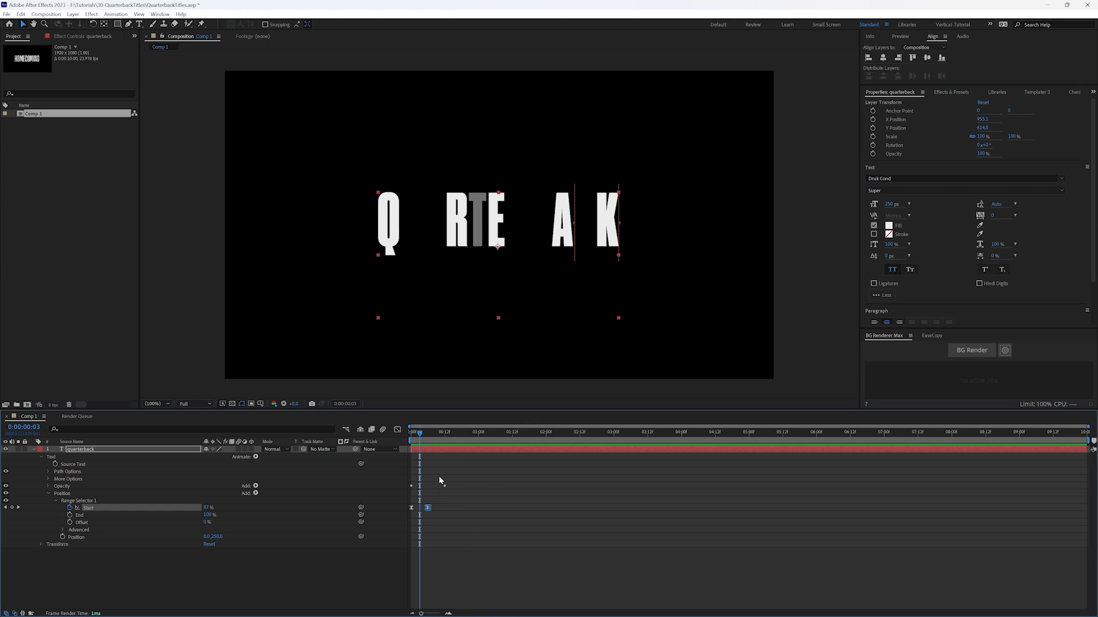
{"action": "left_click_drag", "start_coordinate": [419, 432], "coordinate": [425, 432]}
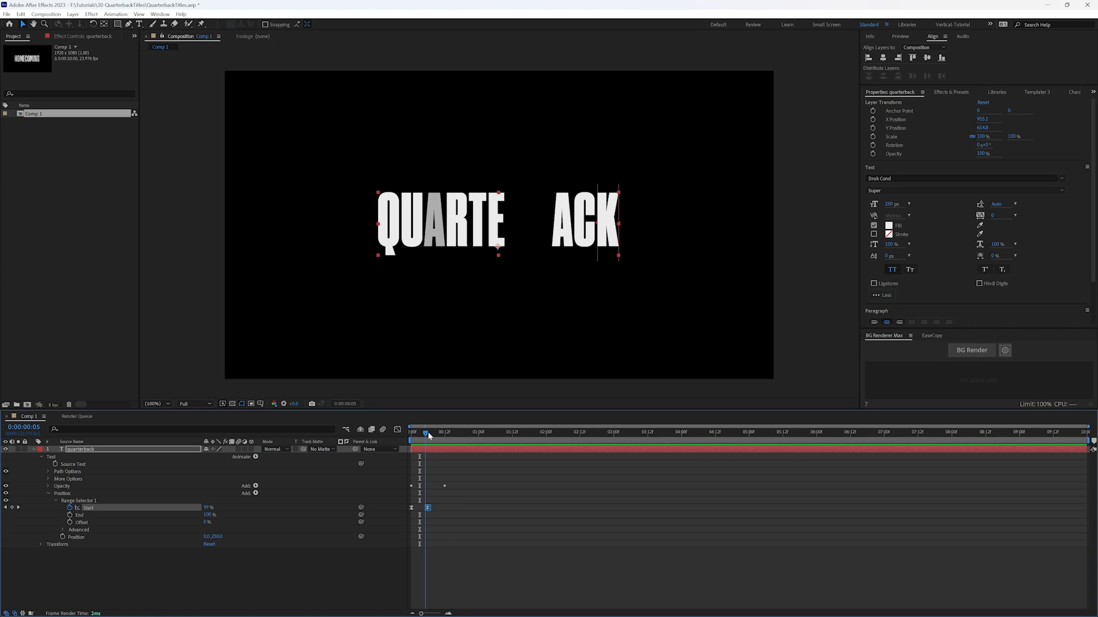
{"action": "left_click", "coordinate": [426, 432]}
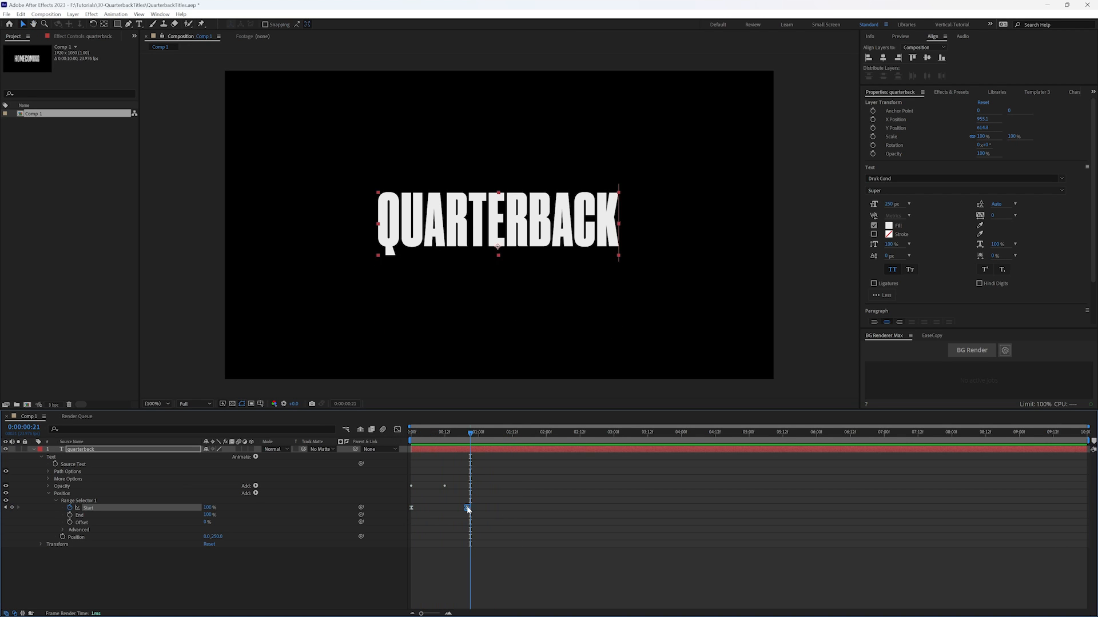
{"action": "left_click_drag", "start_coordinate": [468, 436], "coordinate": [419, 436]}
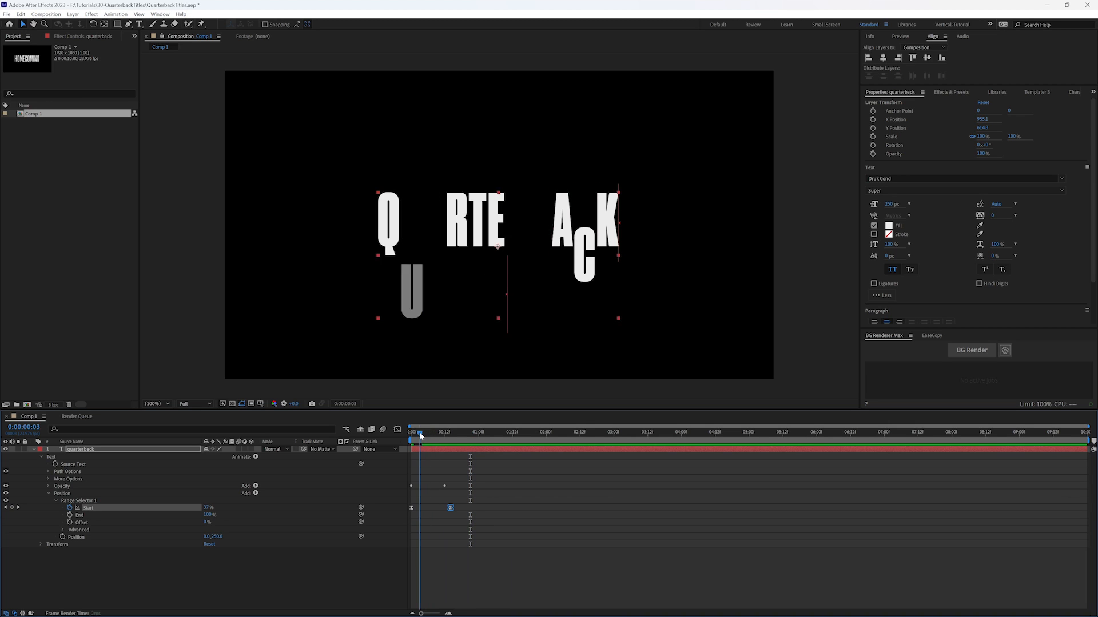
{"action": "left_click", "coordinate": [411, 433]}
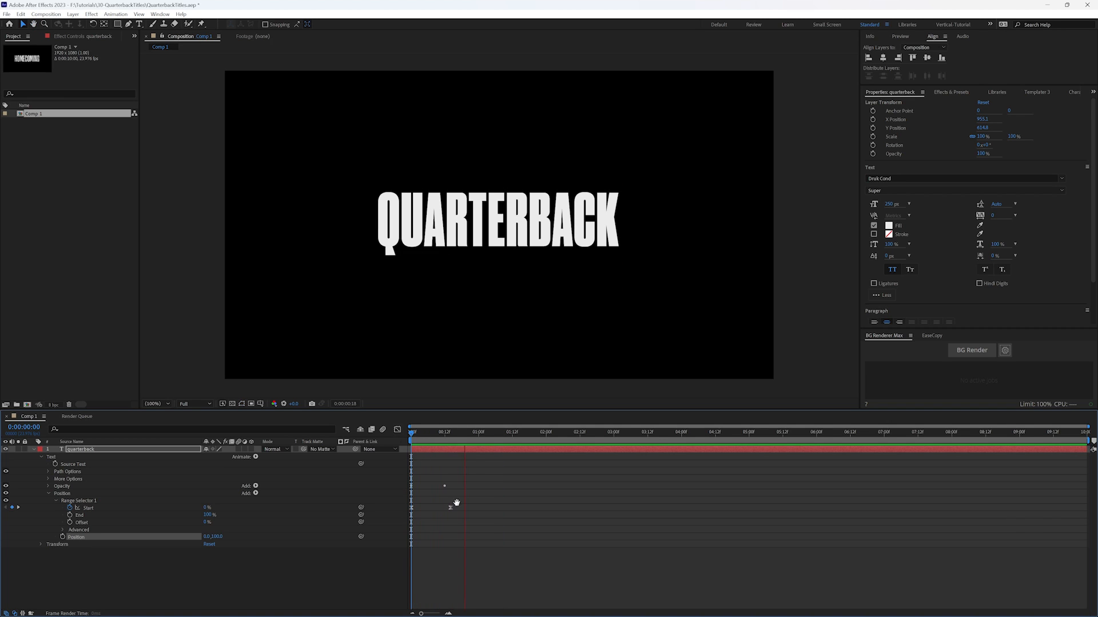
Step: Add a Position property directly to the Opacity animator instead of the separate animator
{"action": "left_click", "coordinate": [470, 432]}
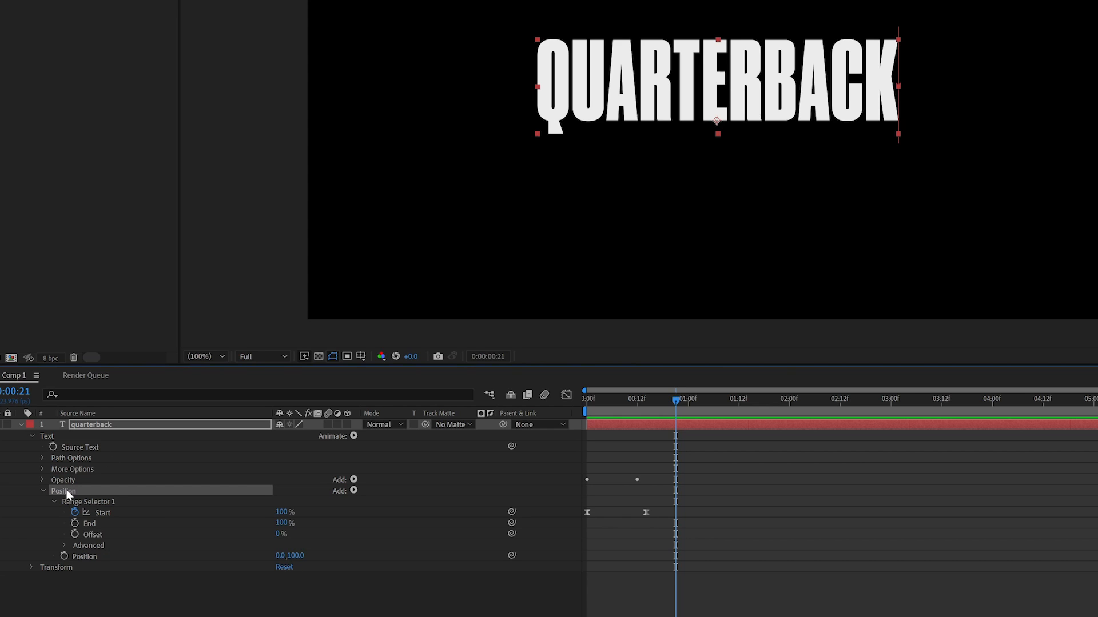
{"action": "left_click", "coordinate": [42, 490]}
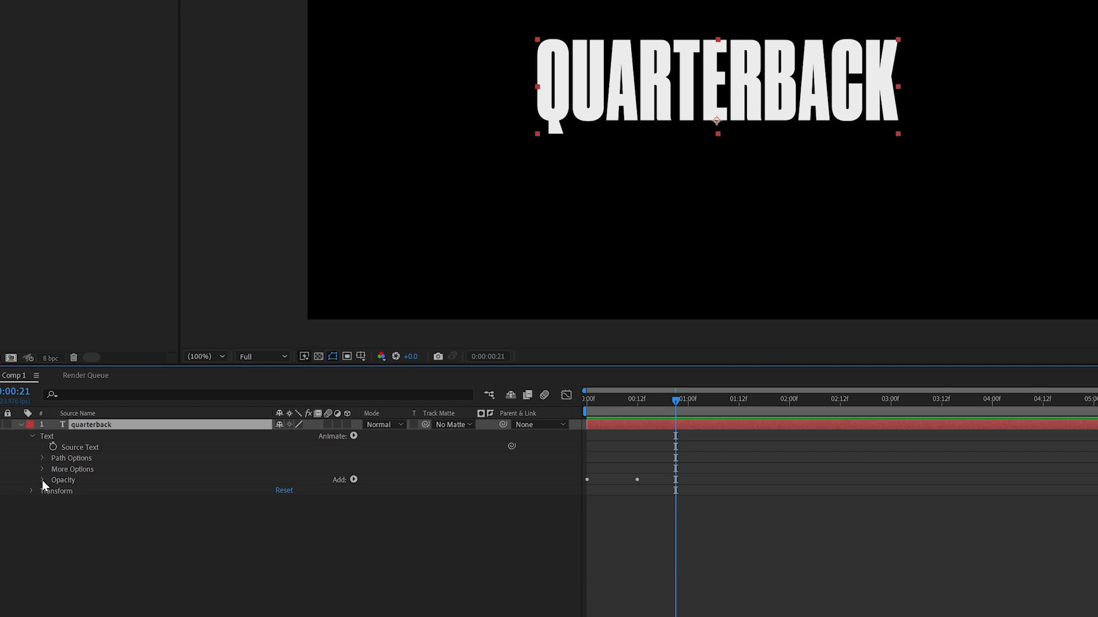
{"action": "left_click", "coordinate": [354, 479]}
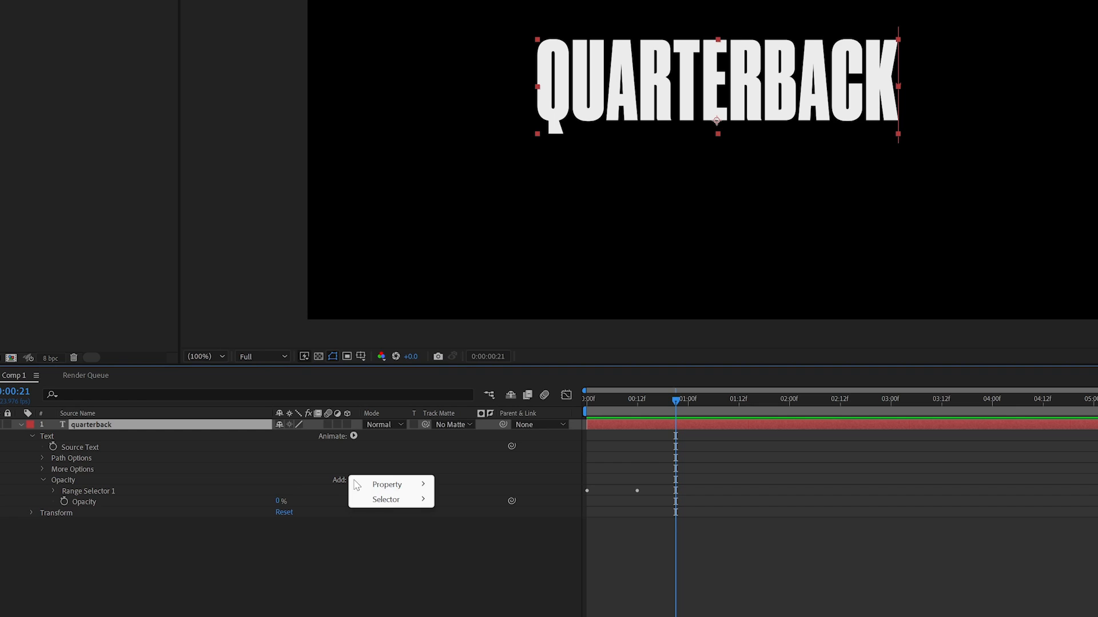
{"action": "left_click", "coordinate": [386, 485]}
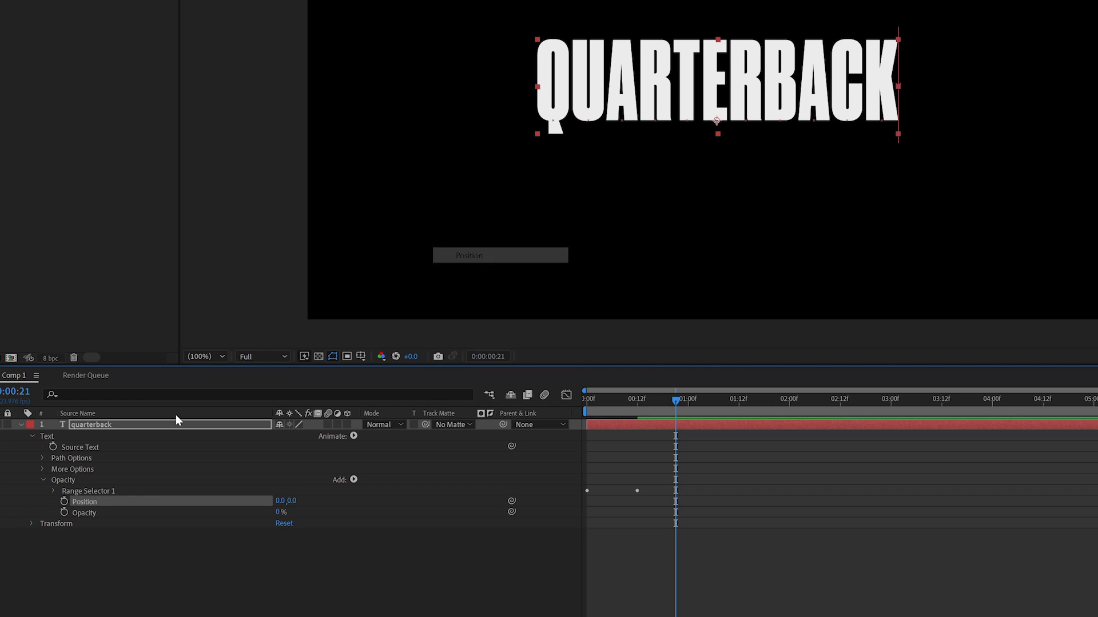
{"action": "left_click", "coordinate": [291, 500]}
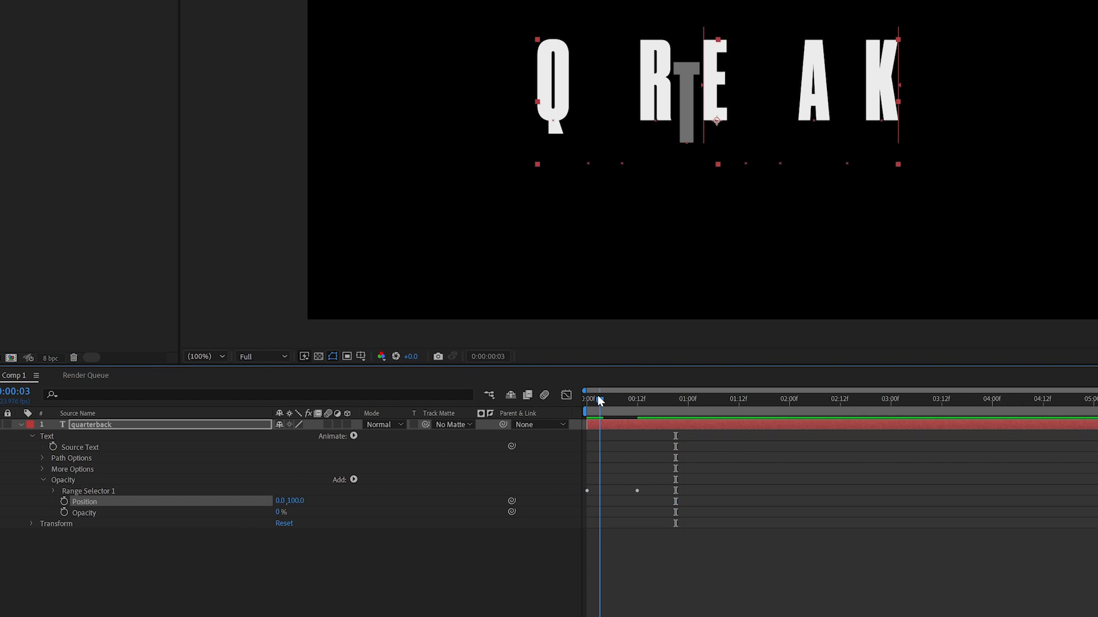
Step: Preview letters rising as they fade and reveal the range selector's Start keyframes
{"action": "left_click_drag", "start_coordinate": [598, 399], "coordinate": [633, 399]}
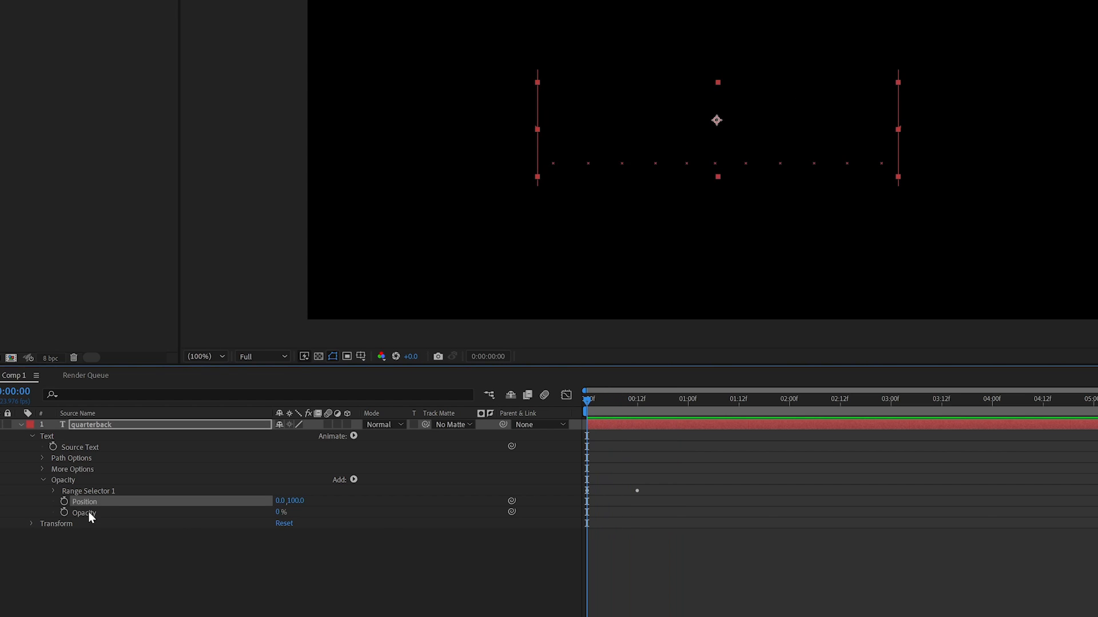
{"action": "left_click", "coordinate": [54, 490]}
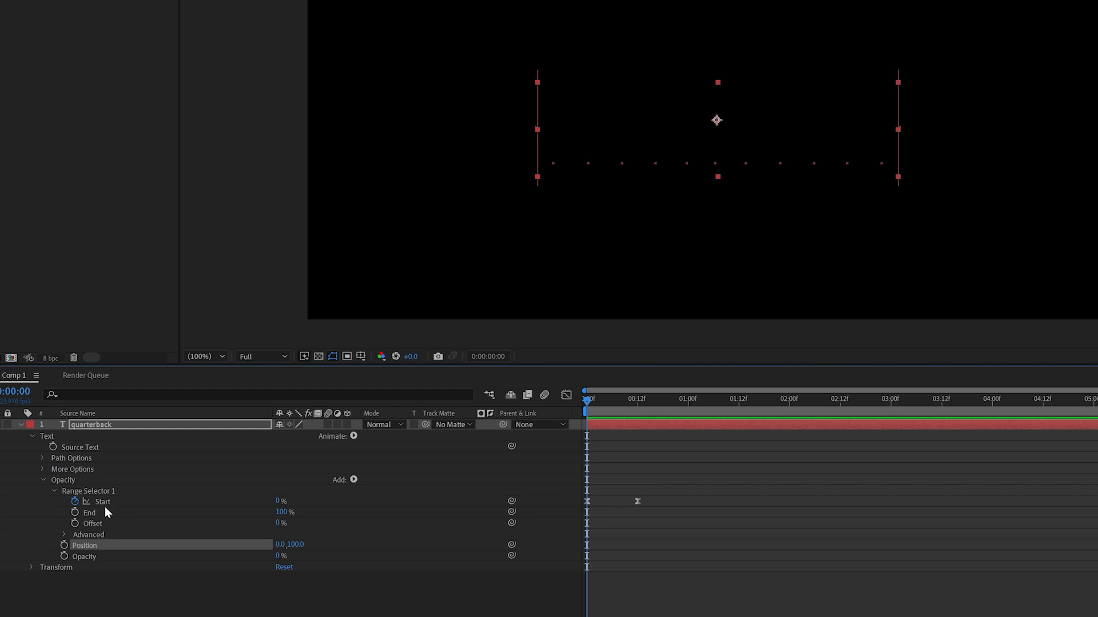
{"action": "mouse_move", "coordinate": [643, 442]}
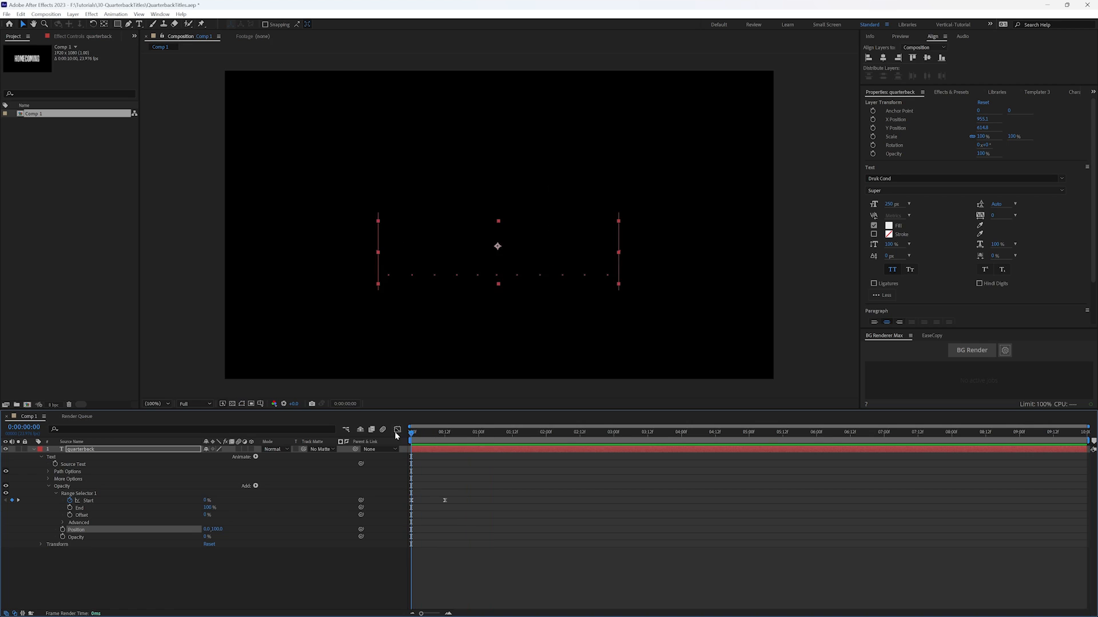
{"action": "left_click", "coordinate": [451, 432]}
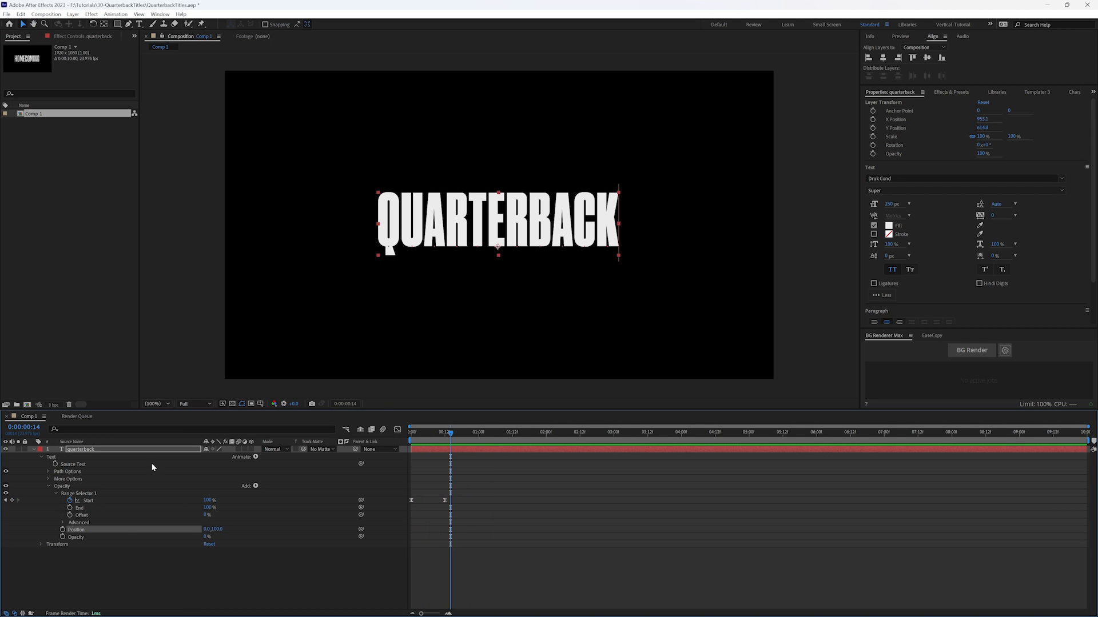
{"action": "mouse_move", "coordinate": [84, 534]}
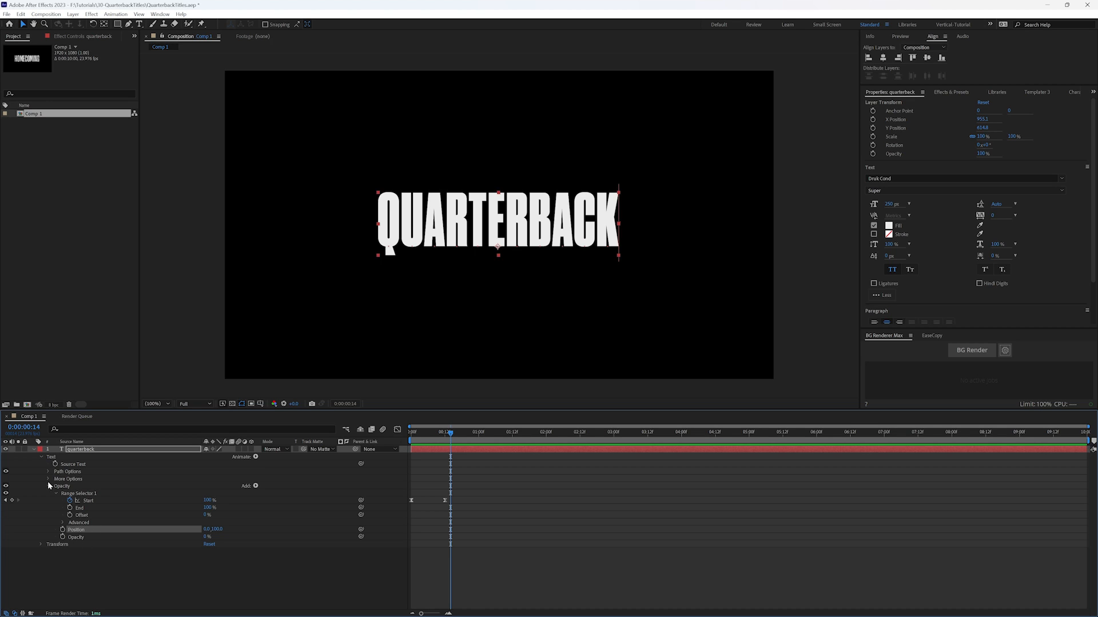
{"action": "mouse_move", "coordinate": [88, 532]}
{"action": "type", "text": "QUARTERBACK"}
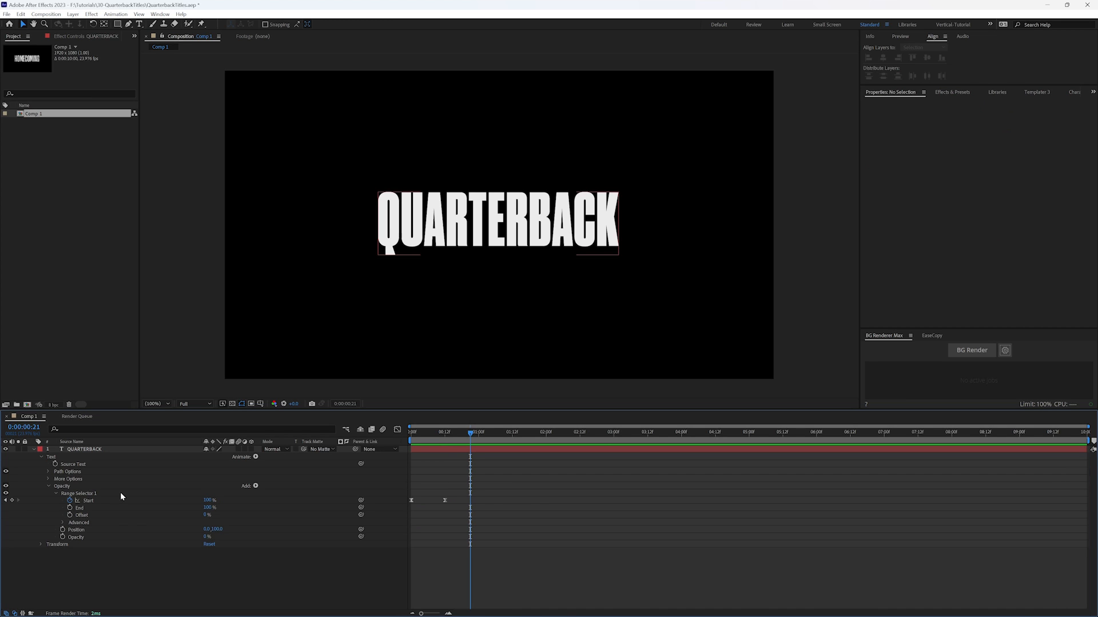
Step: Select the QUARTERBACK layer to reveal and clear its Start keyframes
{"action": "left_click", "coordinate": [86, 449]}
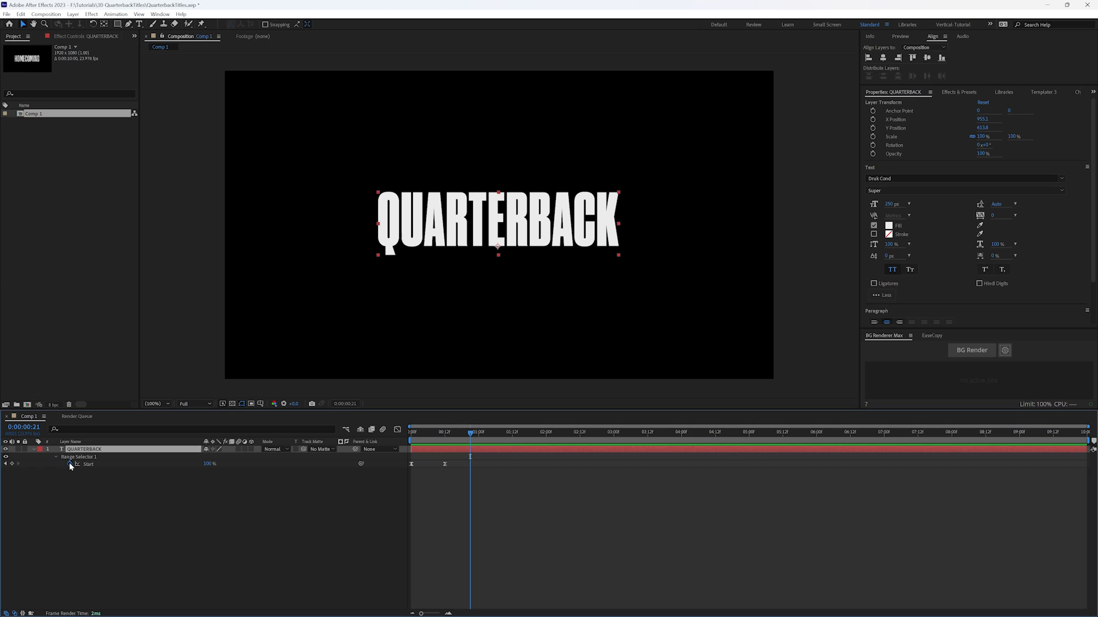
{"action": "mouse_move", "coordinate": [70, 464]}
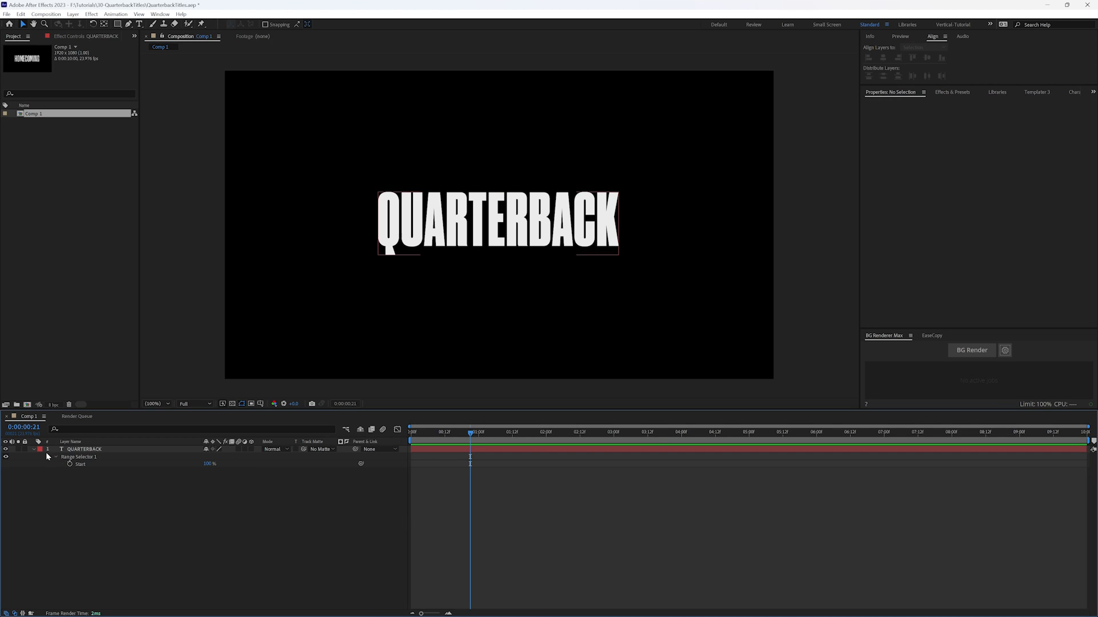
{"action": "left_click", "coordinate": [41, 457]}
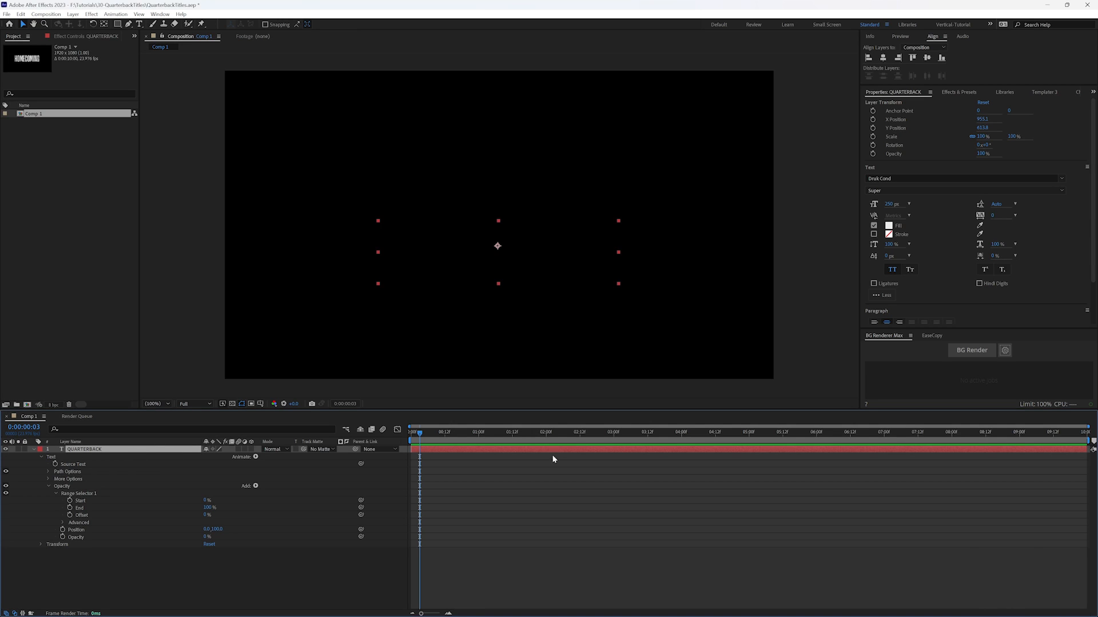
{"action": "mouse_move", "coordinate": [67, 532]}
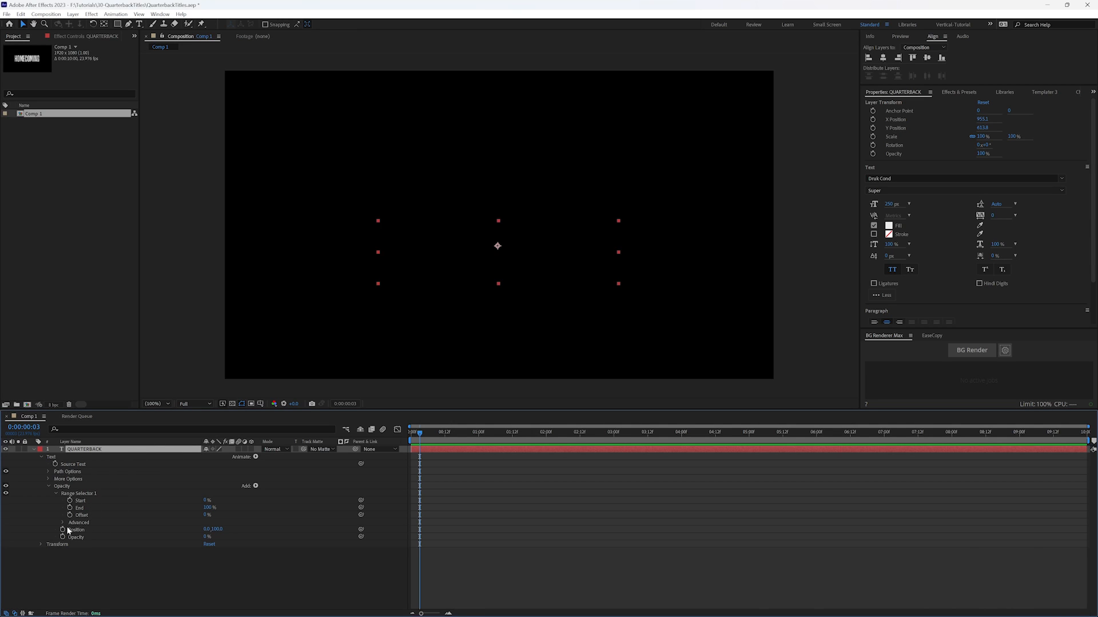
{"action": "mouse_move", "coordinate": [89, 514]}
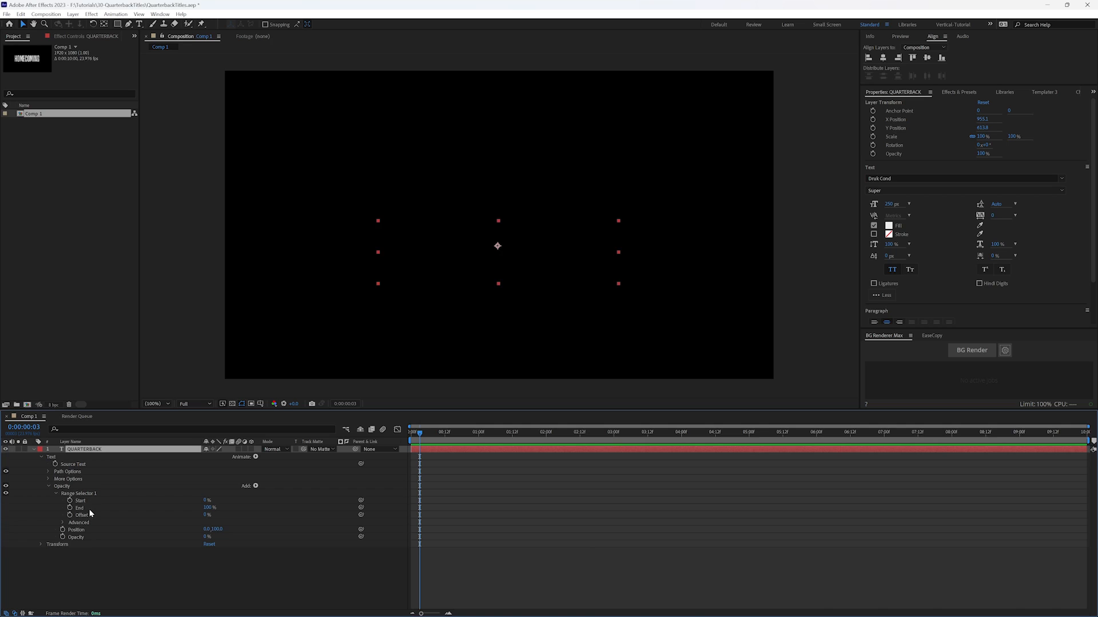
{"action": "mouse_move", "coordinate": [100, 236]}
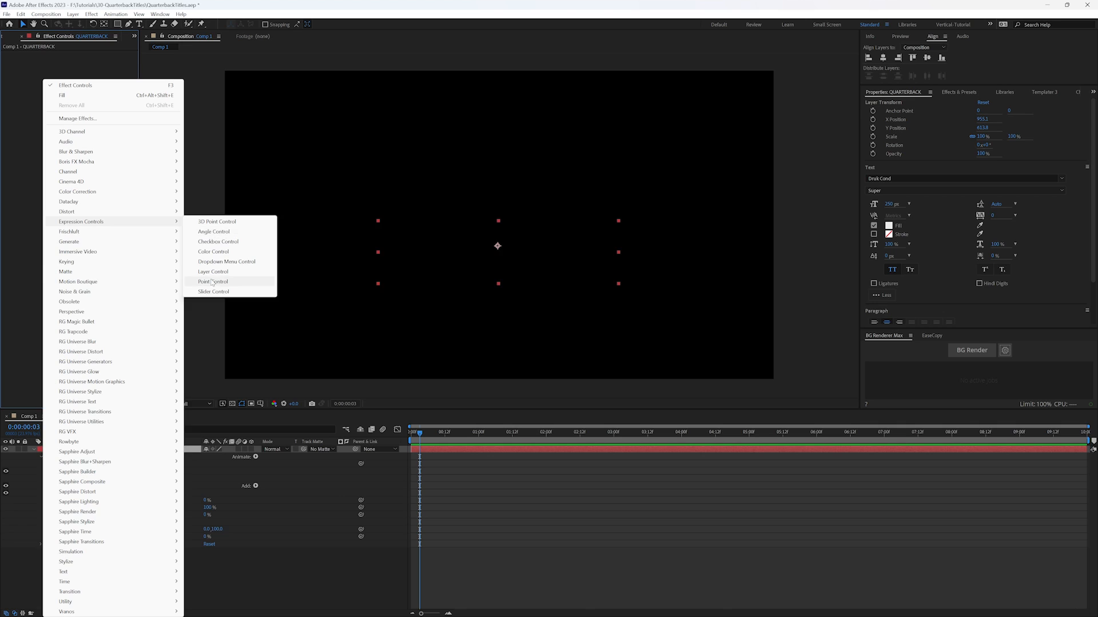
Step: Add a Slider Control effect and keyframe it from 0 at frame 0 to 100 at 0:18
{"action": "left_click", "coordinate": [214, 292]}
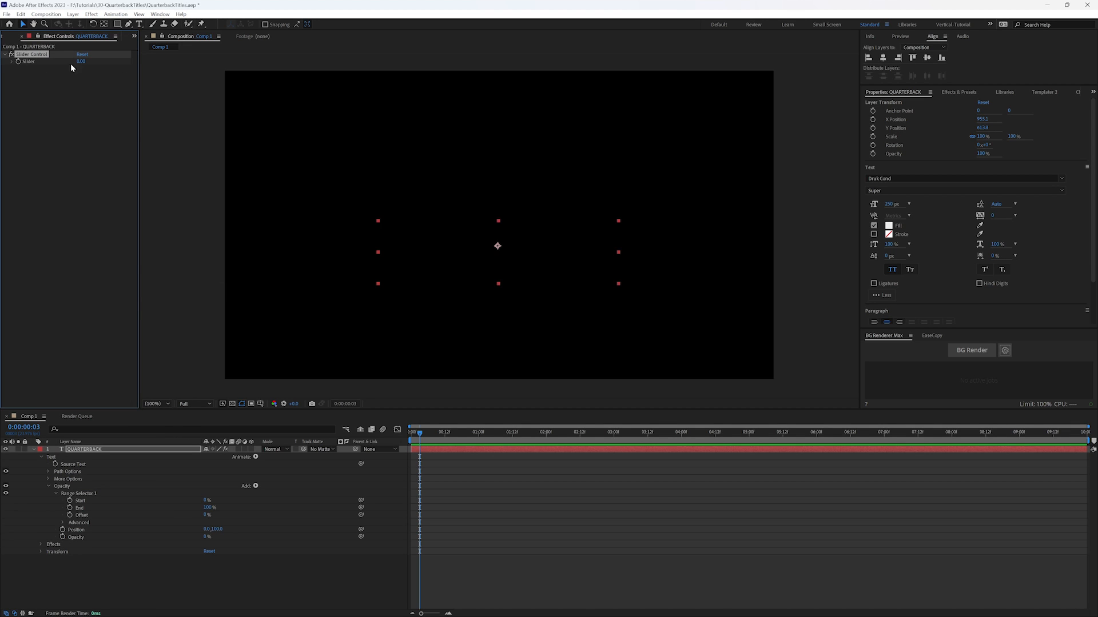
{"action": "mouse_move", "coordinate": [388, 441]}
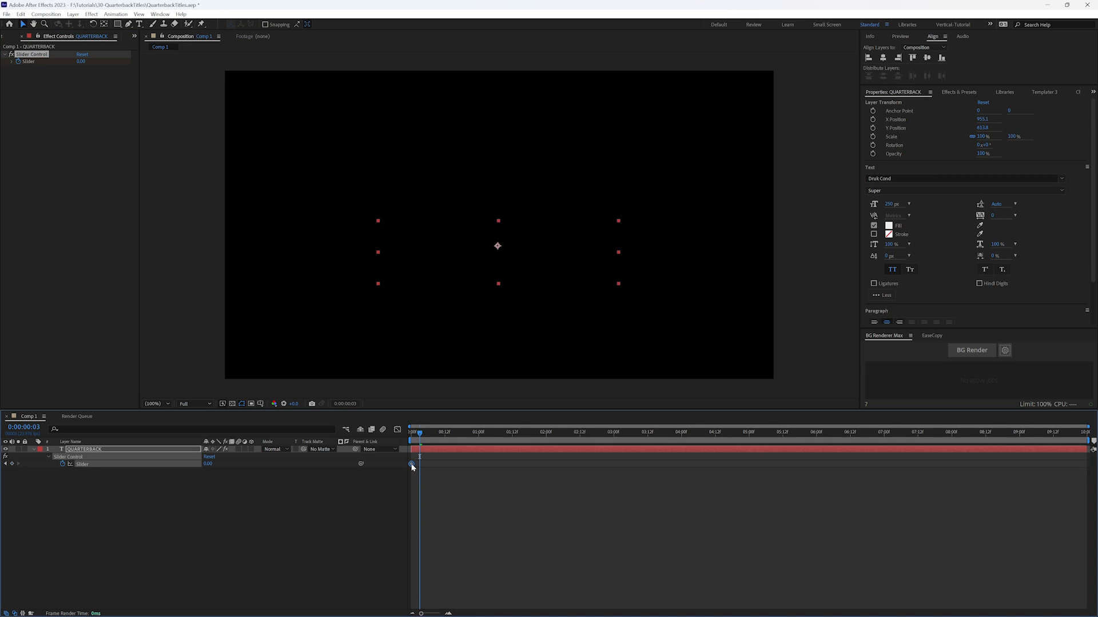
{"action": "left_click", "coordinate": [468, 432]}
{"action": "type", "text": "100"}
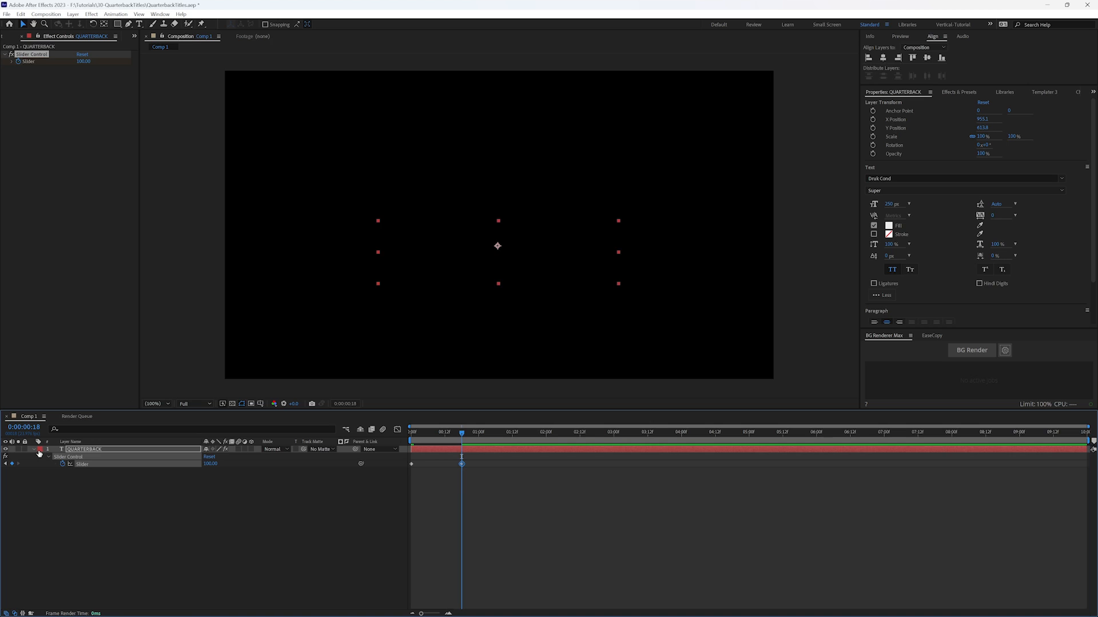
{"action": "left_click", "coordinate": [40, 450]}
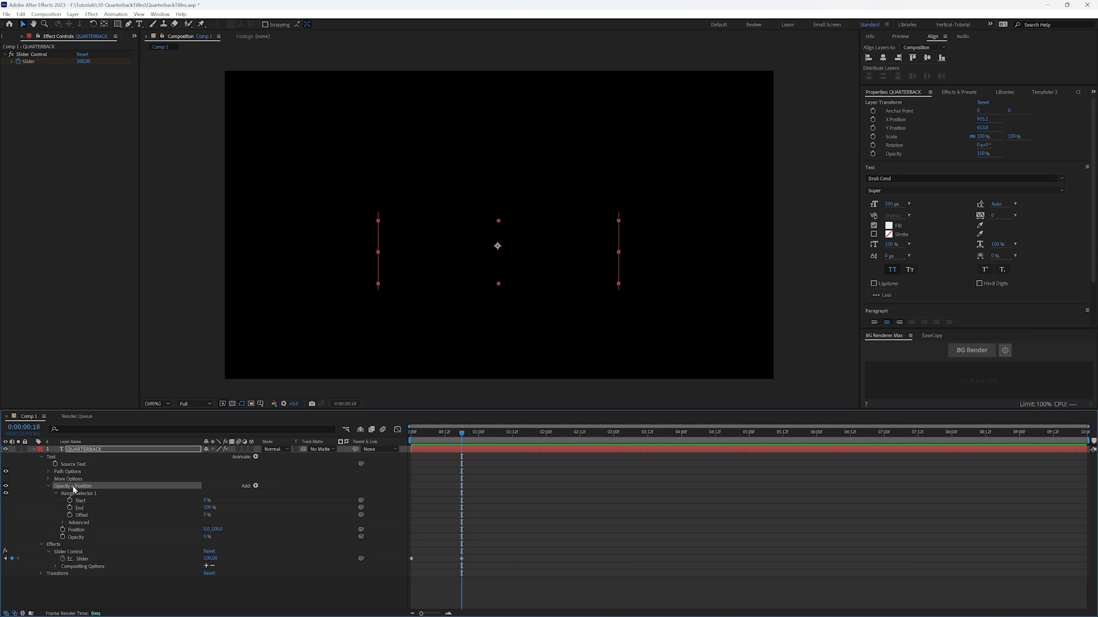
{"action": "mouse_move", "coordinate": [83, 503]}
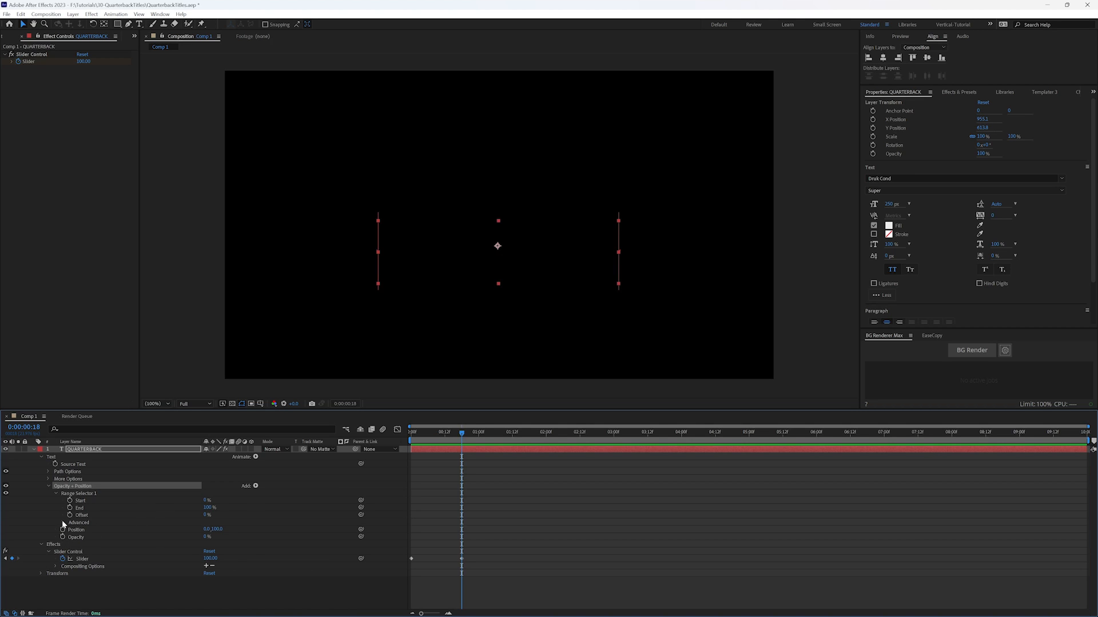
Step: Under the range selector's Advanced options, set Units to Index so End reads 11
{"action": "left_click", "coordinate": [56, 522]}
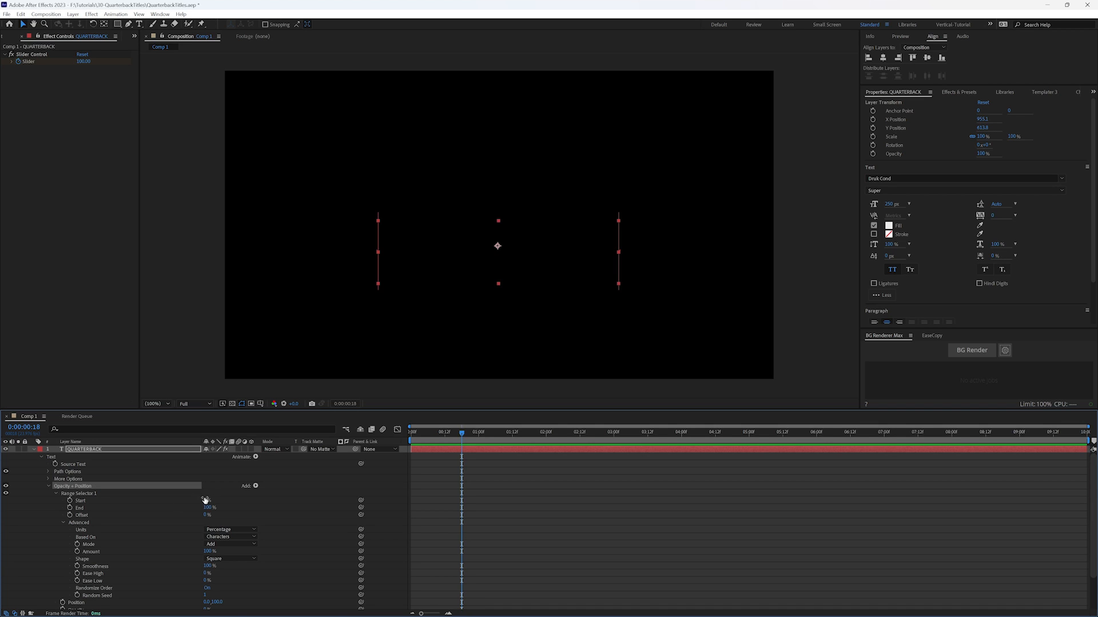
{"action": "left_click", "coordinate": [230, 529]}
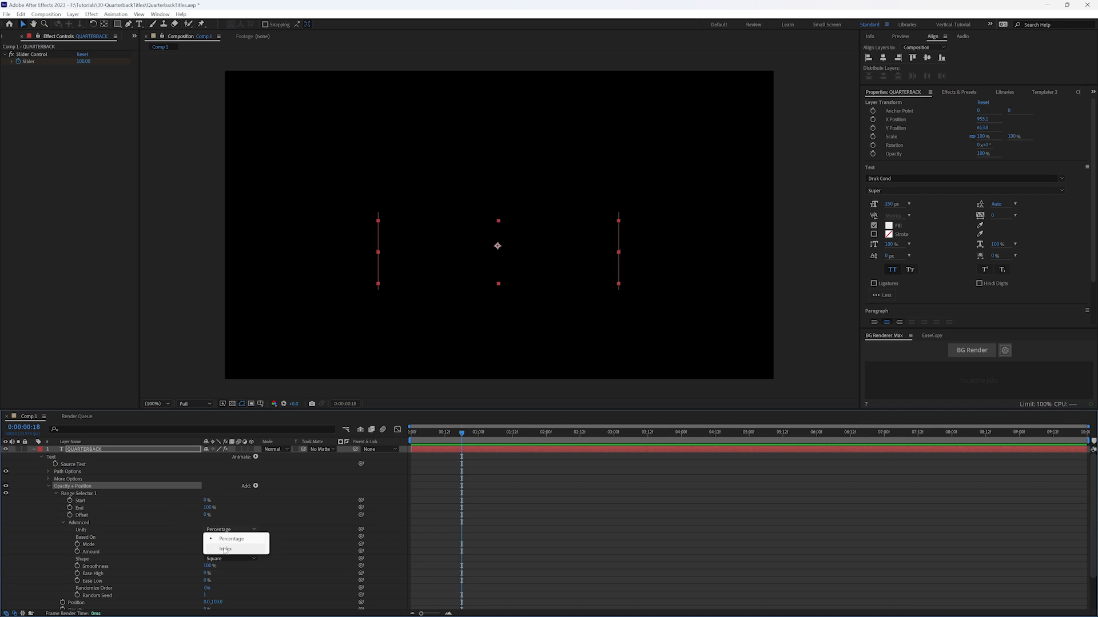
{"action": "left_click", "coordinate": [226, 549]}
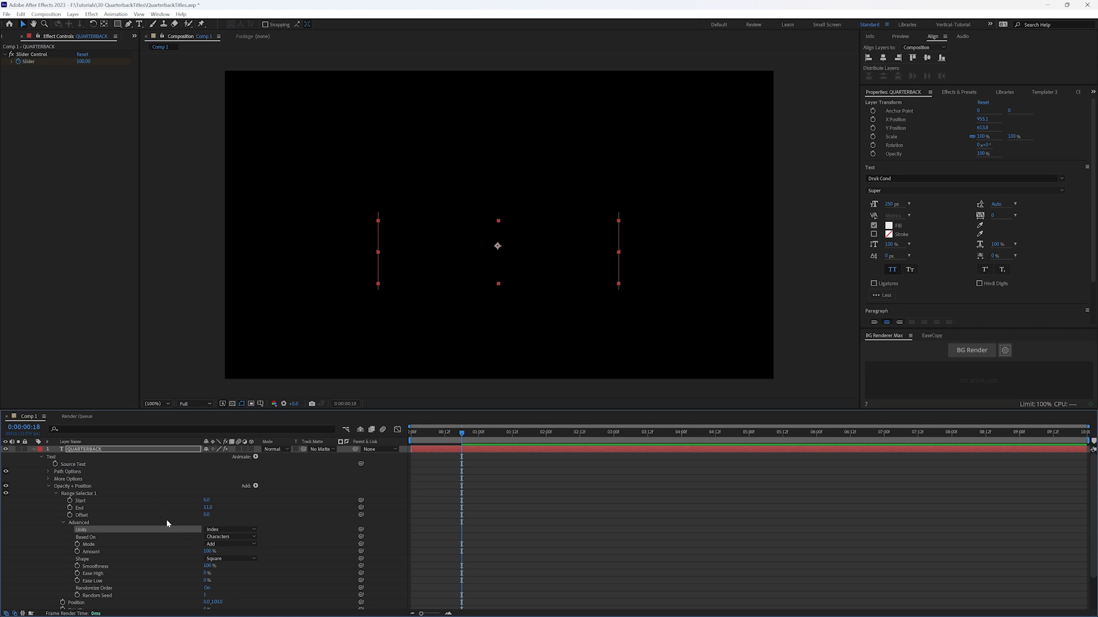
{"action": "scroll", "scroll_direction": "down", "scroll_amount": 3}
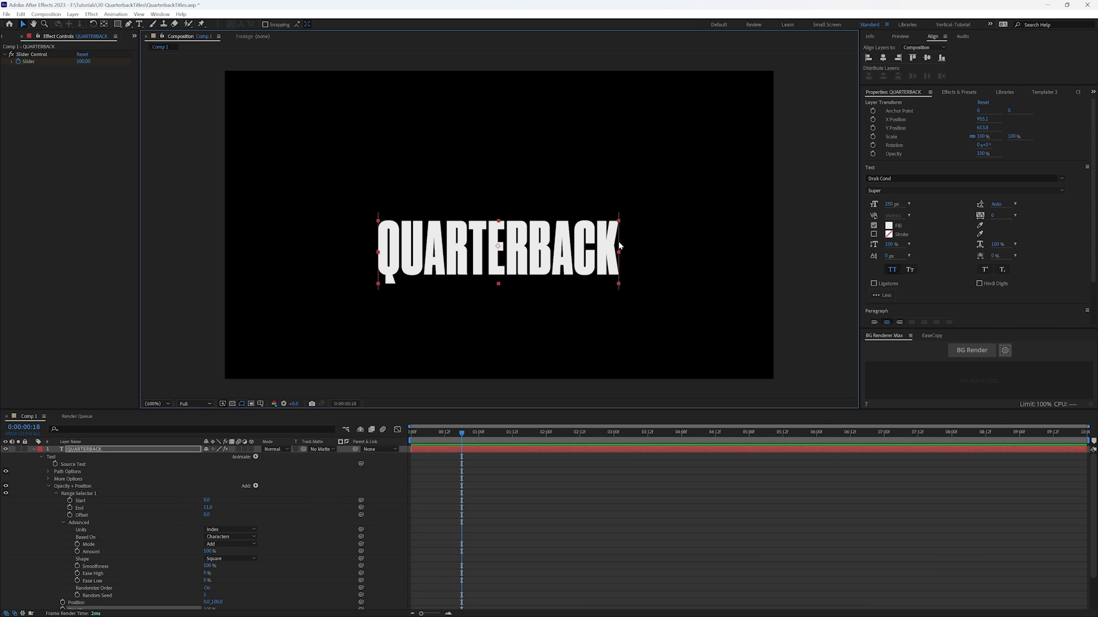
{"action": "mouse_move", "coordinate": [411, 500]}
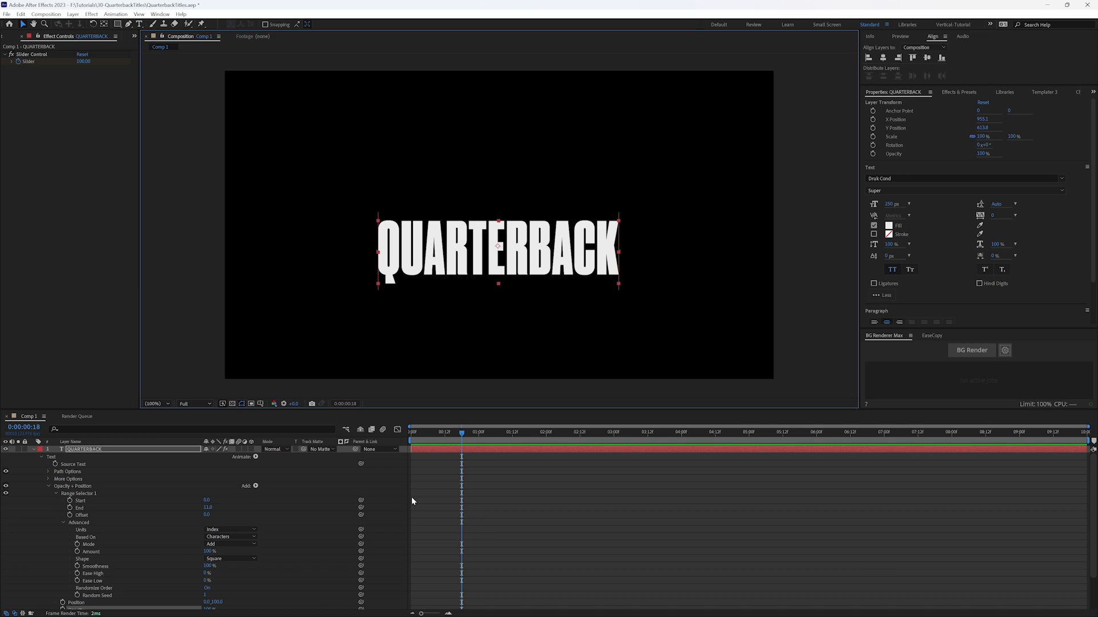
{"action": "mouse_move", "coordinate": [333, 500]}
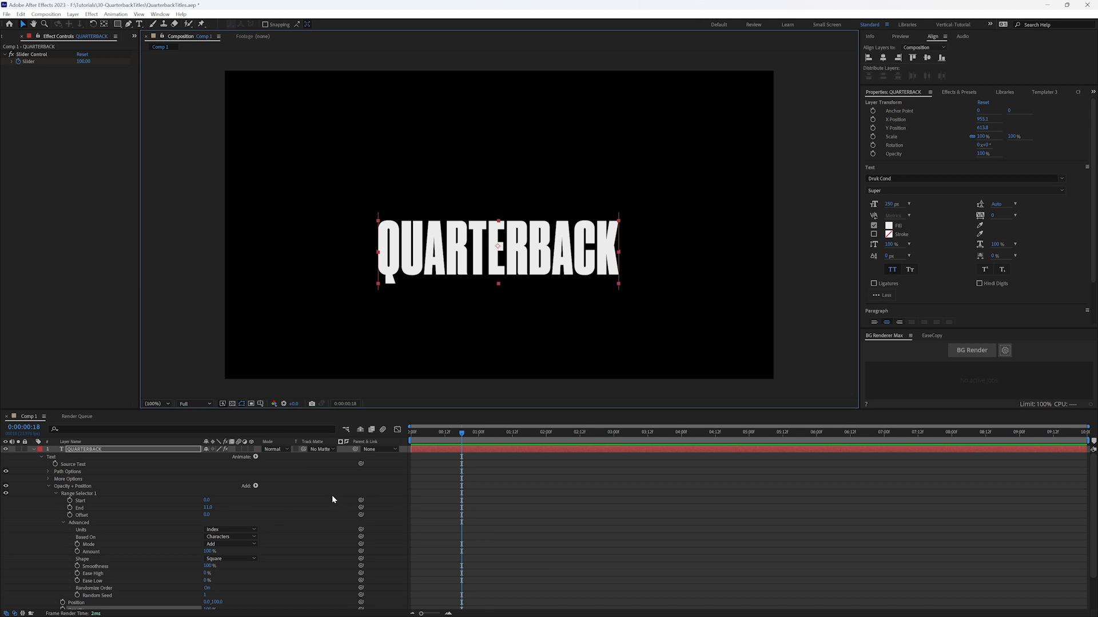
{"action": "mouse_move", "coordinate": [276, 507]}
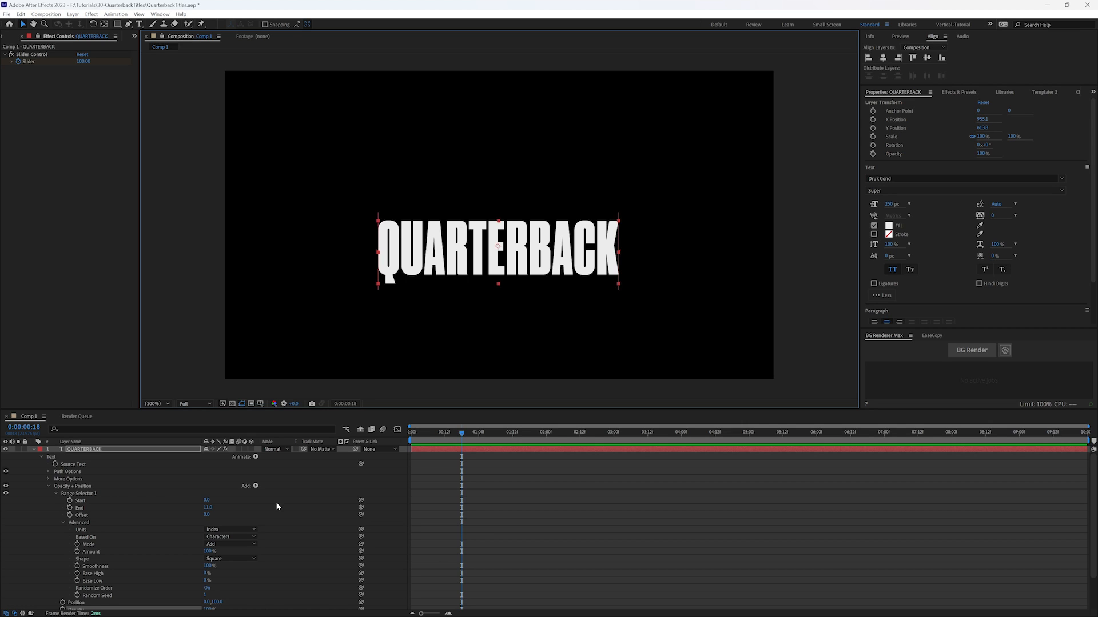
{"action": "mouse_move", "coordinate": [230, 522]}
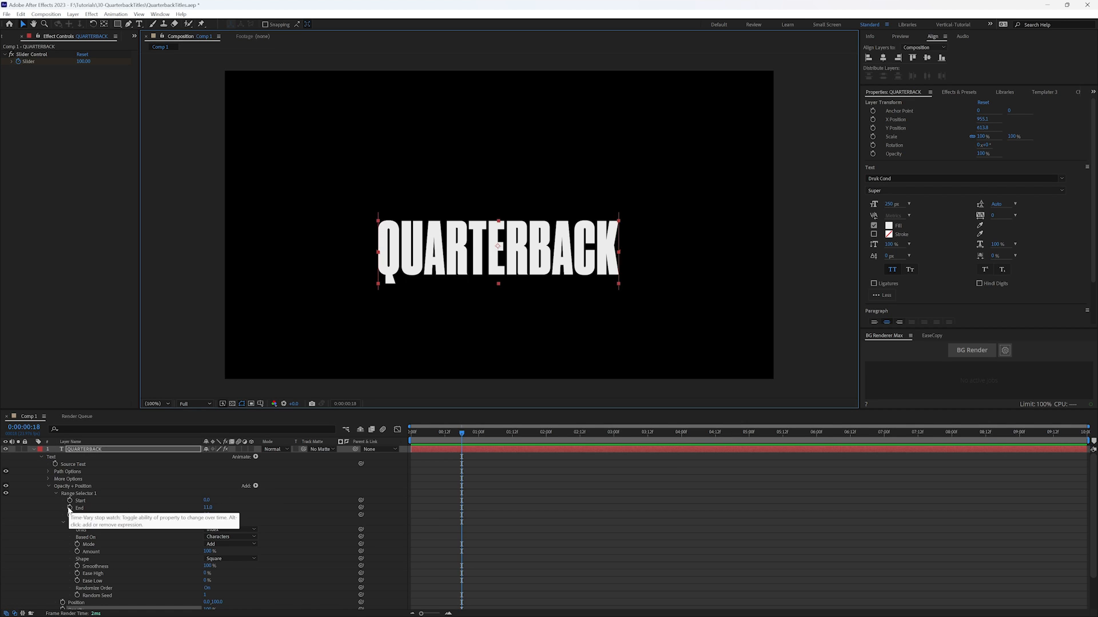
{"action": "left_click", "coordinate": [70, 508]}
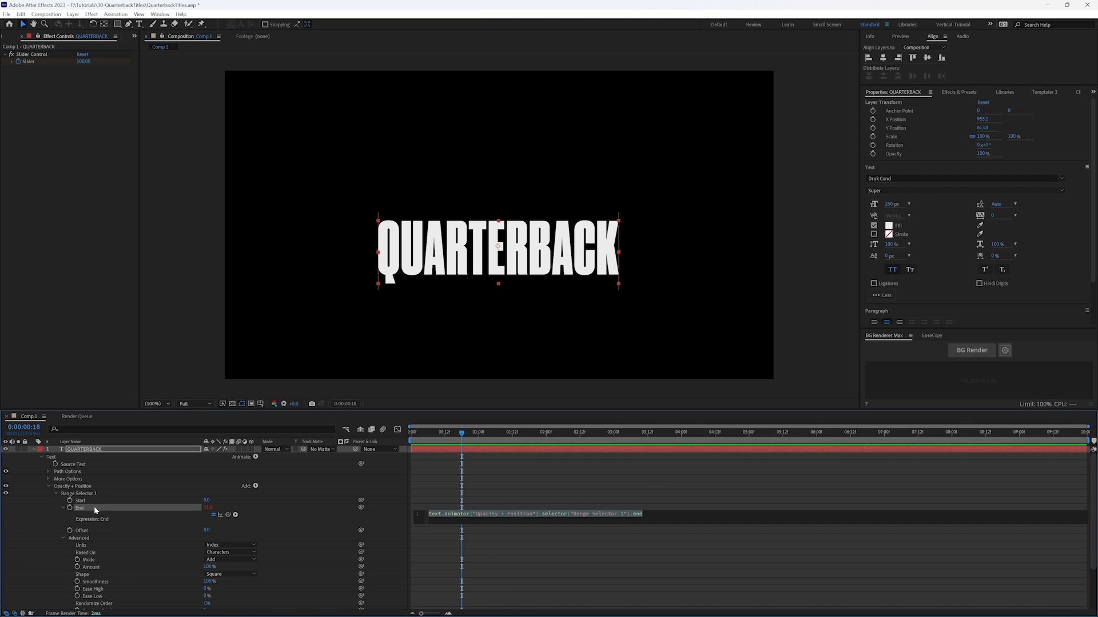
{"action": "mouse_move", "coordinate": [243, 519]}
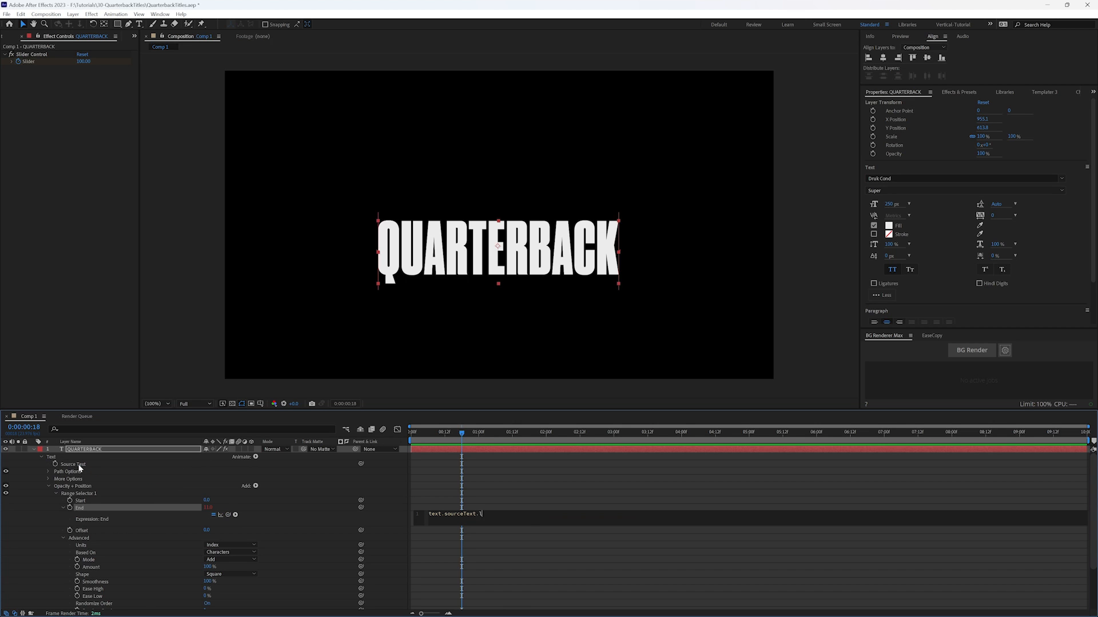
Step: Complete the End expression as text.sourceText.length and start retyping the title
{"action": "type", "text": "length"}
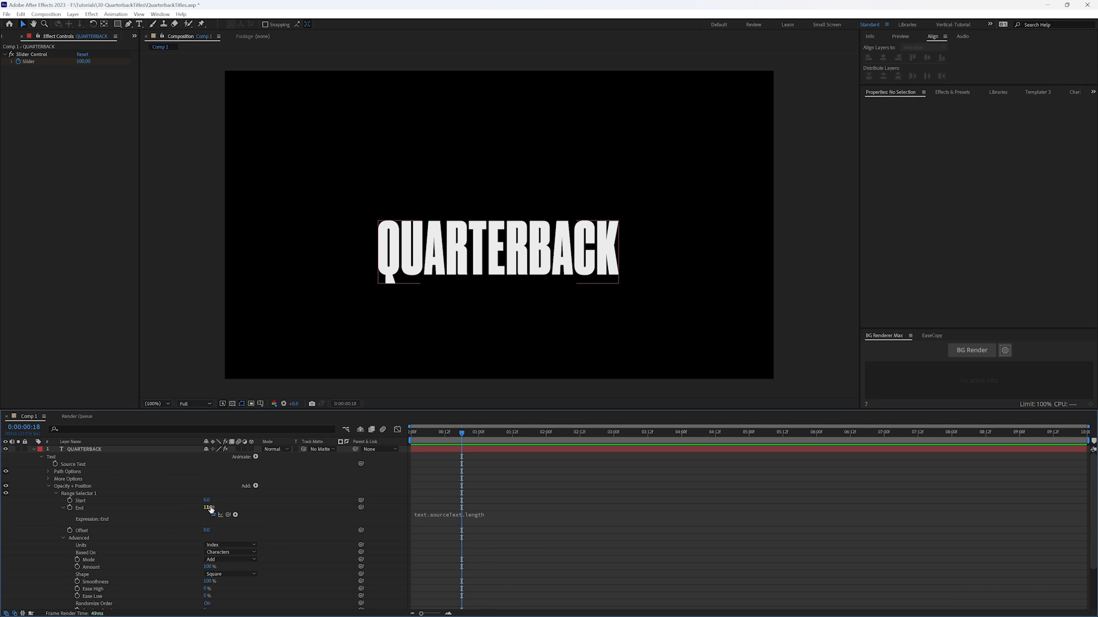
{"action": "left_click", "coordinate": [83, 448]}
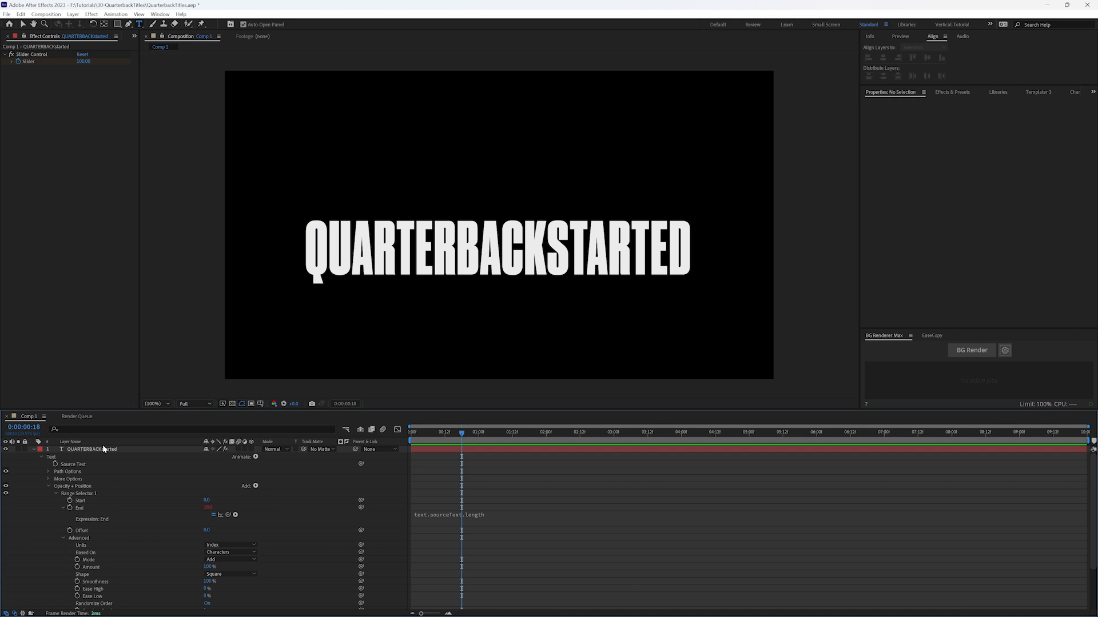
Step: Select the QUARTERBACKSTARTED title layer to work on its Start property
{"action": "left_click", "coordinate": [92, 449]}
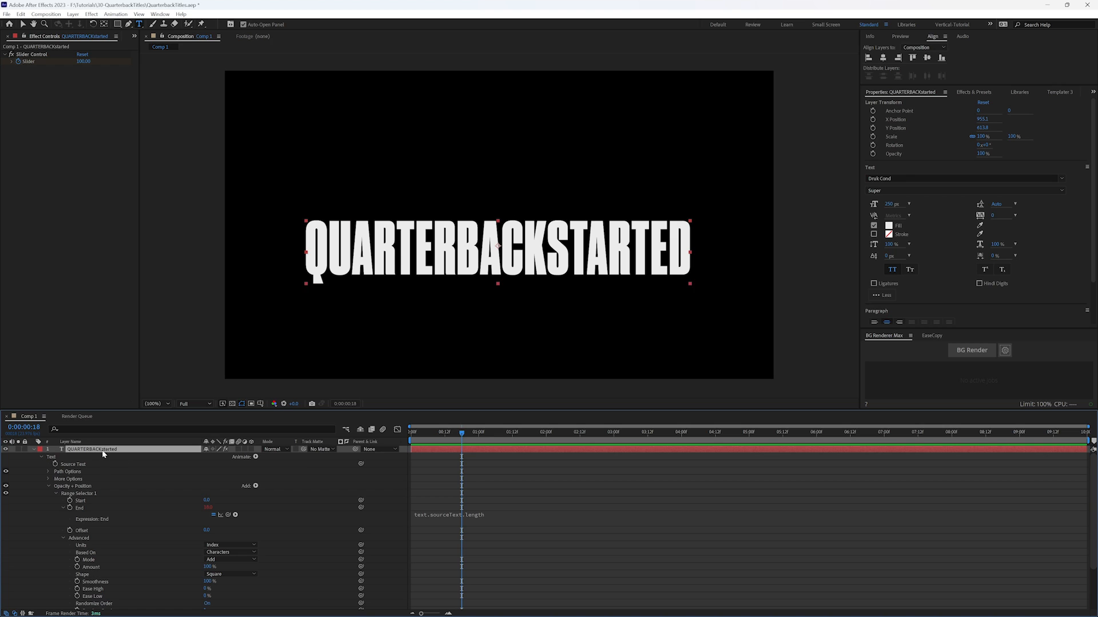
{"action": "mouse_move", "coordinate": [399, 513]}
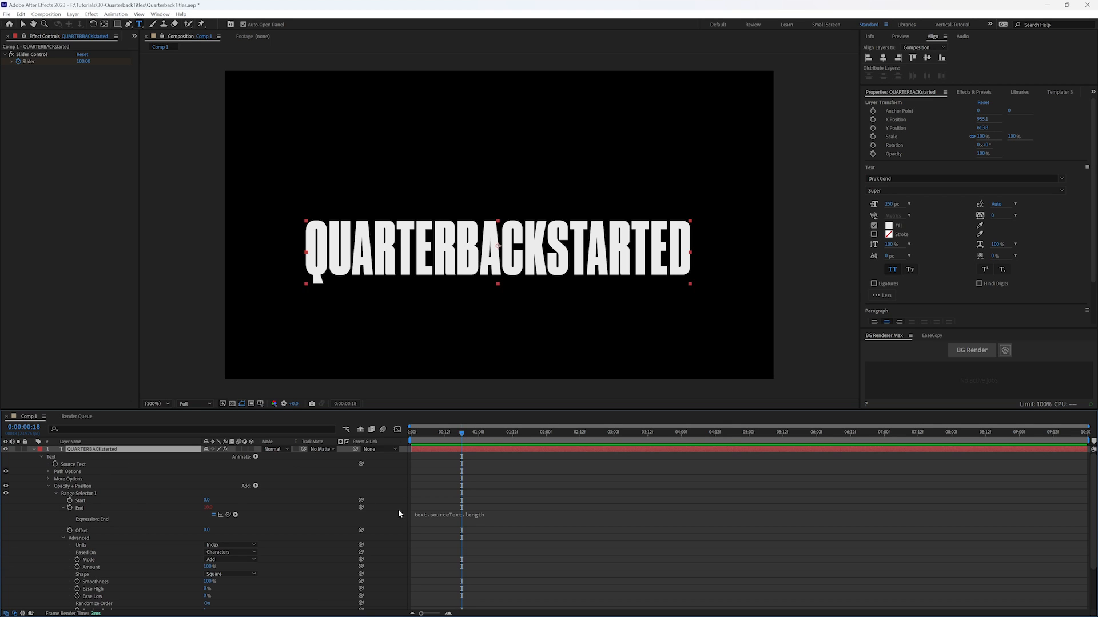
{"action": "mouse_move", "coordinate": [483, 516]}
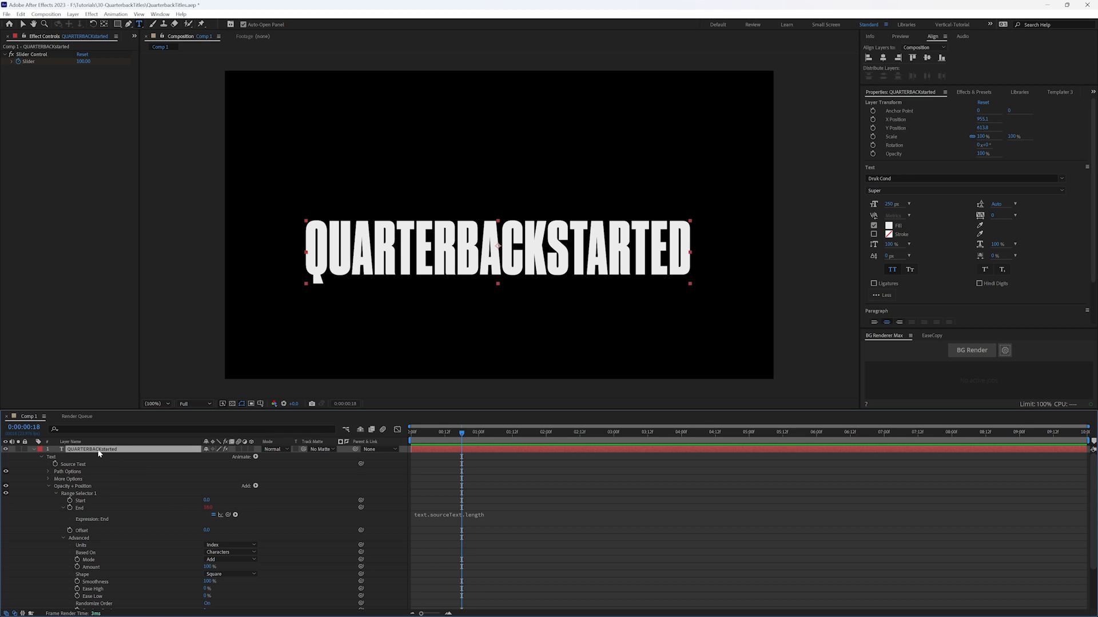
{"action": "mouse_move", "coordinate": [159, 488]}
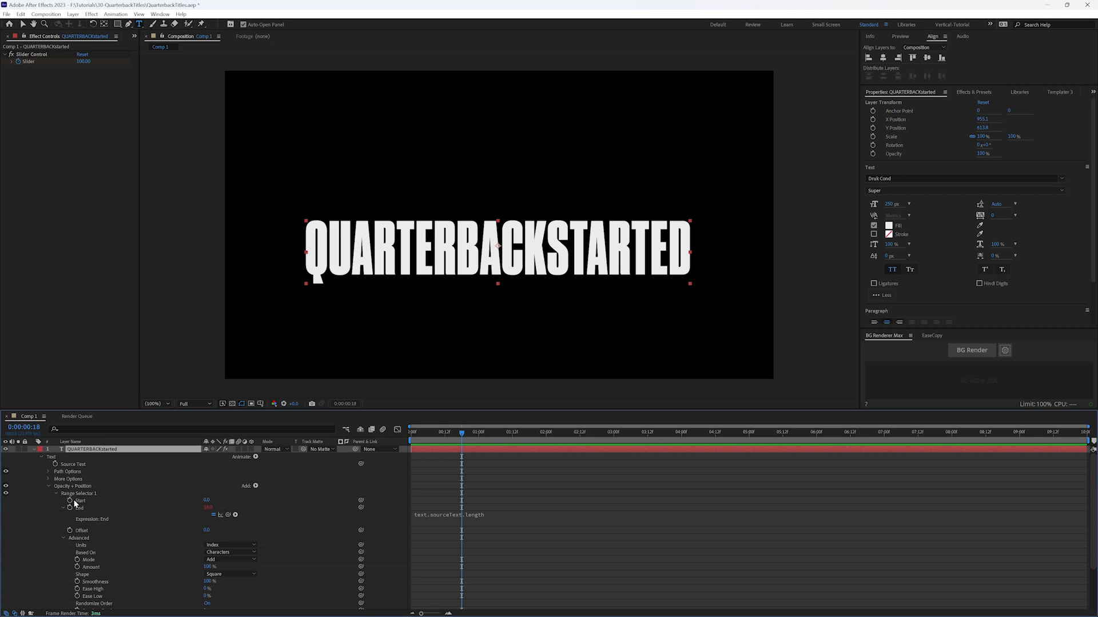
{"action": "mouse_move", "coordinate": [102, 503]}
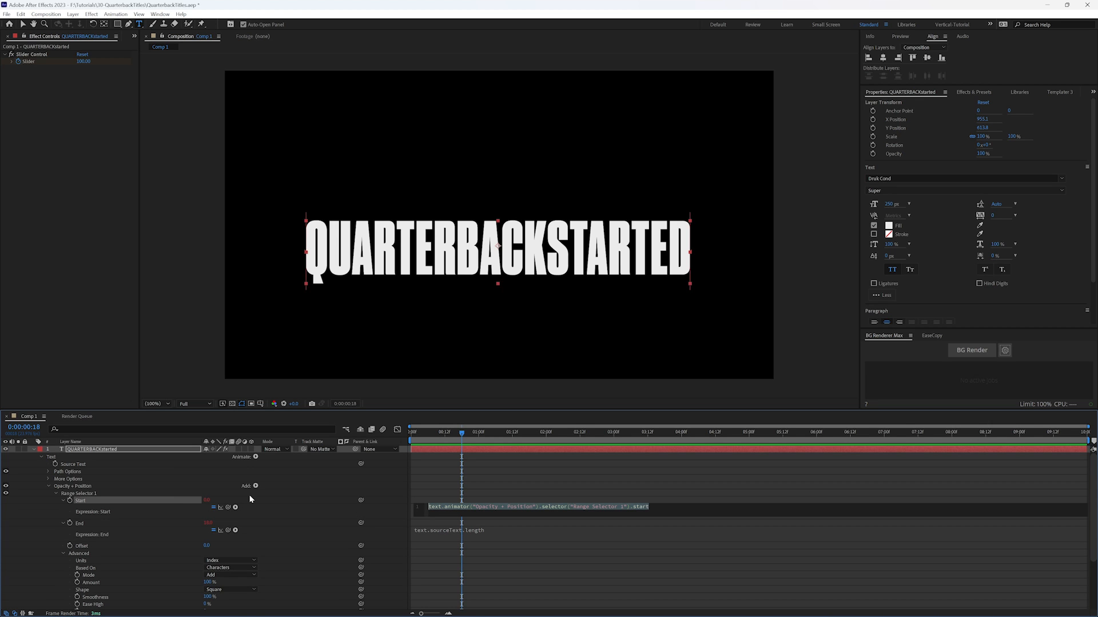
Step: Declare driver, driverMin, driverMax, passengerMin and passengerMax variables in the Start expression
{"action": "type", "text": "var driver ="}
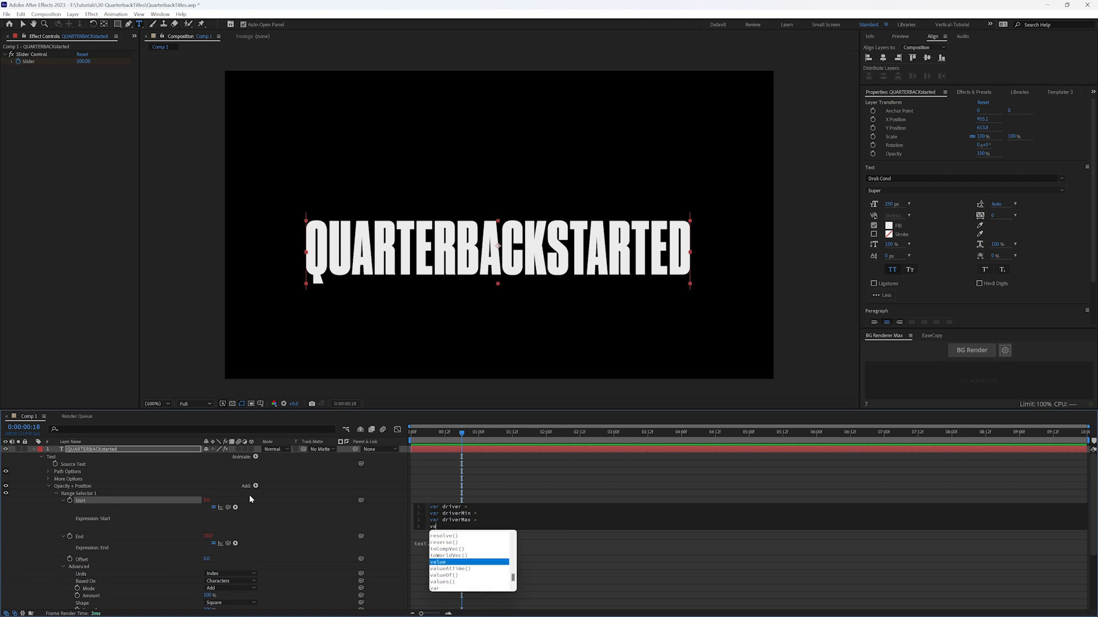
{"action": "type", "text": "passengerMin"}
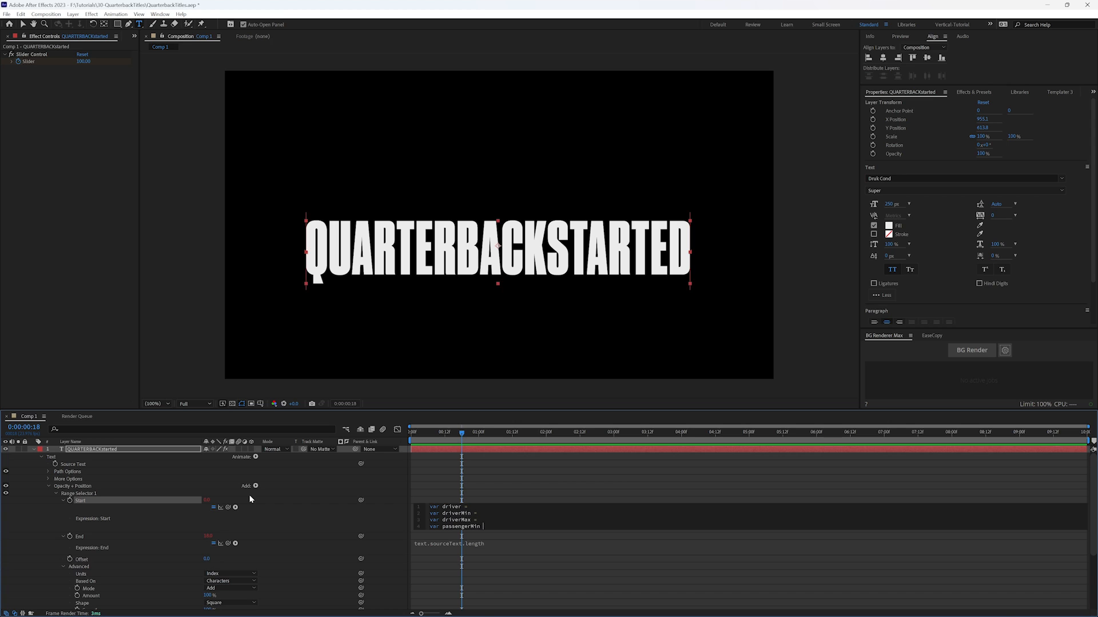
{"action": "type", "text": "passeng"}
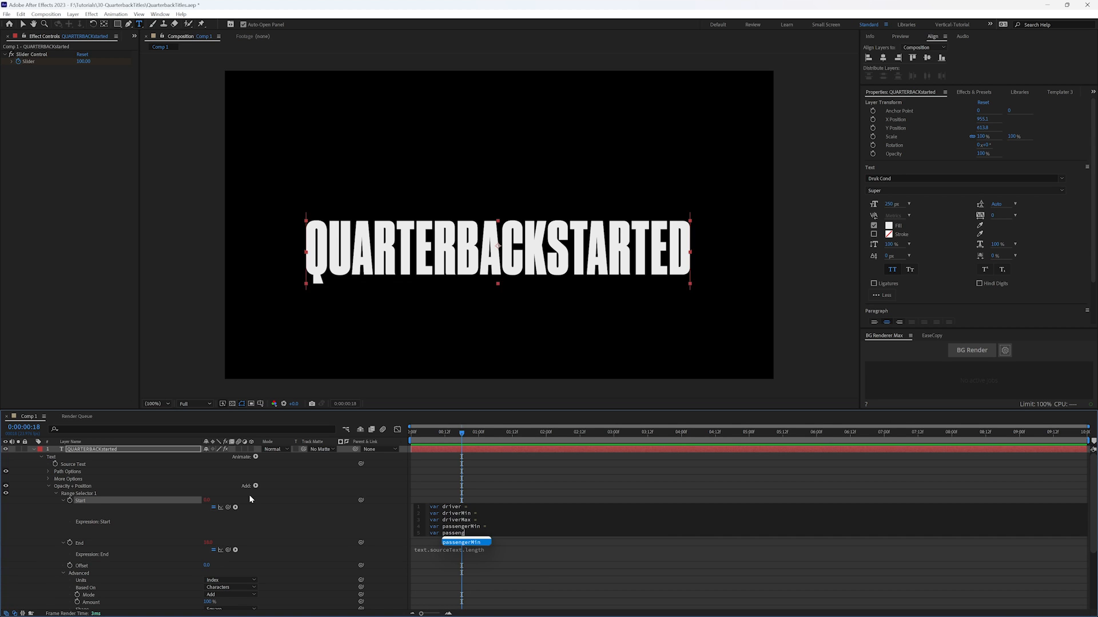
{"action": "type", "text": "passengerMax ="}
{"action": "type", "text": "linear(driver, driverMin, driverMax"}
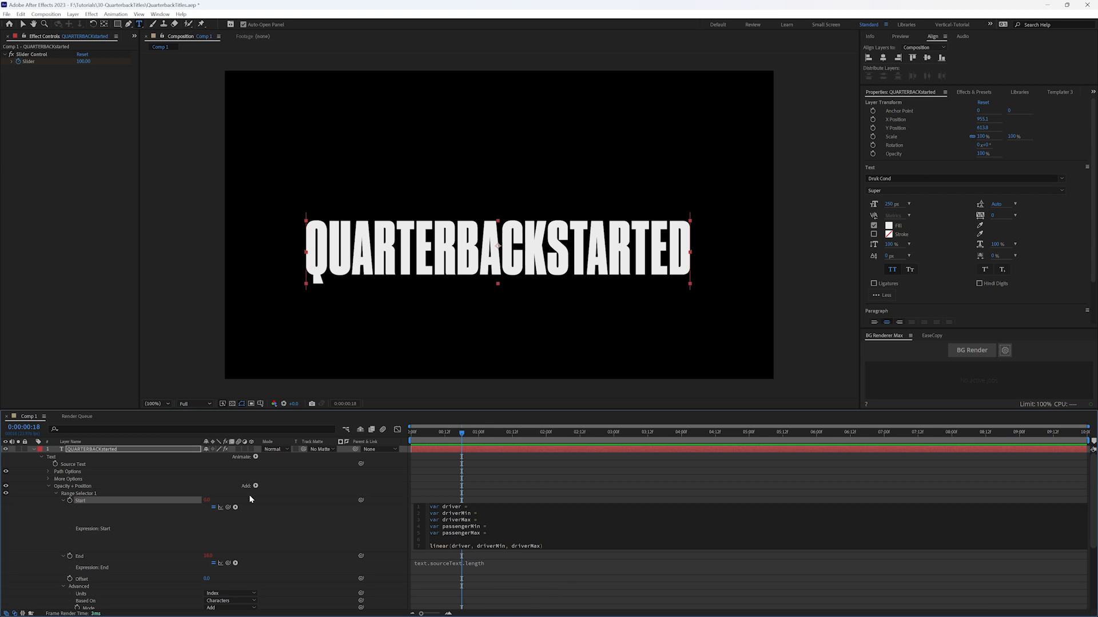
{"action": "type", "text": "passengerMin, passengerMax"}
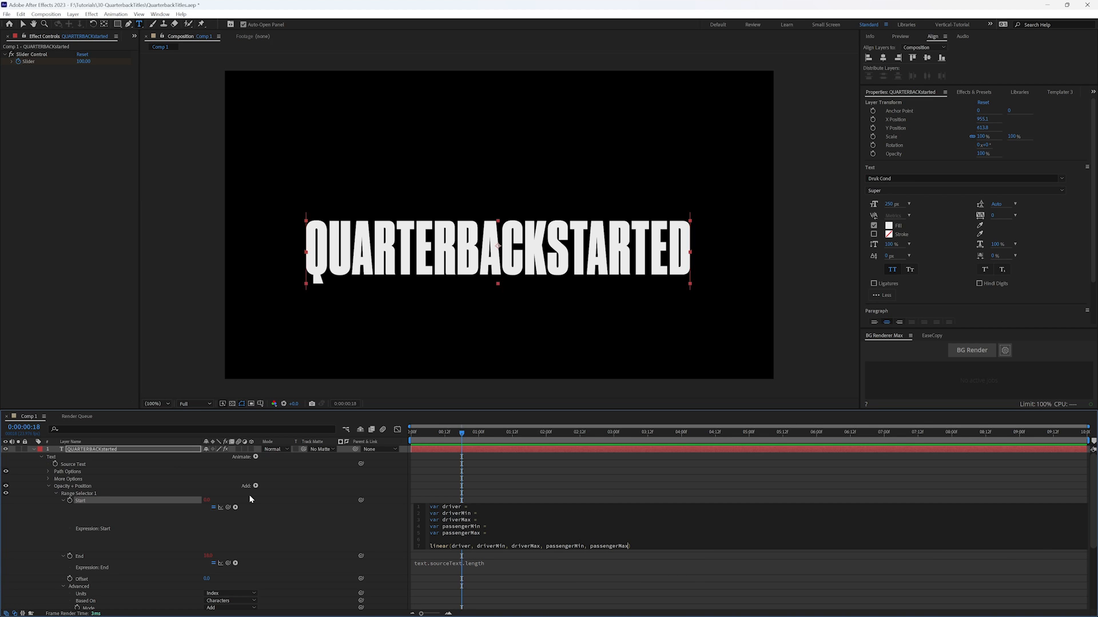
{"action": "mouse_move", "coordinate": [457, 507]}
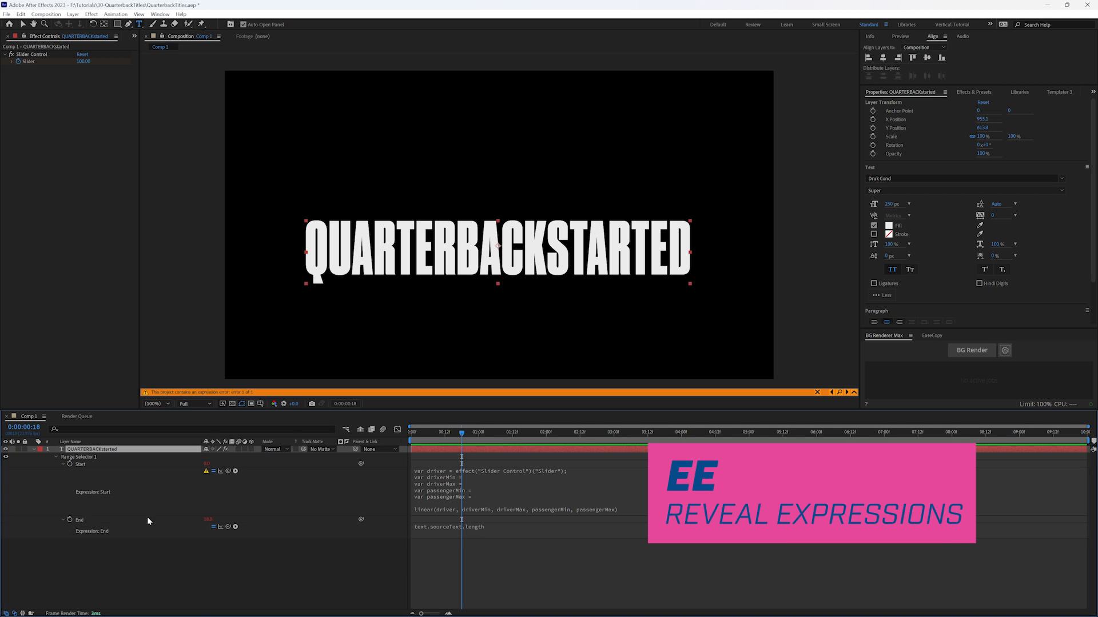
{"action": "mouse_move", "coordinate": [494, 485]}
{"action": "type", "text": " 0;"}
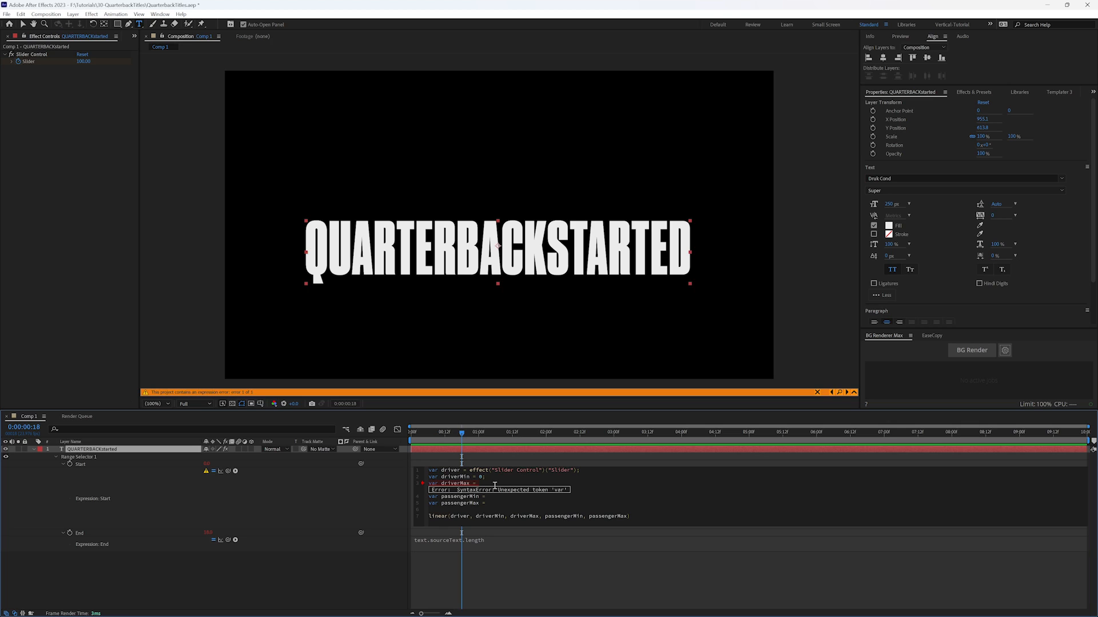
Step: Set driverMax to 100 and pick-whip passengerMax to the Range Selector End value
{"action": "type", "text": "100;"}
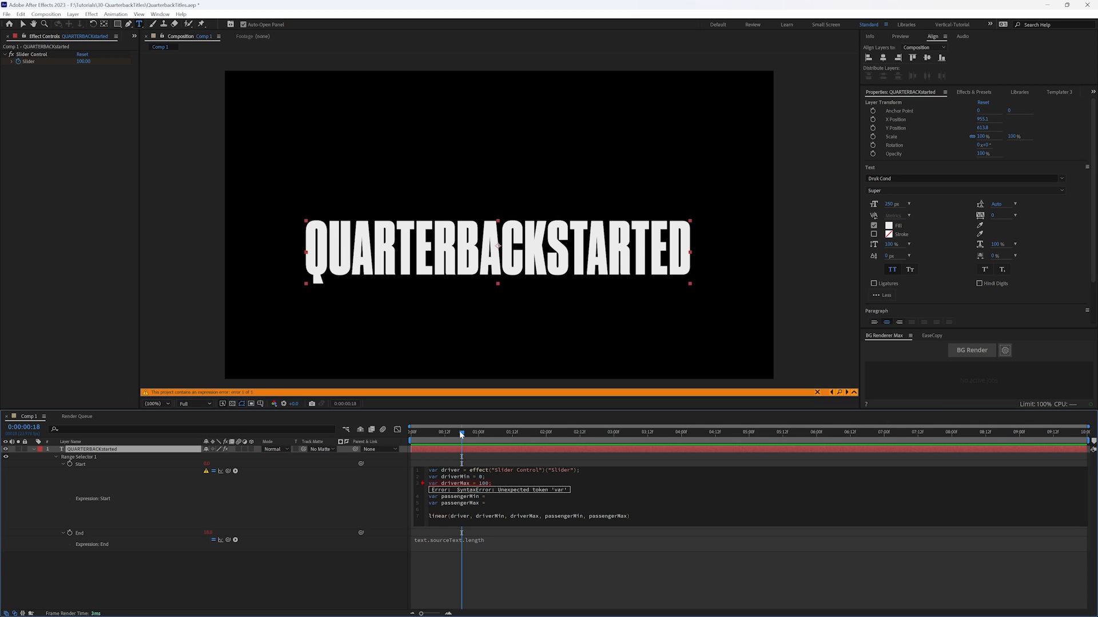
{"action": "mouse_move", "coordinate": [41, 71]}
{"action": "type", "text": " 0"}
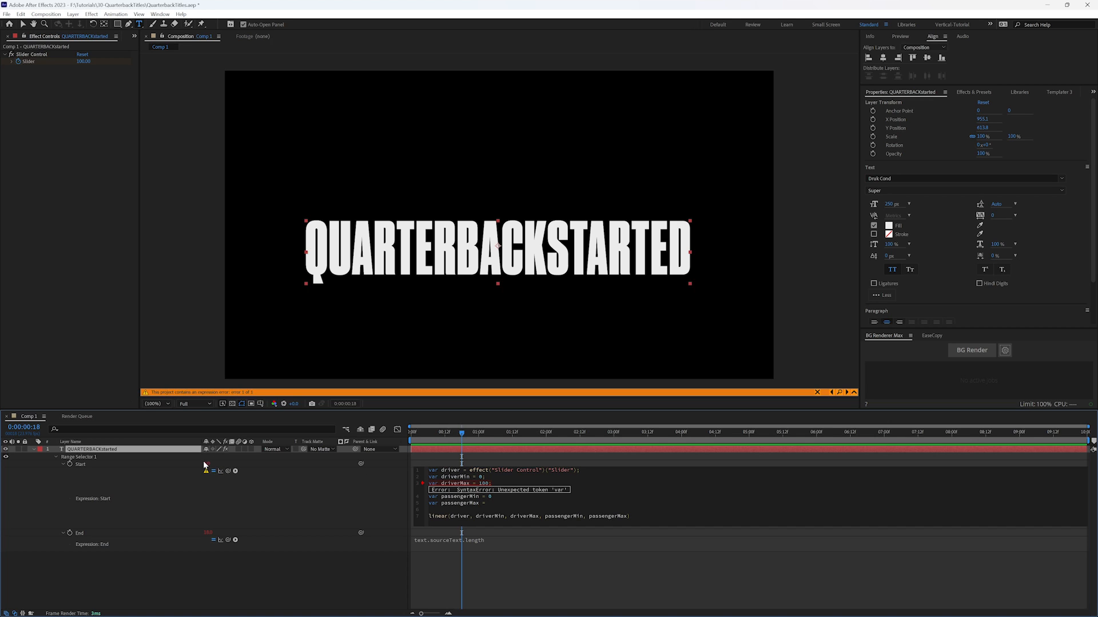
{"action": "mouse_move", "coordinate": [186, 465]}
{"action": "type", "text": ";"}
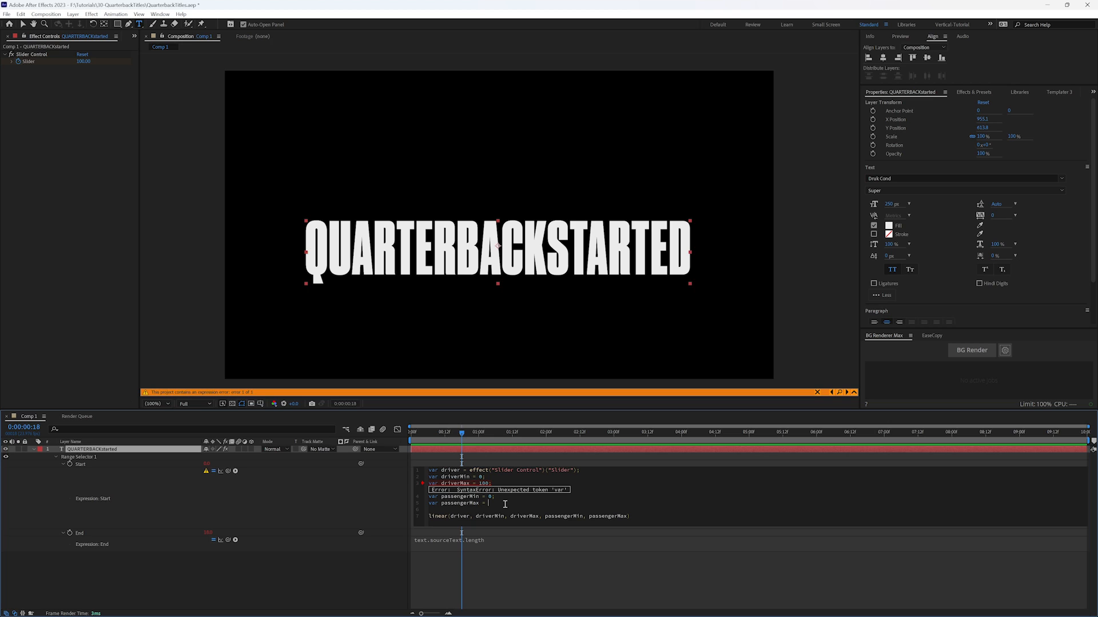
{"action": "mouse_move", "coordinate": [160, 510]}
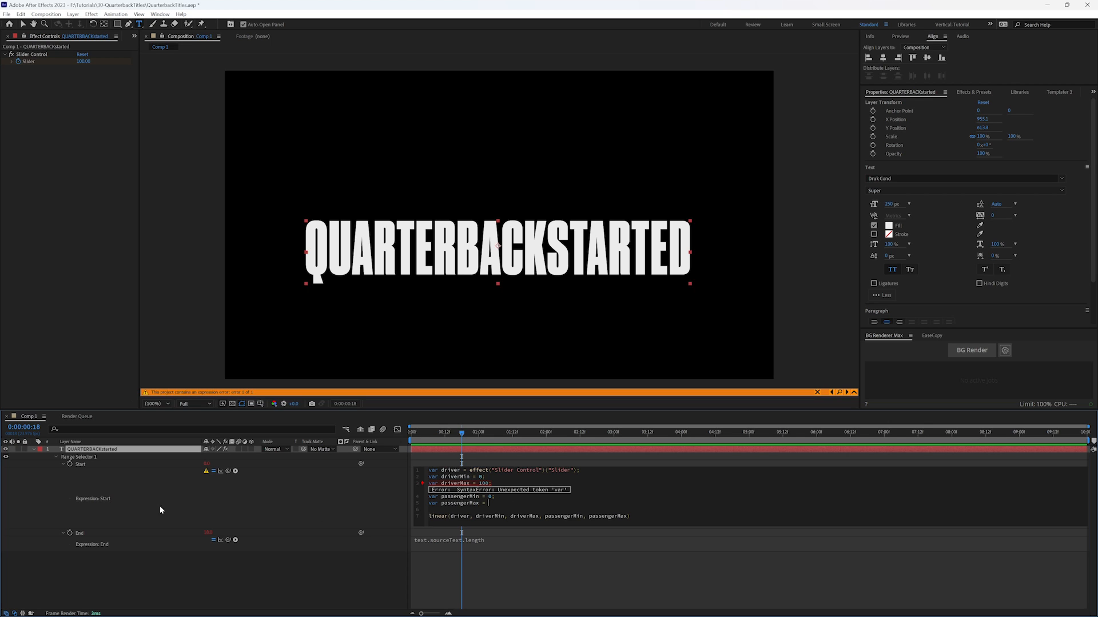
{"action": "mouse_move", "coordinate": [198, 465]}
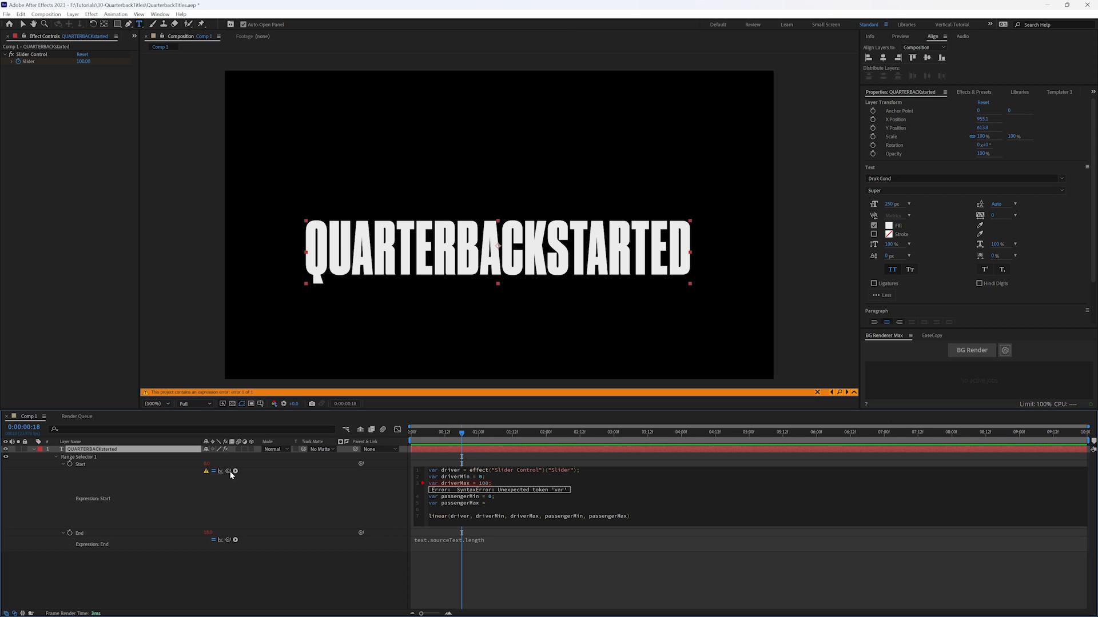
{"action": "left_click_drag", "start_coordinate": [235, 471], "coordinate": [95, 533]}
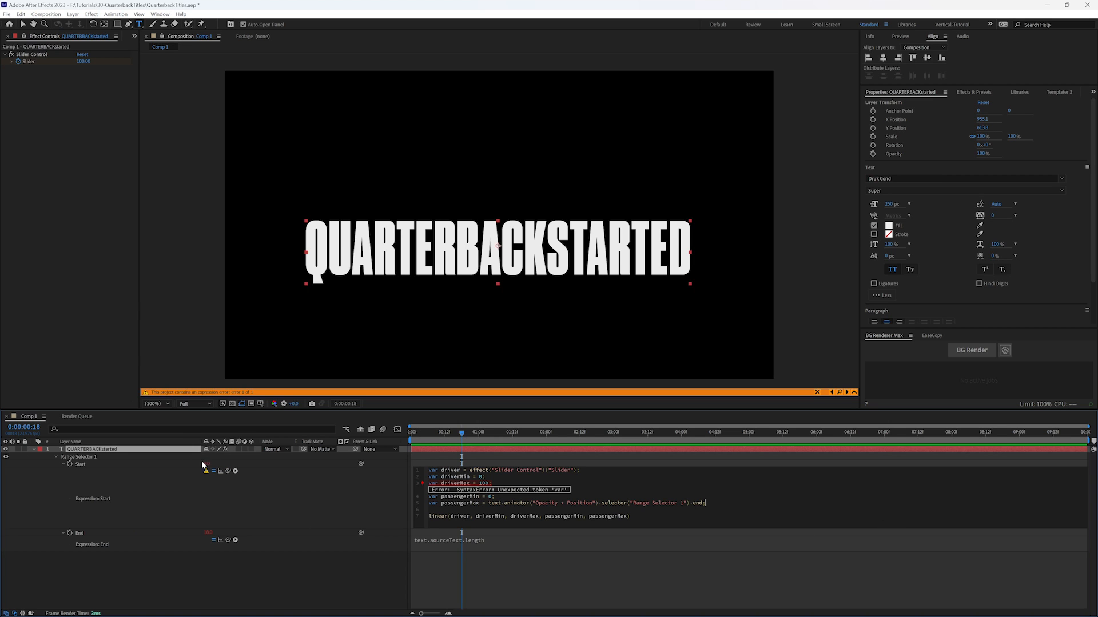
{"action": "mouse_move", "coordinate": [372, 498]}
{"action": "type", "text": ";"}
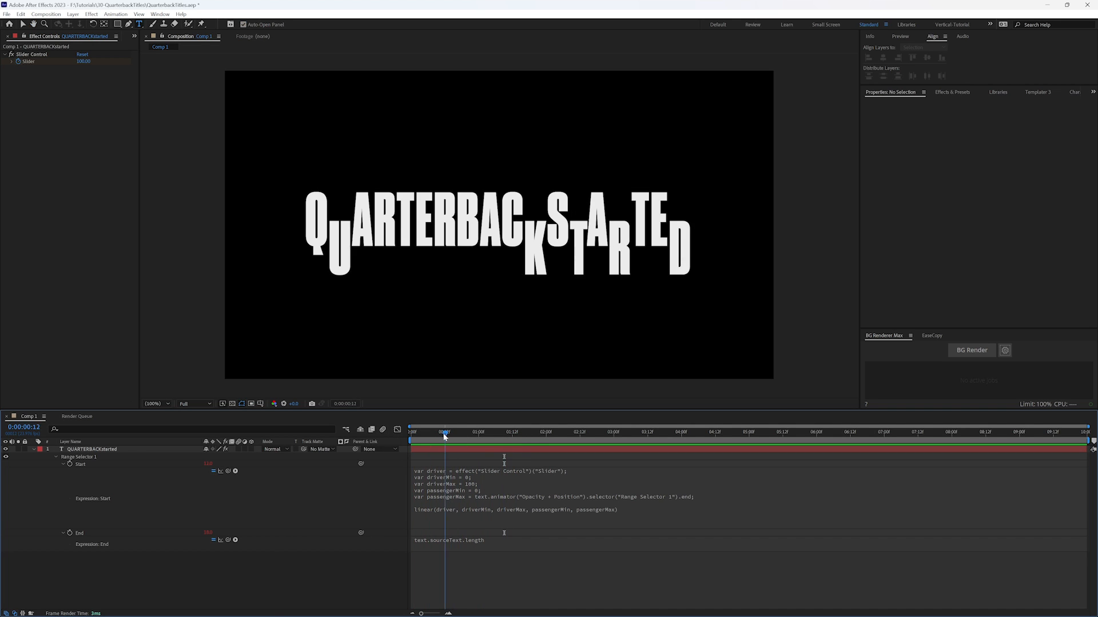
Step: Return to frame zero and select both Slider keyframes for easing
{"action": "left_click_drag", "start_coordinate": [445, 432], "coordinate": [412, 432]}
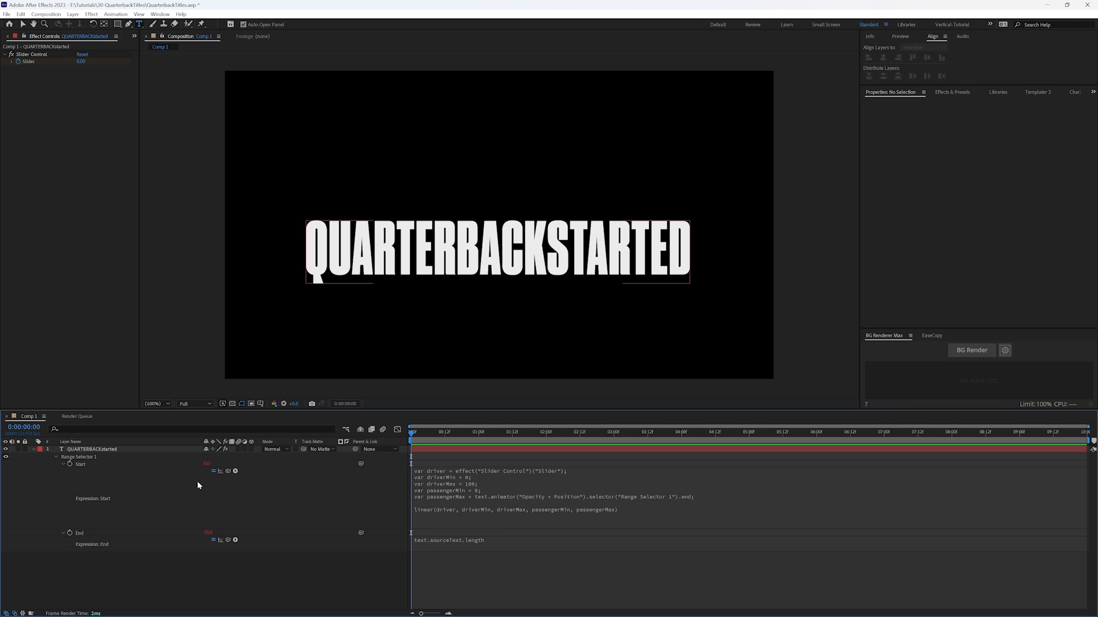
{"action": "left_click", "coordinate": [92, 449]}
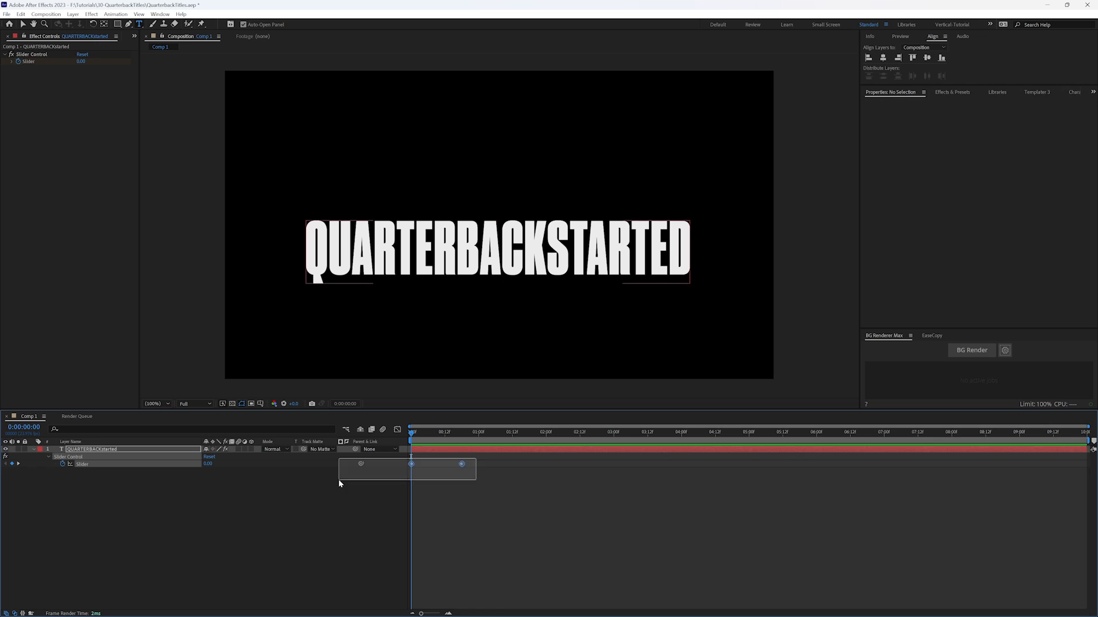
{"action": "left_click", "coordinate": [91, 448]}
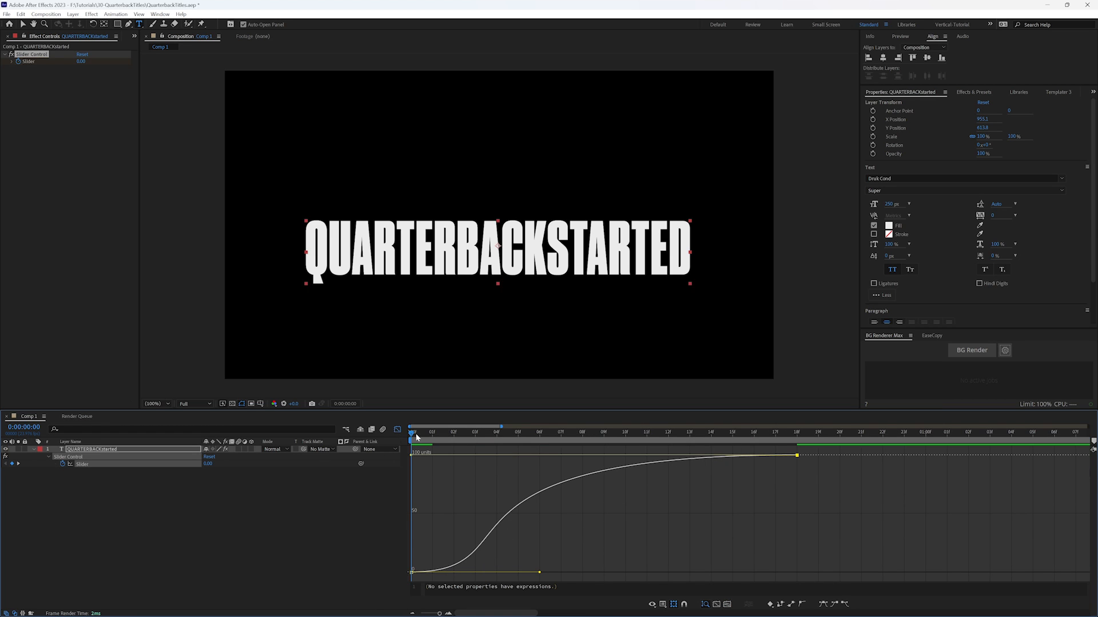
Step: Scrub to later frames to preview the letters, then expand the title layer's properties
{"action": "left_click", "coordinate": [667, 432]}
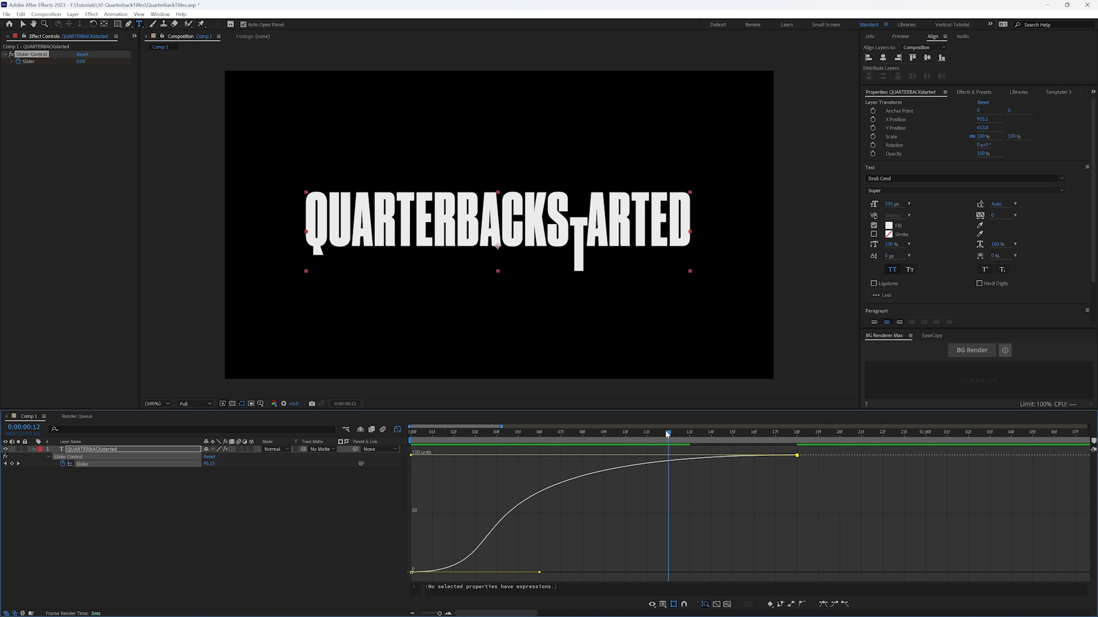
{"action": "left_click", "coordinate": [775, 432]}
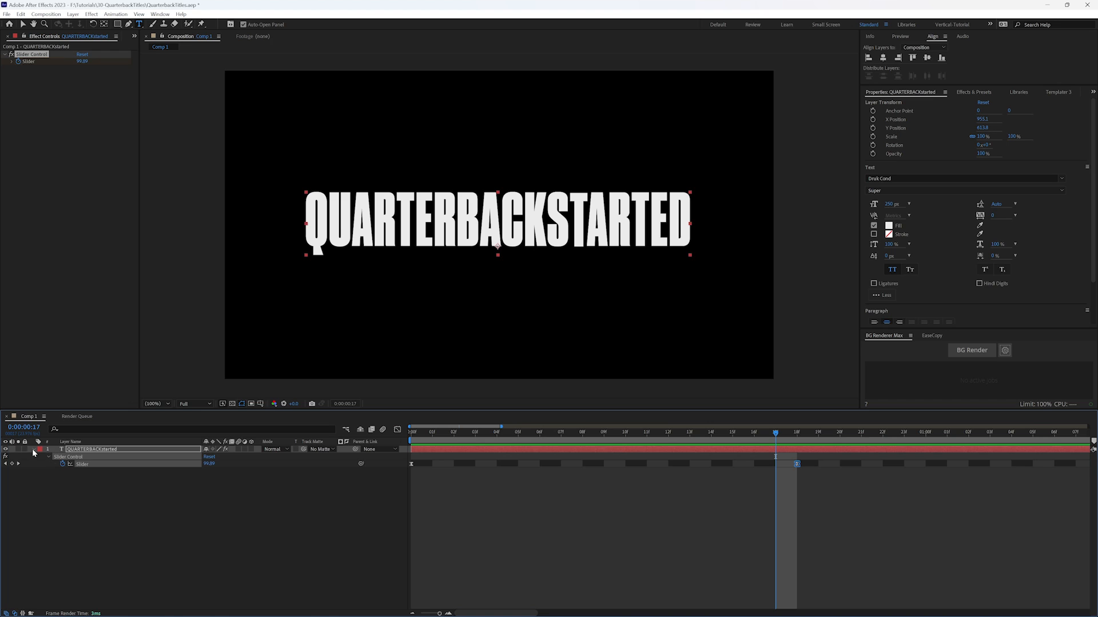
{"action": "left_click", "coordinate": [41, 448]}
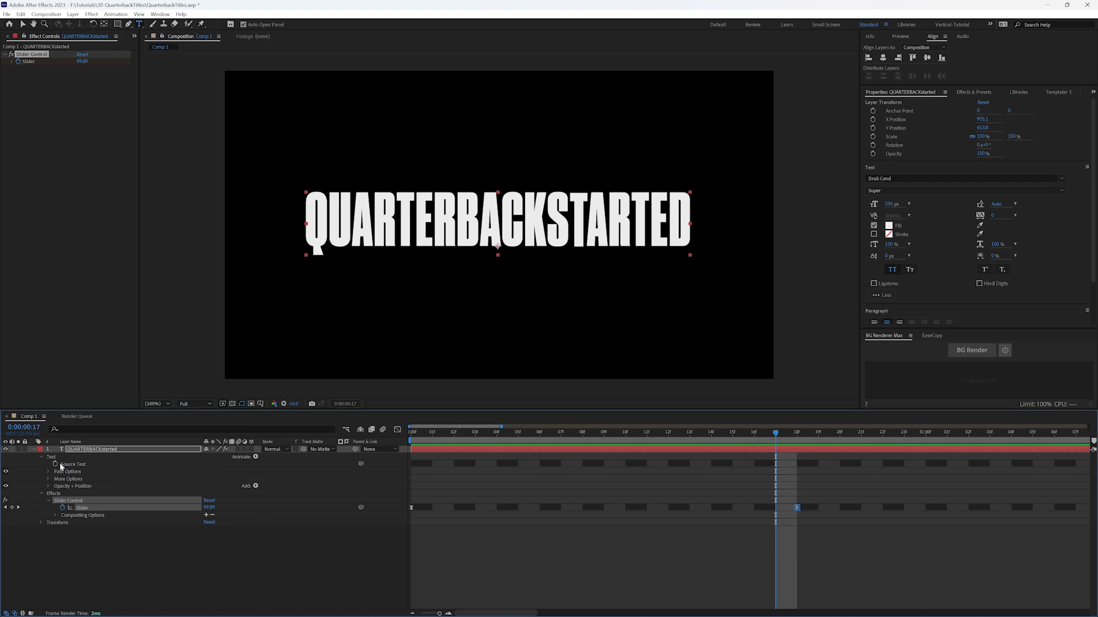